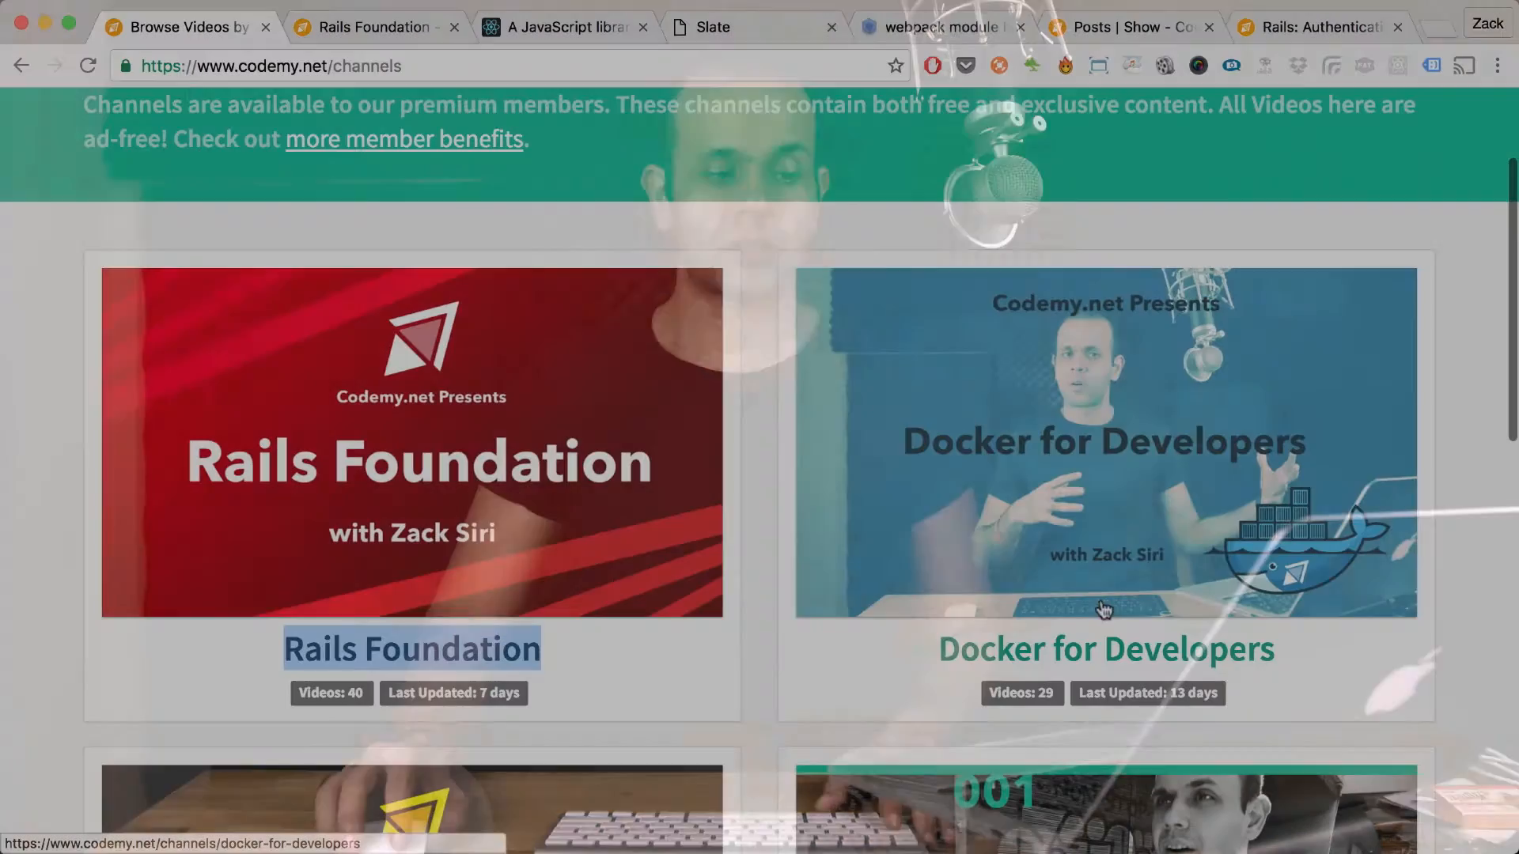
- Browse the Docker for Developers channel's video lessons from intro episodes to production deployment
{"action": "left_click", "coordinate": [1104, 441]}
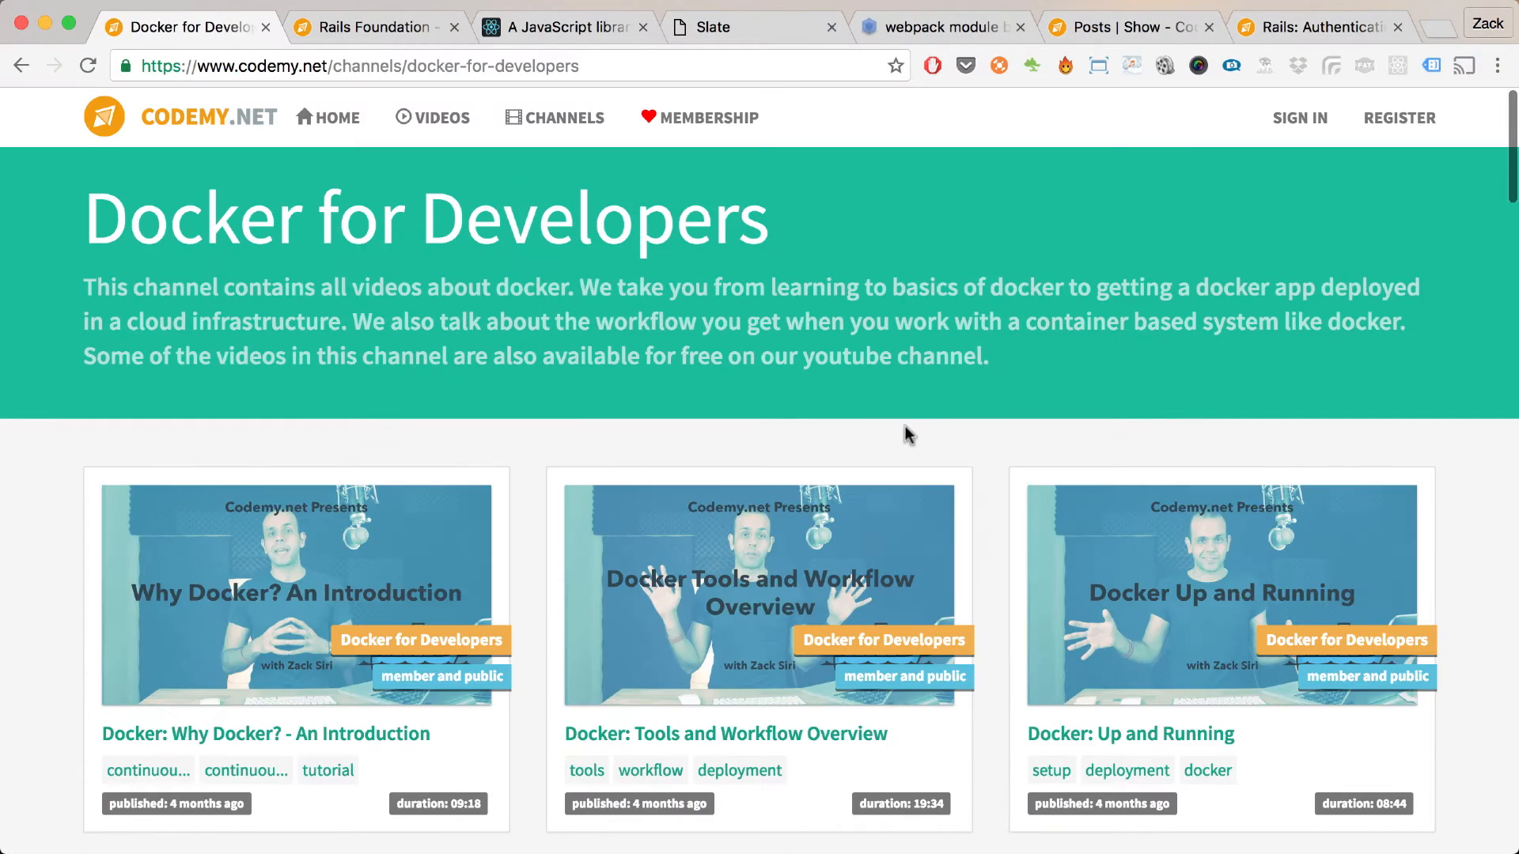
{"action": "scroll", "scroll_direction": "down", "scroll_amount": 3}
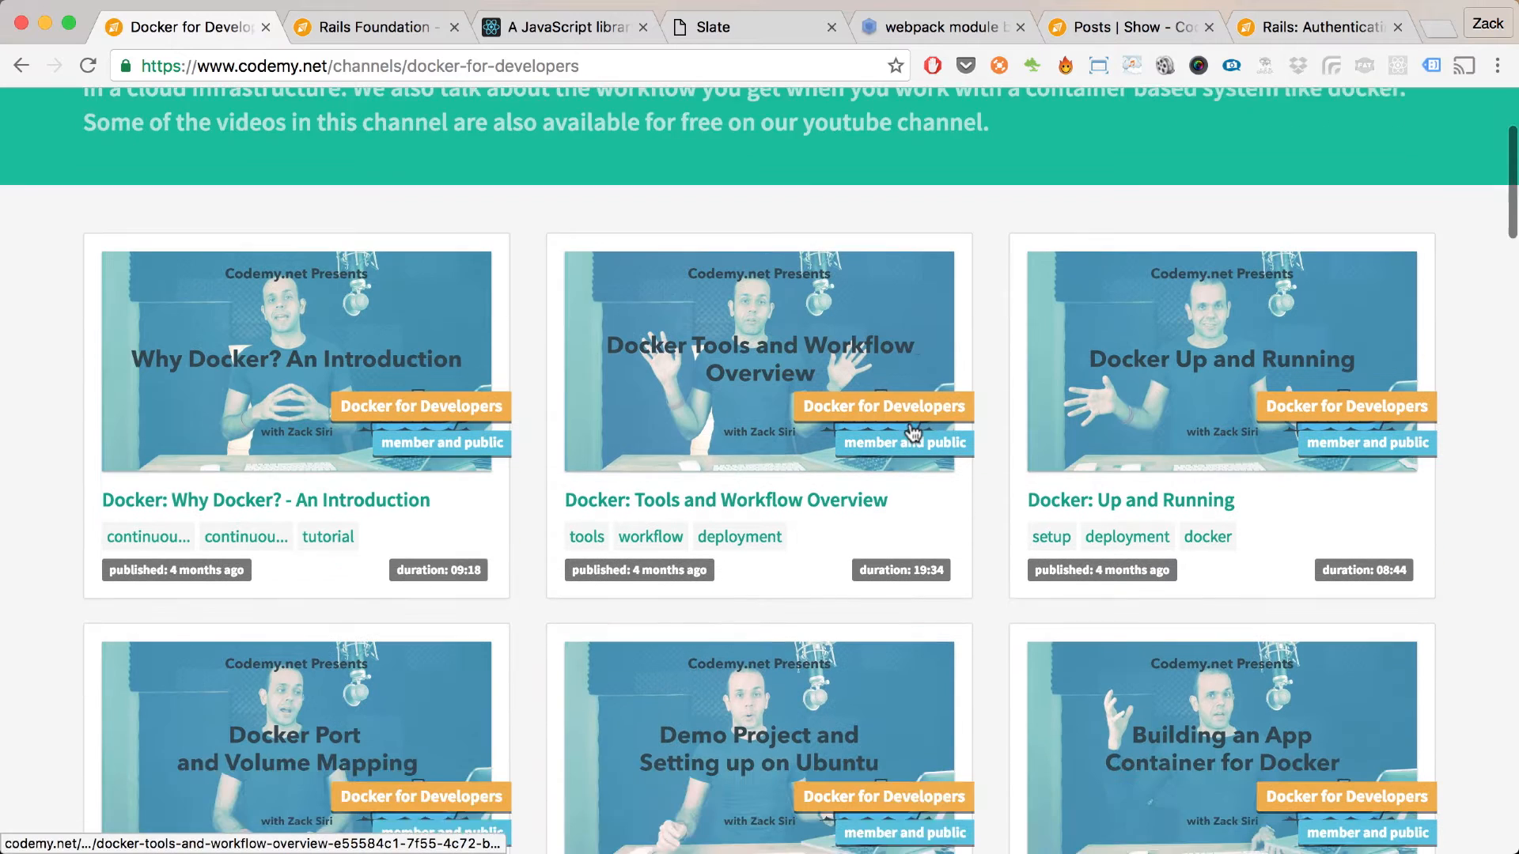
{"action": "scroll", "scroll_direction": "down", "scroll_amount": 3}
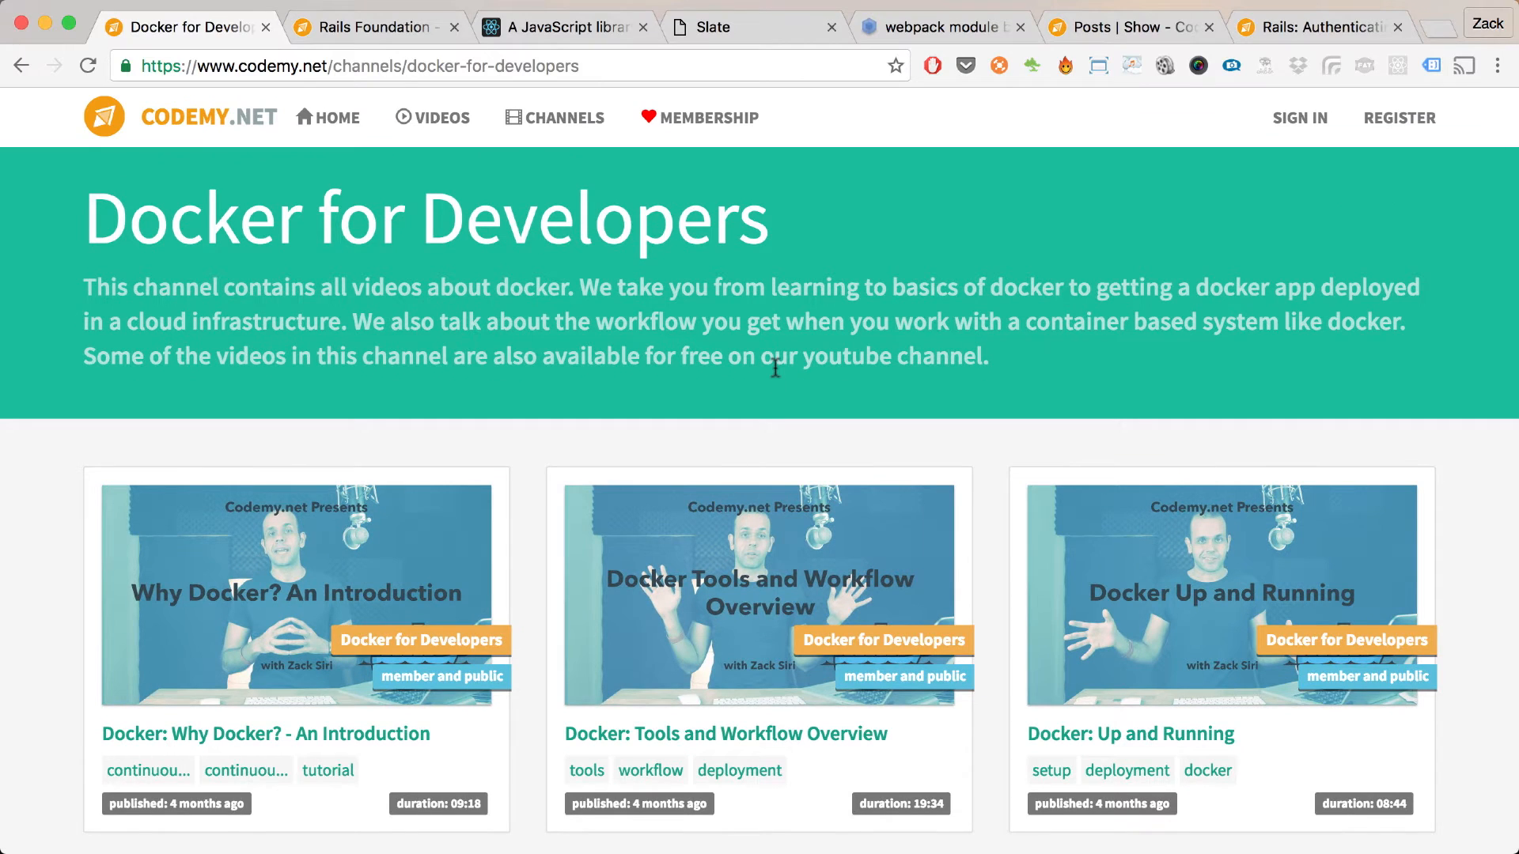
{"action": "scroll", "scroll_direction": "down", "scroll_amount": 3}
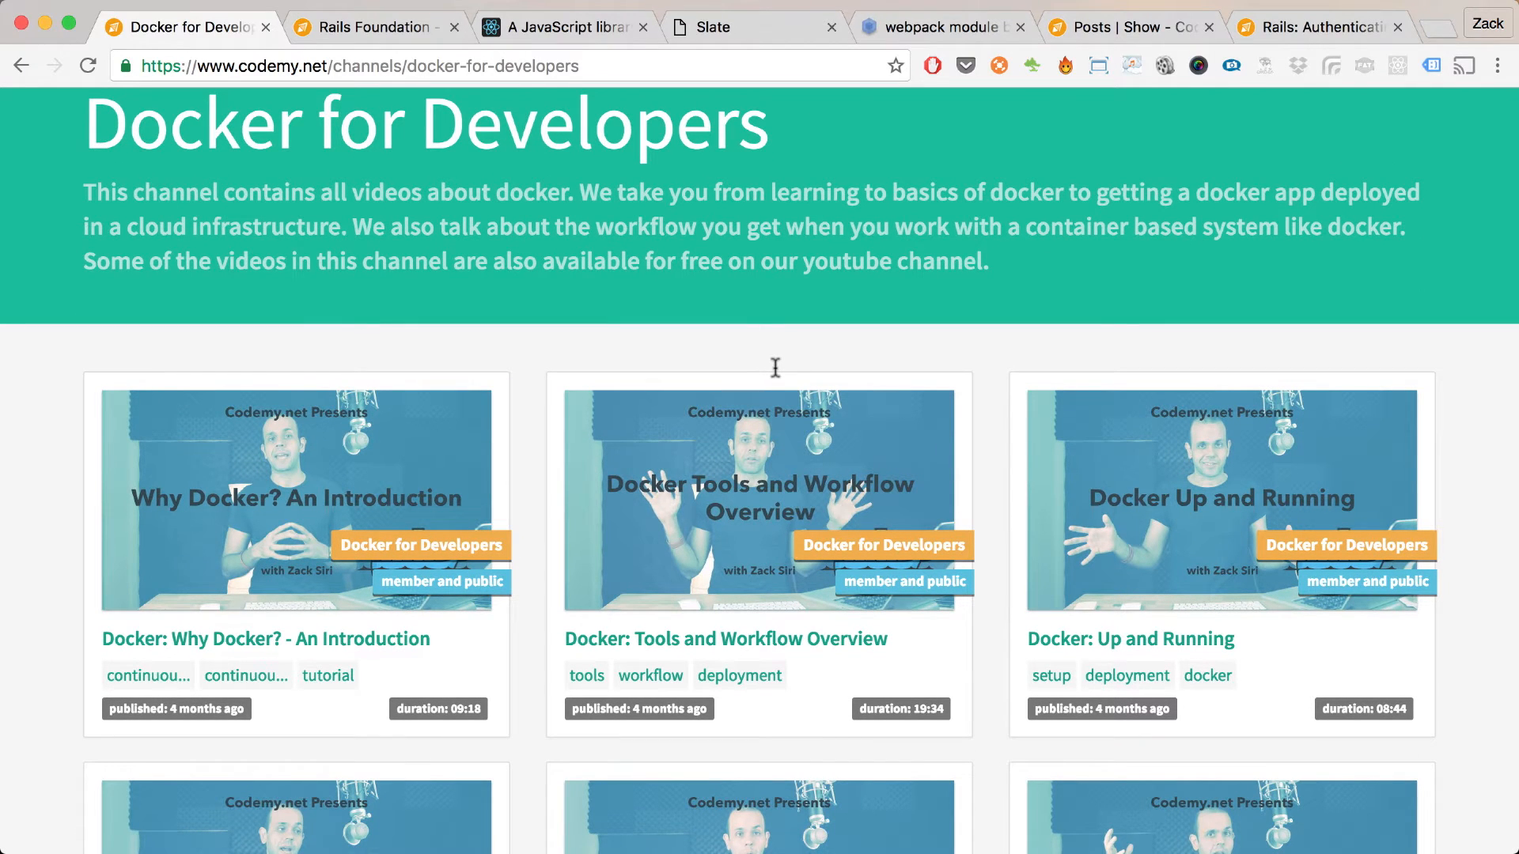
{"action": "scroll", "scroll_direction": "down", "scroll_amount": 3}
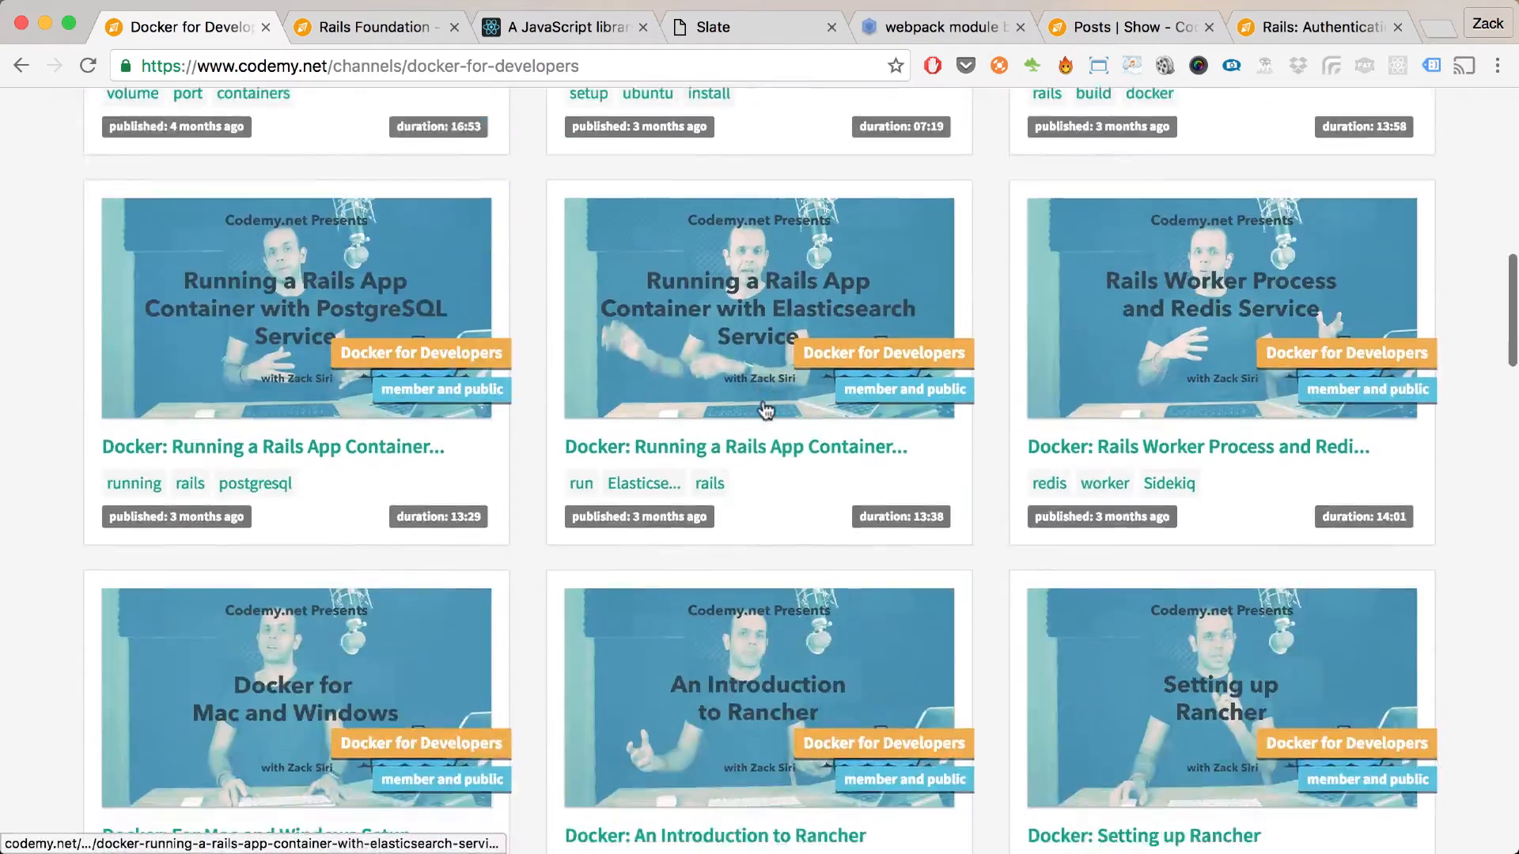
{"action": "scroll", "scroll_direction": "down", "scroll_amount": 3}
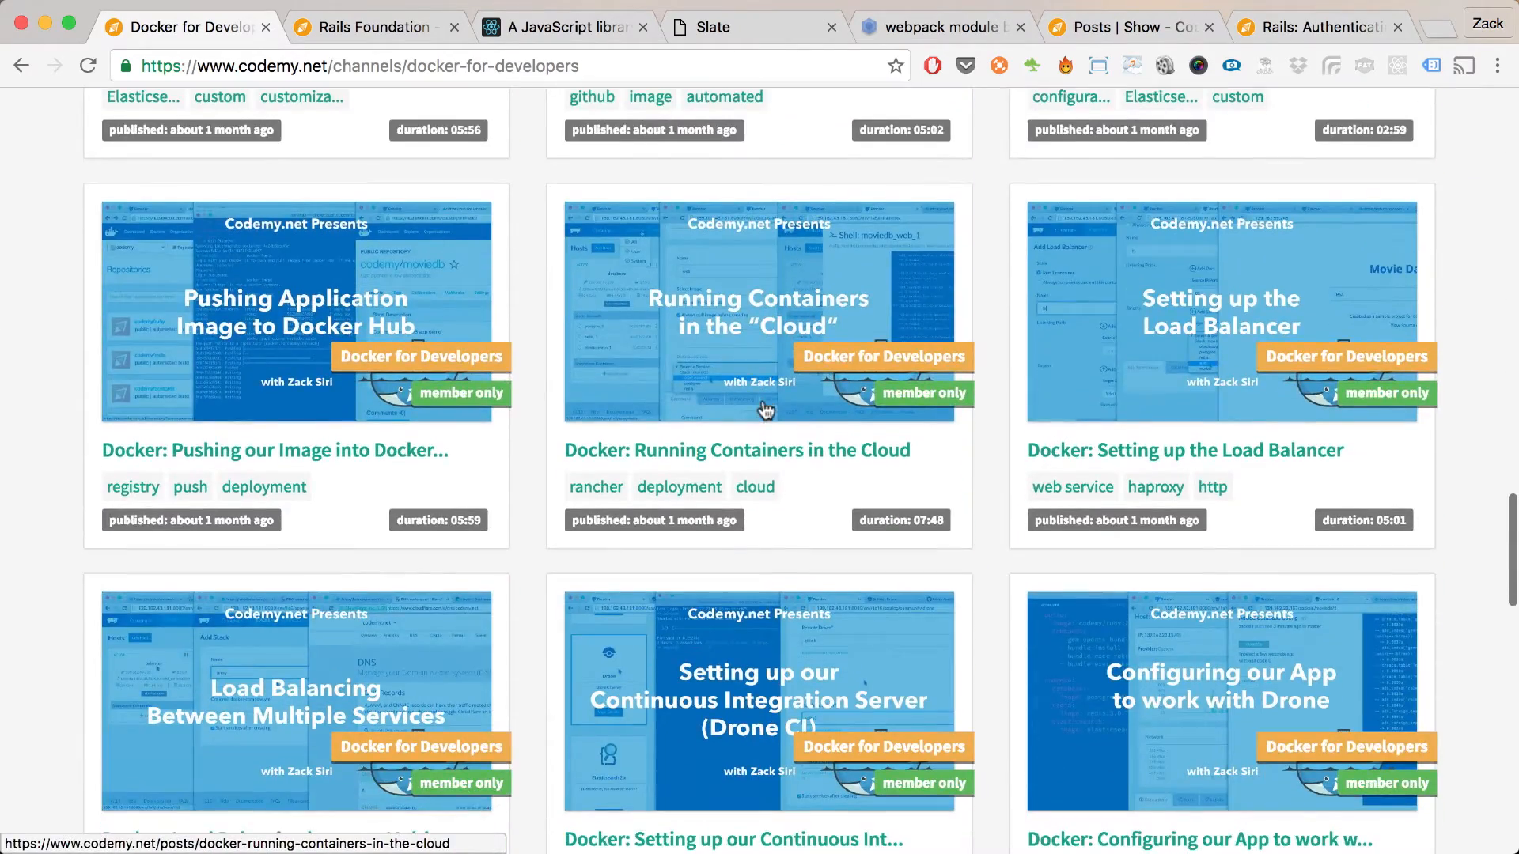
{"action": "scroll", "scroll_direction": "down", "scroll_amount": 3}
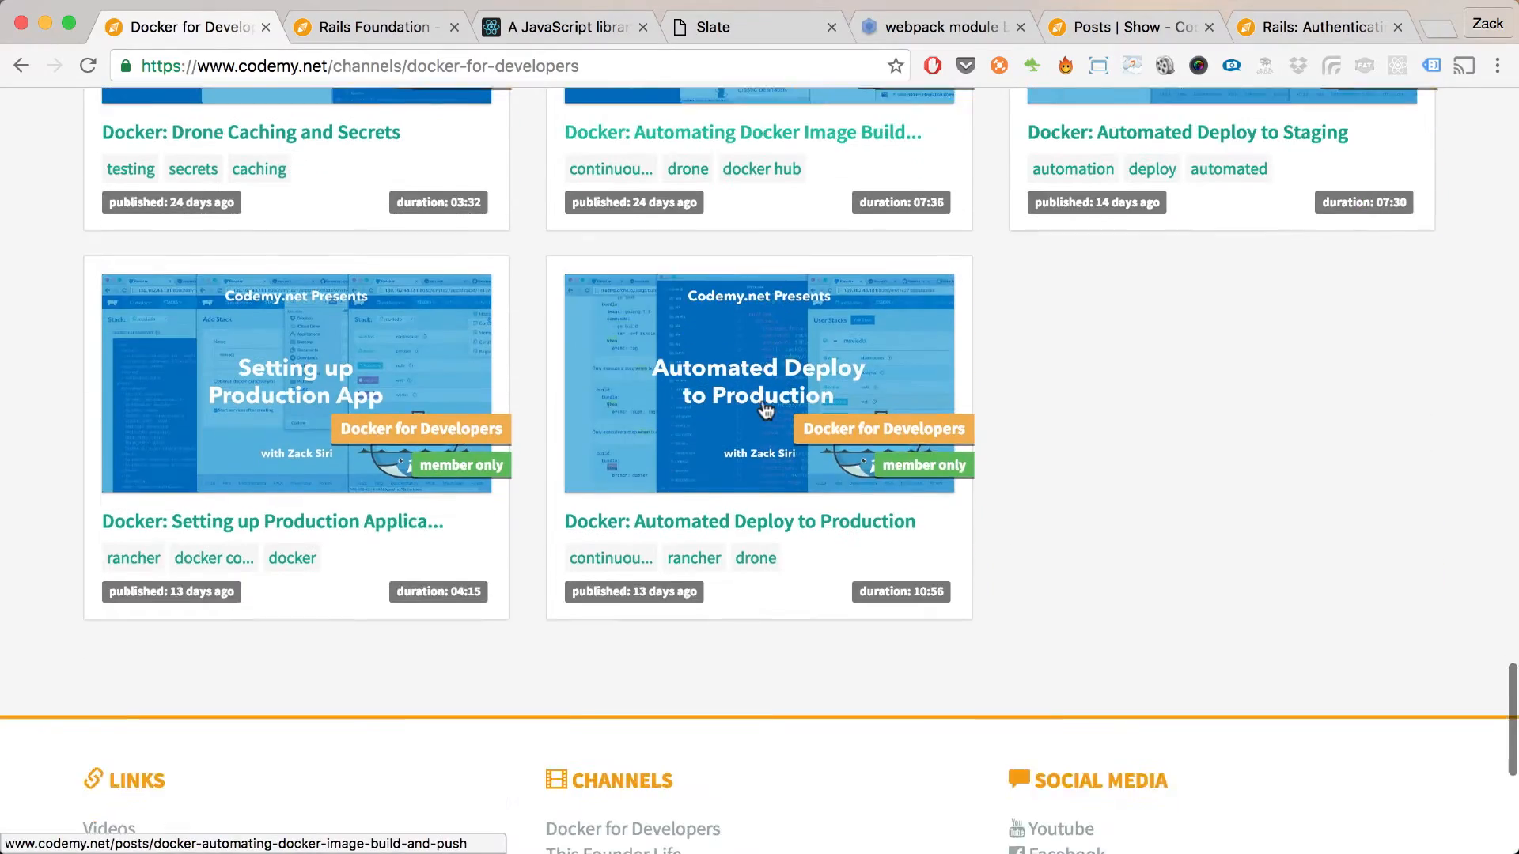
{"action": "scroll", "scroll_direction": "down", "scroll_amount": 3}
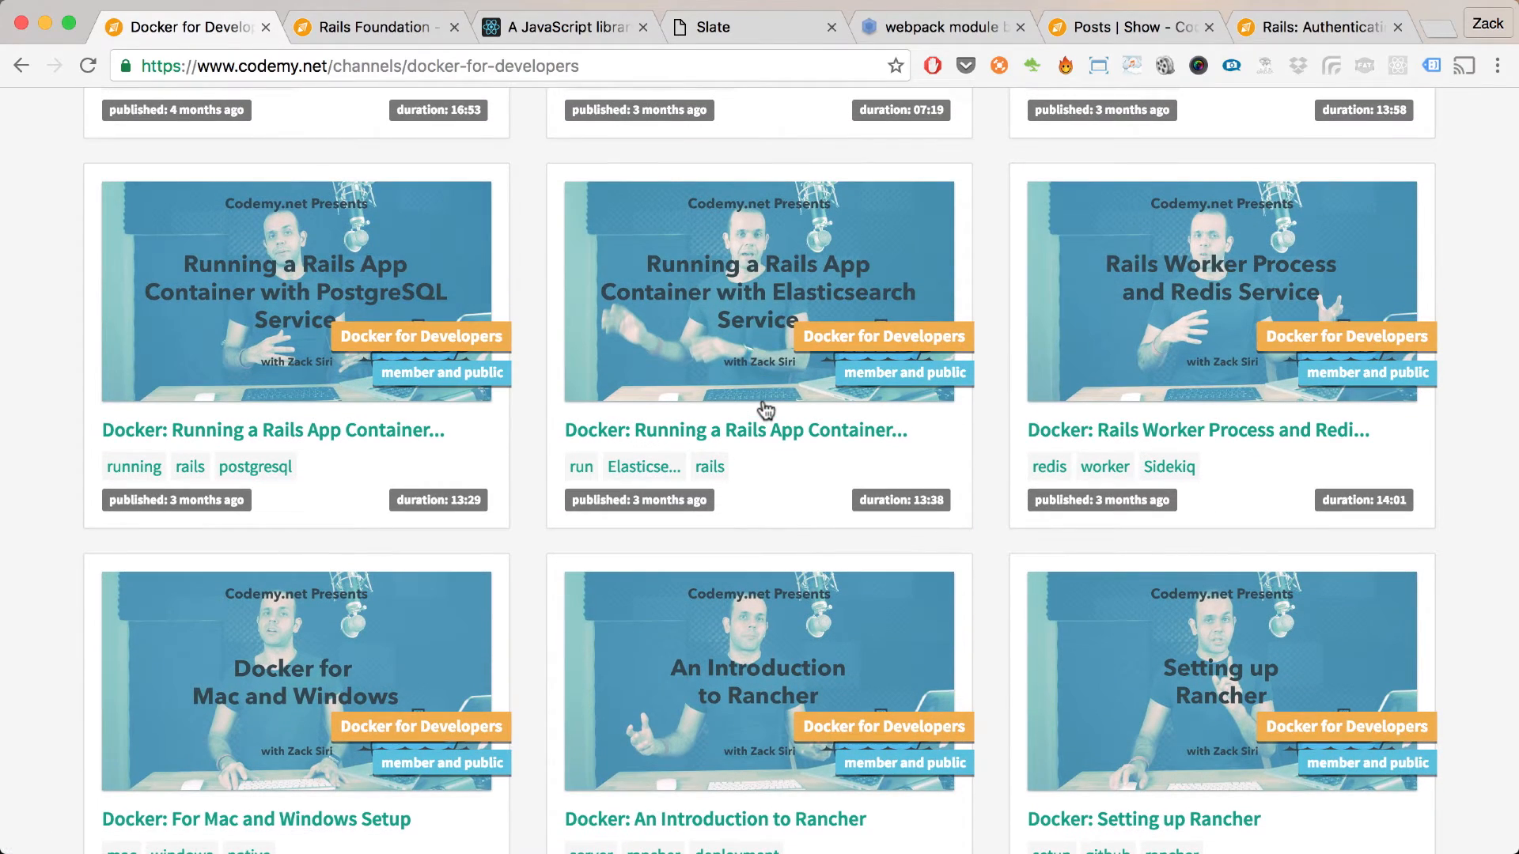
{"action": "scroll", "scroll_direction": "down", "scroll_amount": 3}
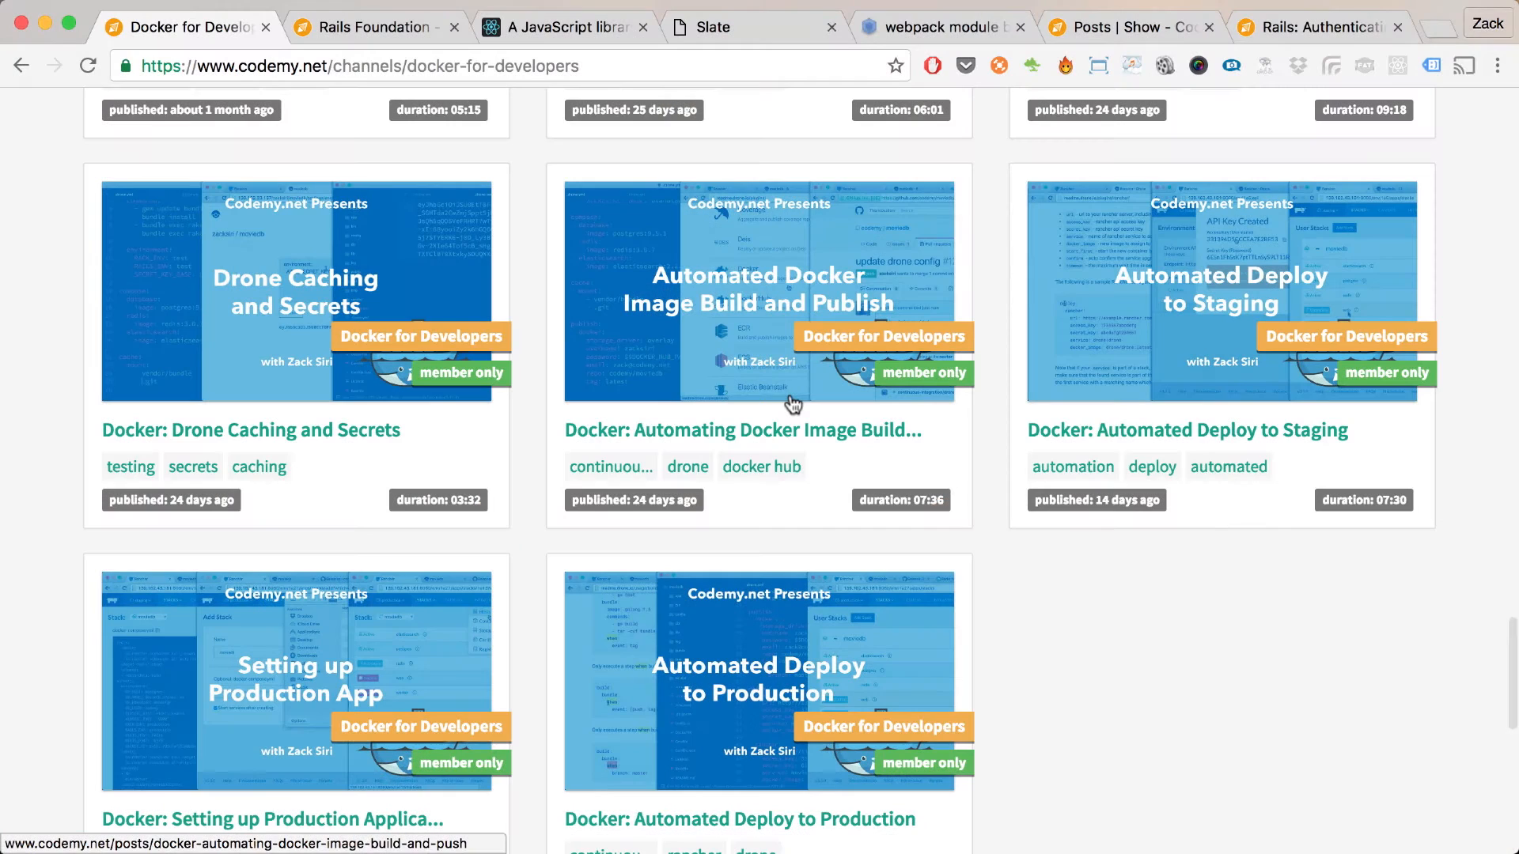
- Leave the last Docker videos and switch to the Rails Foundation channel page
{"action": "scroll", "scroll_direction": "down", "scroll_amount": 3}
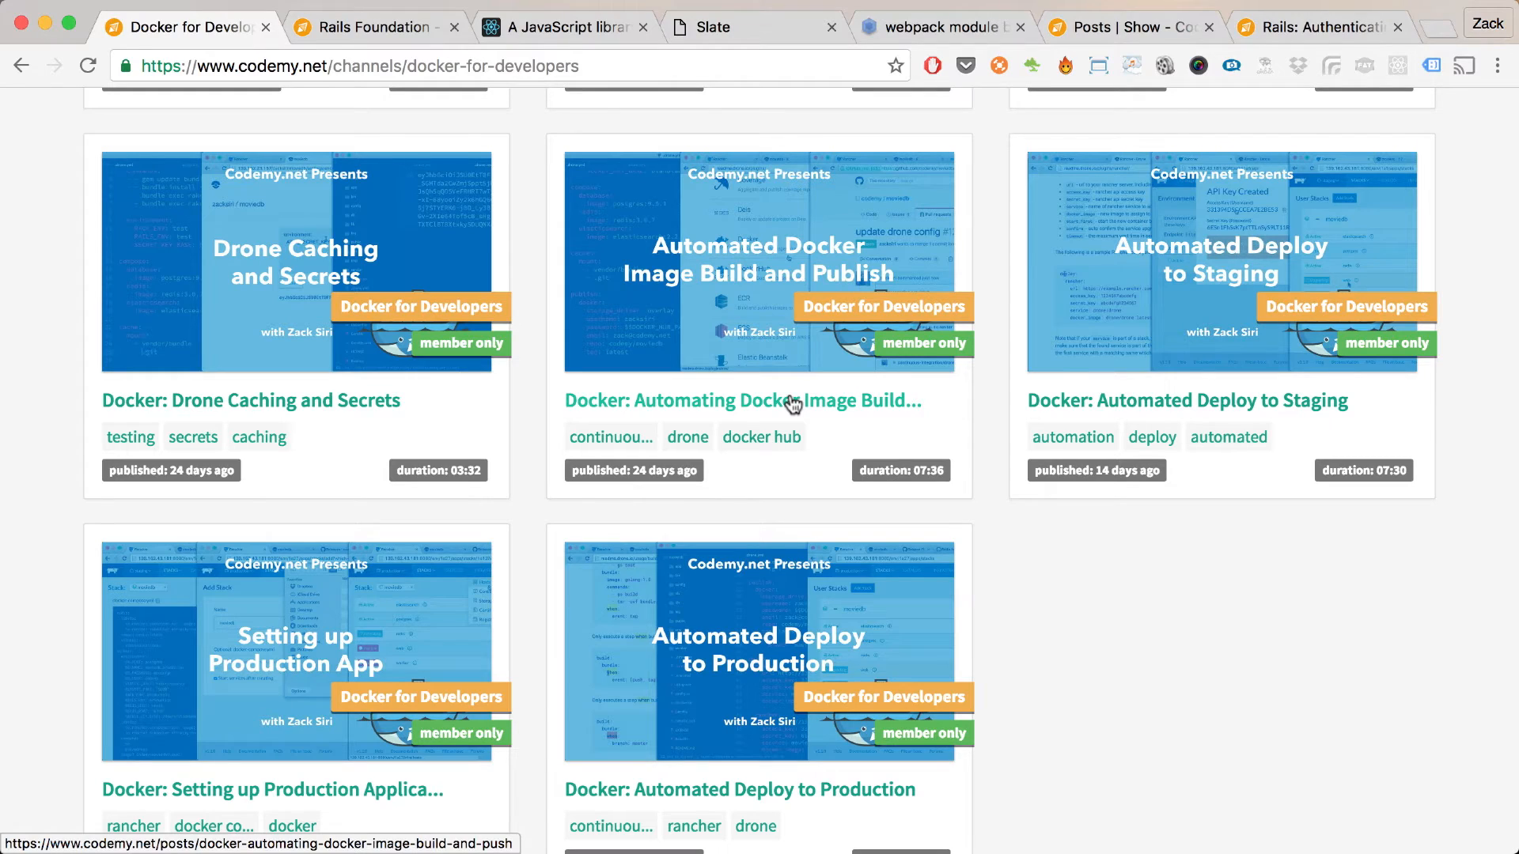
{"action": "left_click", "coordinate": [374, 27]}
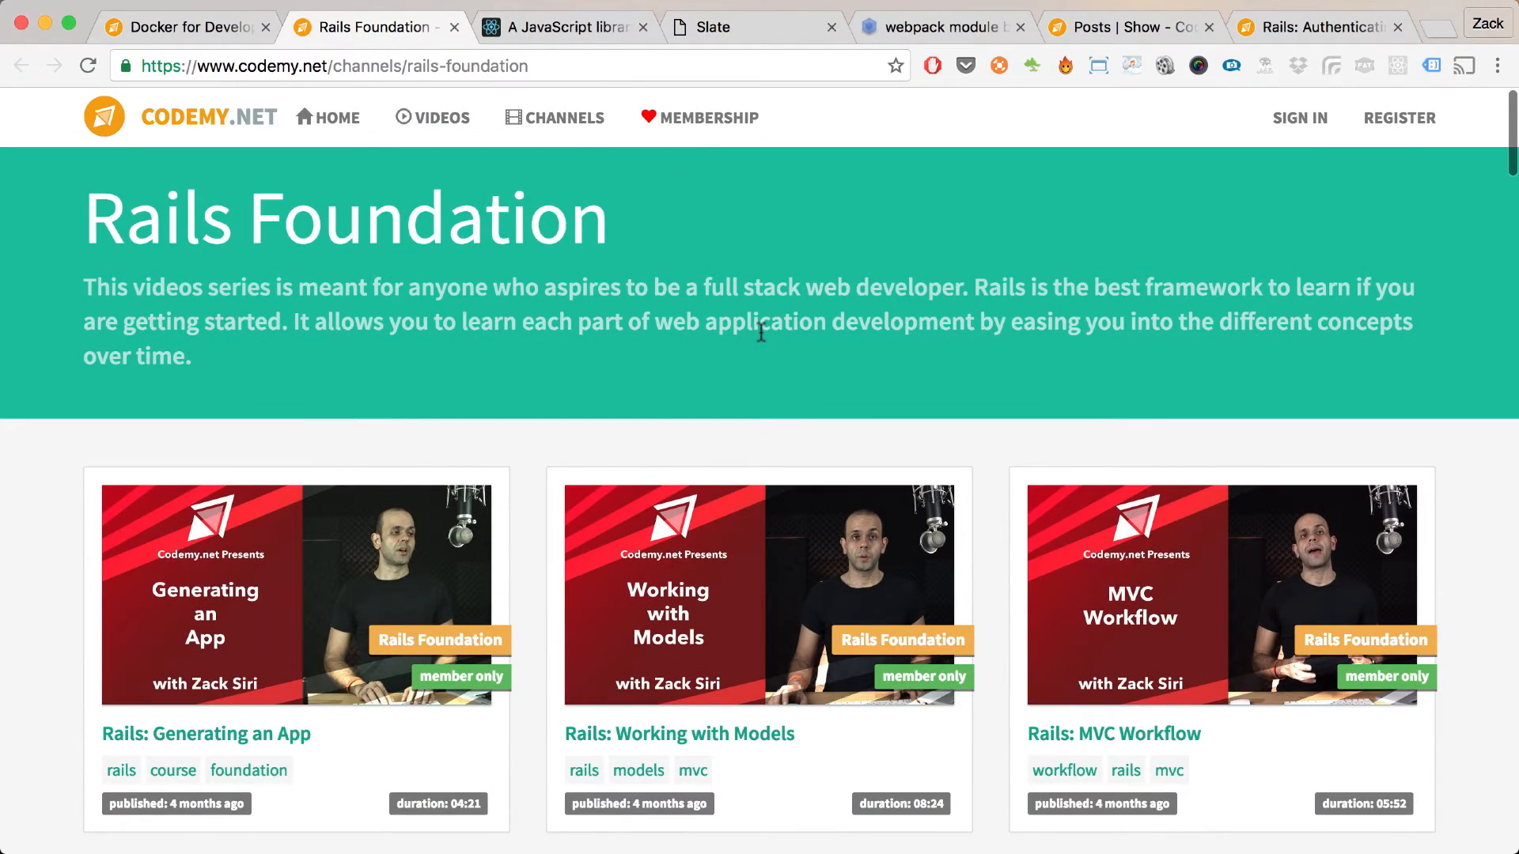
- Open the members-only Rails: Nested Resources lesson from the Rails Foundation channel
{"action": "scroll", "scroll_direction": "down", "scroll_amount": 3}
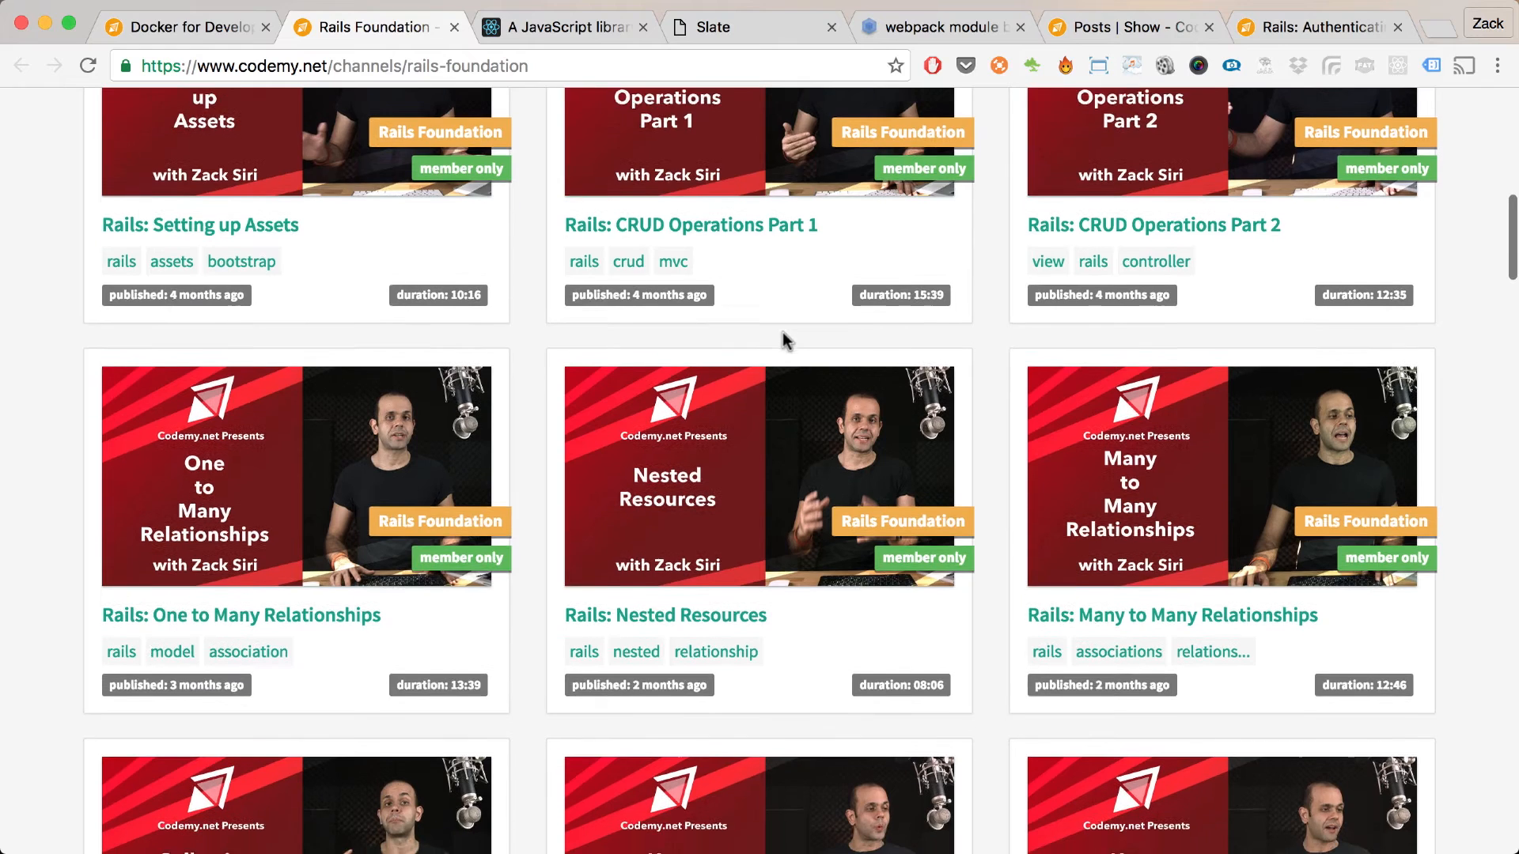
{"action": "scroll", "scroll_direction": "down", "scroll_amount": 3}
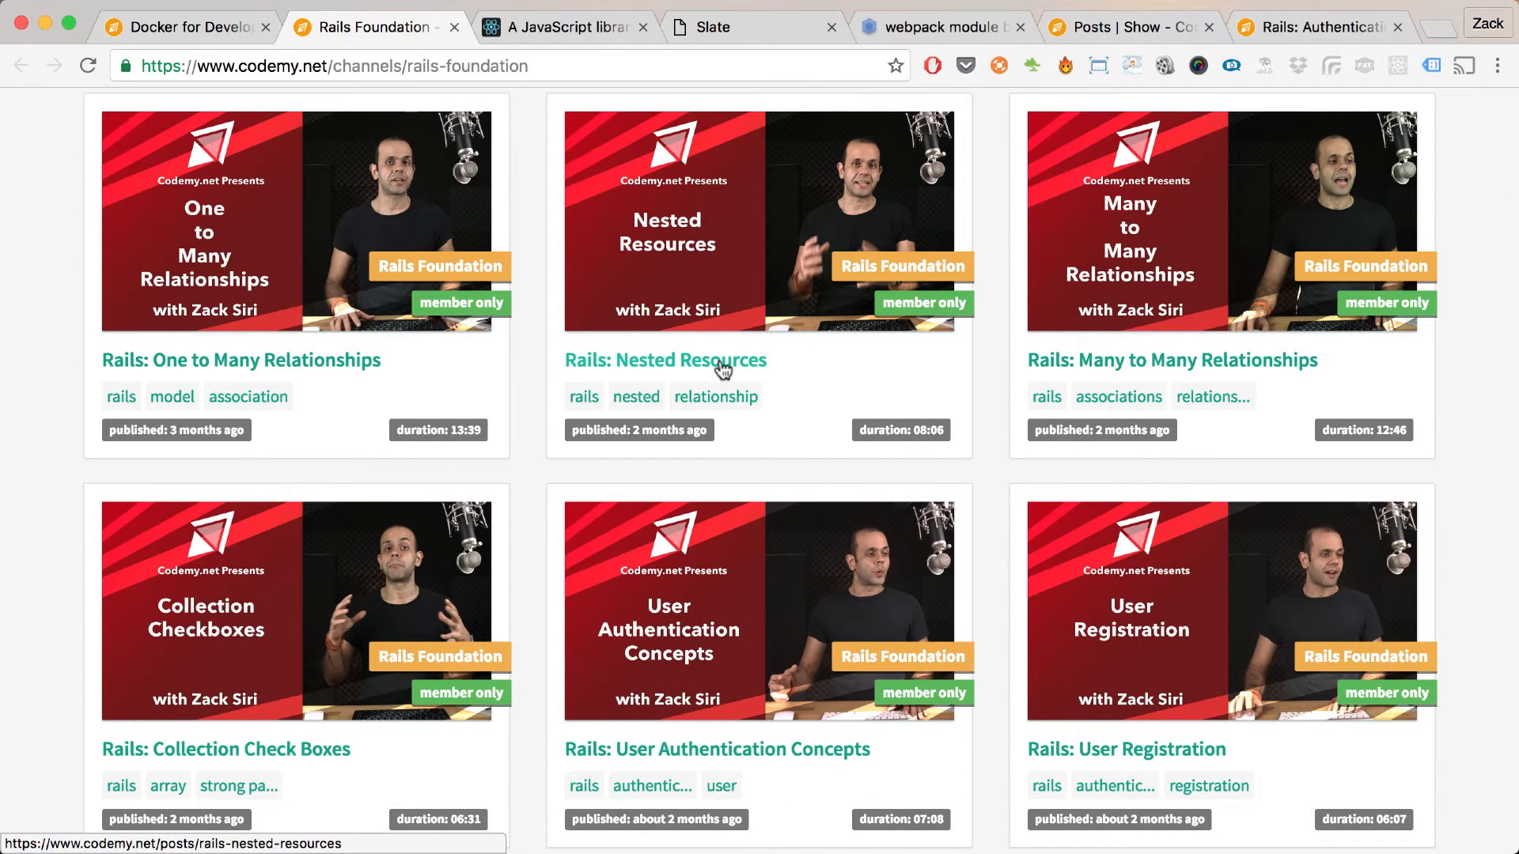
{"action": "left_click", "coordinate": [665, 359]}
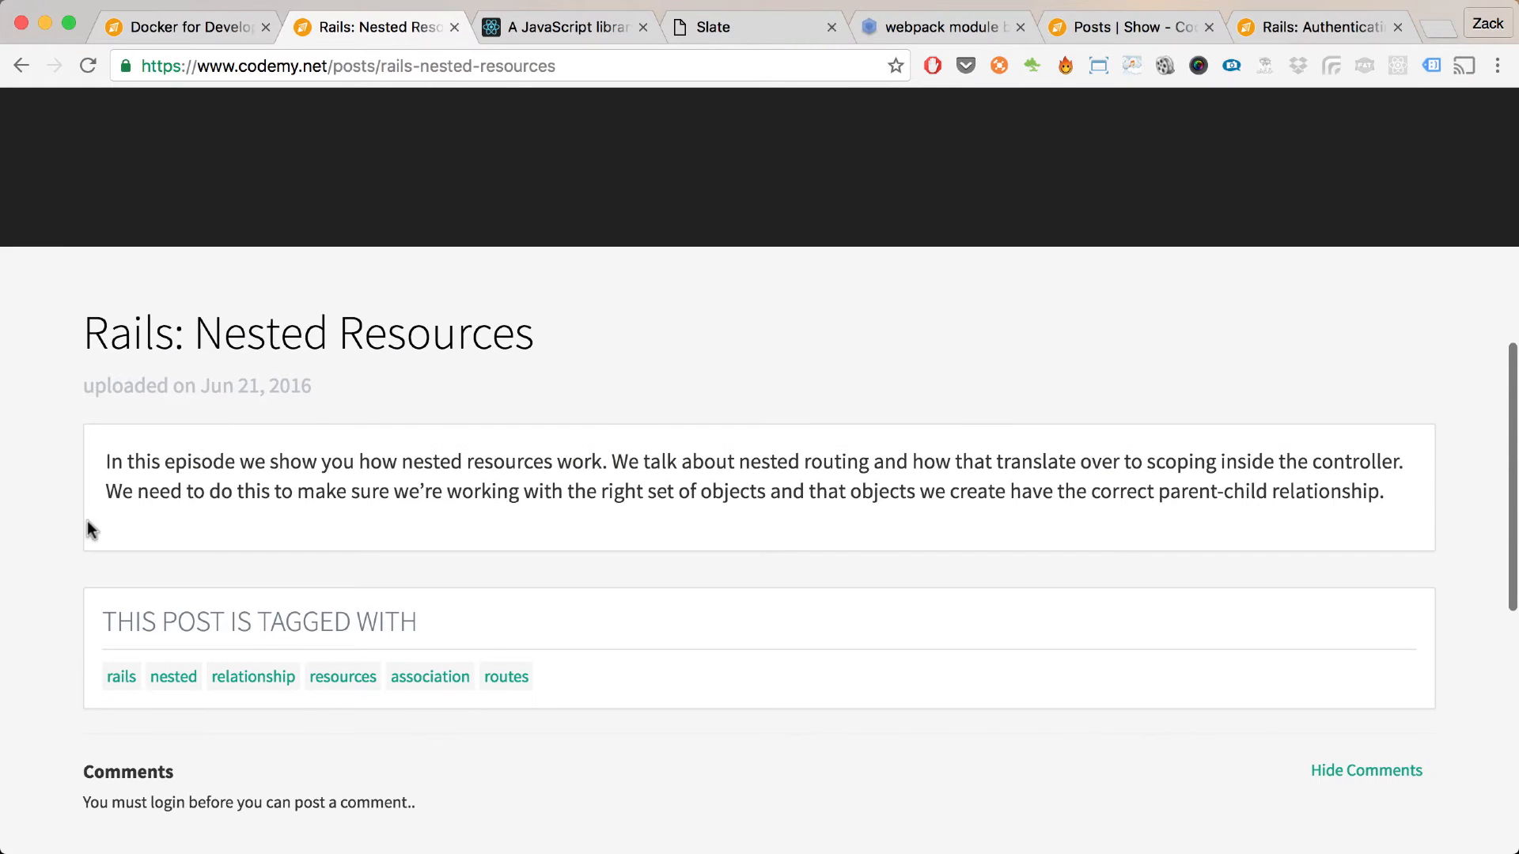
{"action": "mouse_move", "coordinate": [579, 516]}
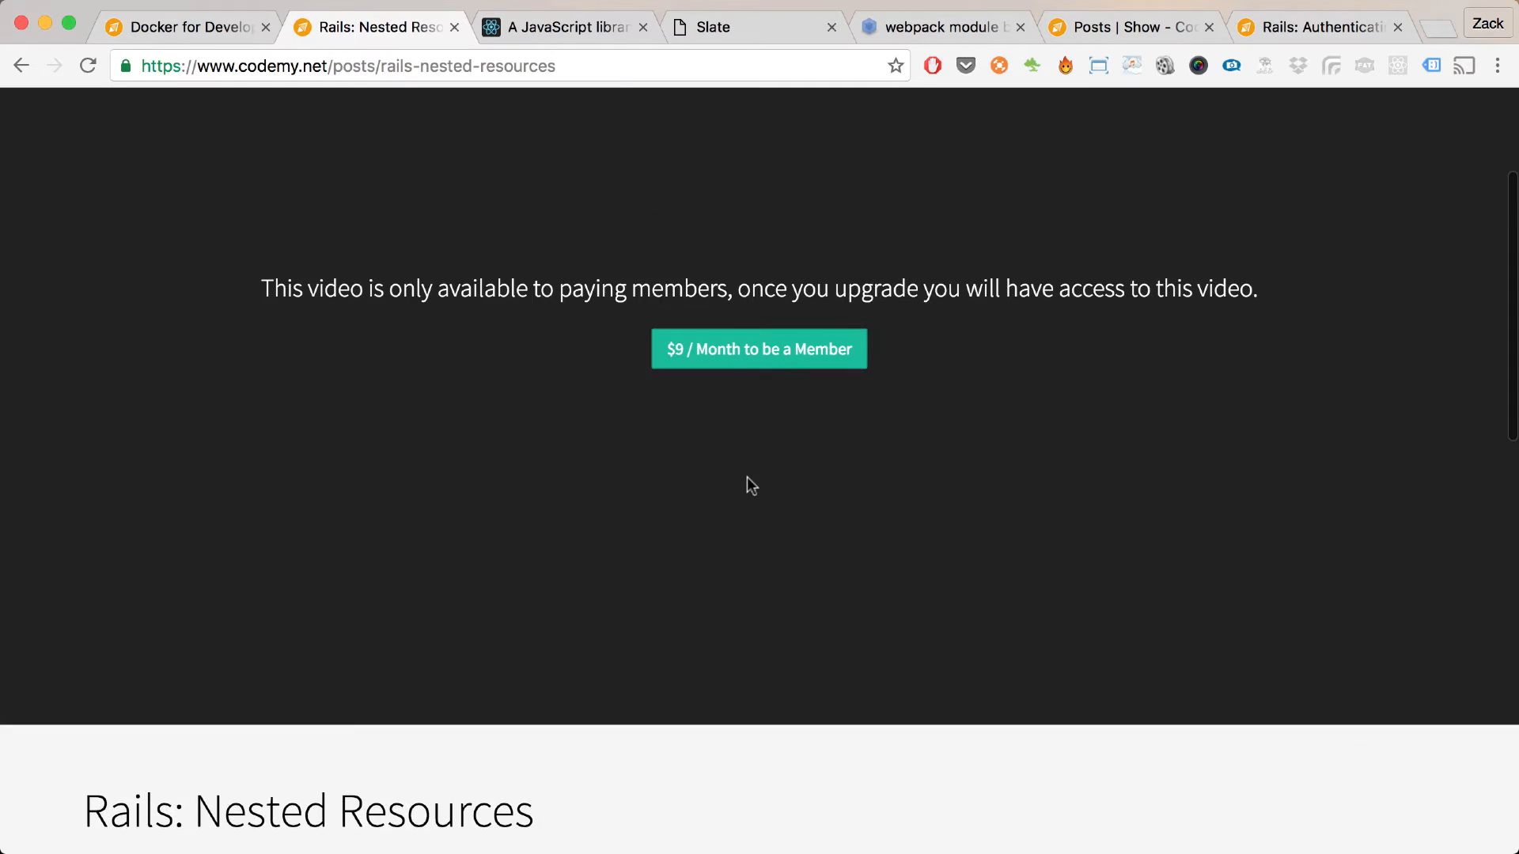
{"action": "scroll", "scroll_direction": "down", "scroll_amount": 3}
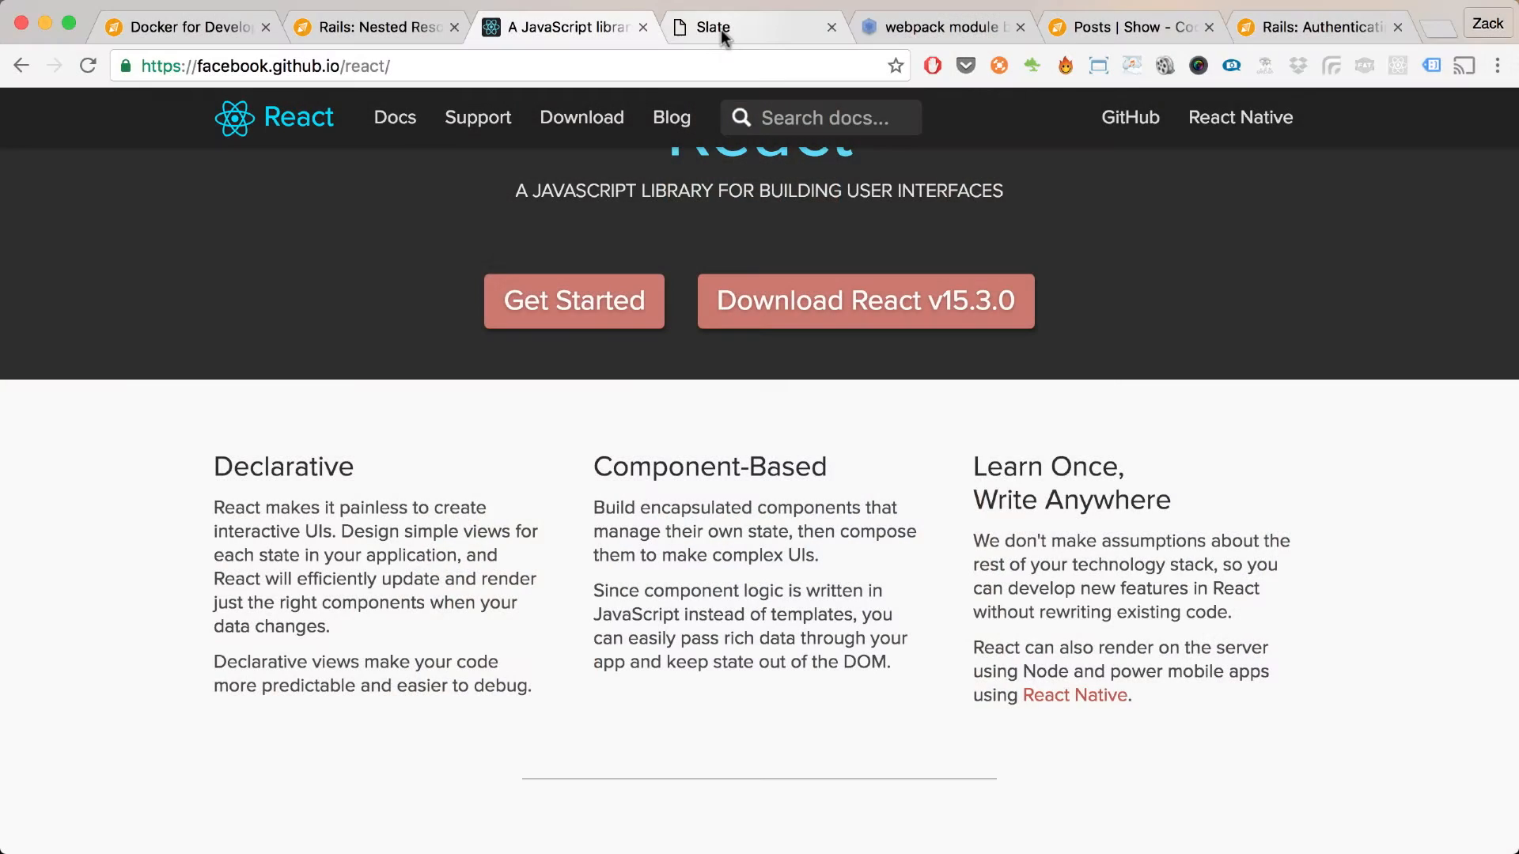
- Try the Slate demo editor text, skim the webpack homepage, then return to the staging post editor
{"action": "left_click", "coordinate": [750, 27]}
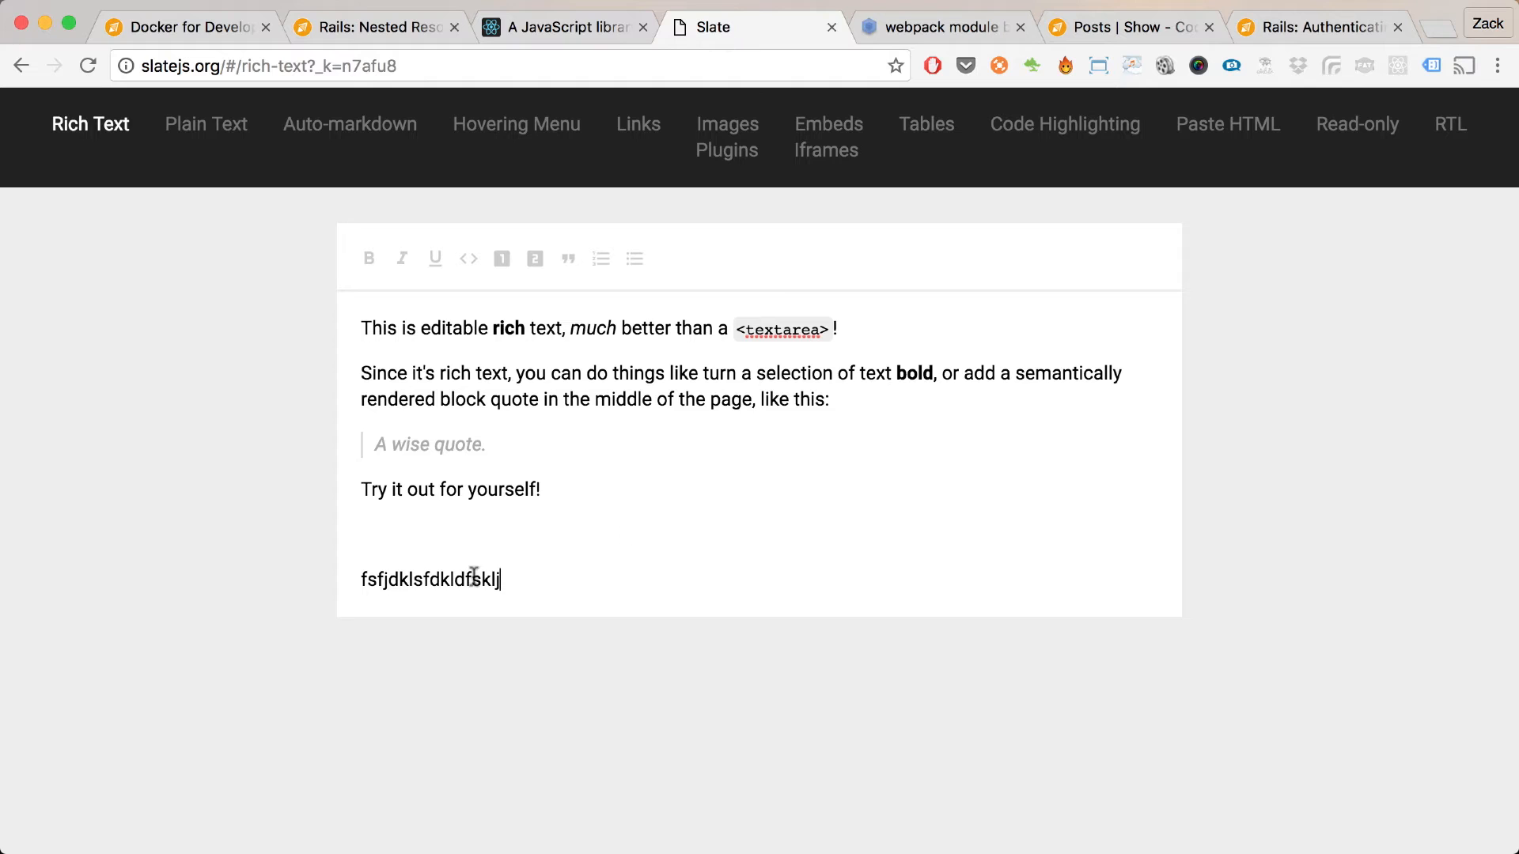
{"action": "left_click", "coordinate": [828, 399]}
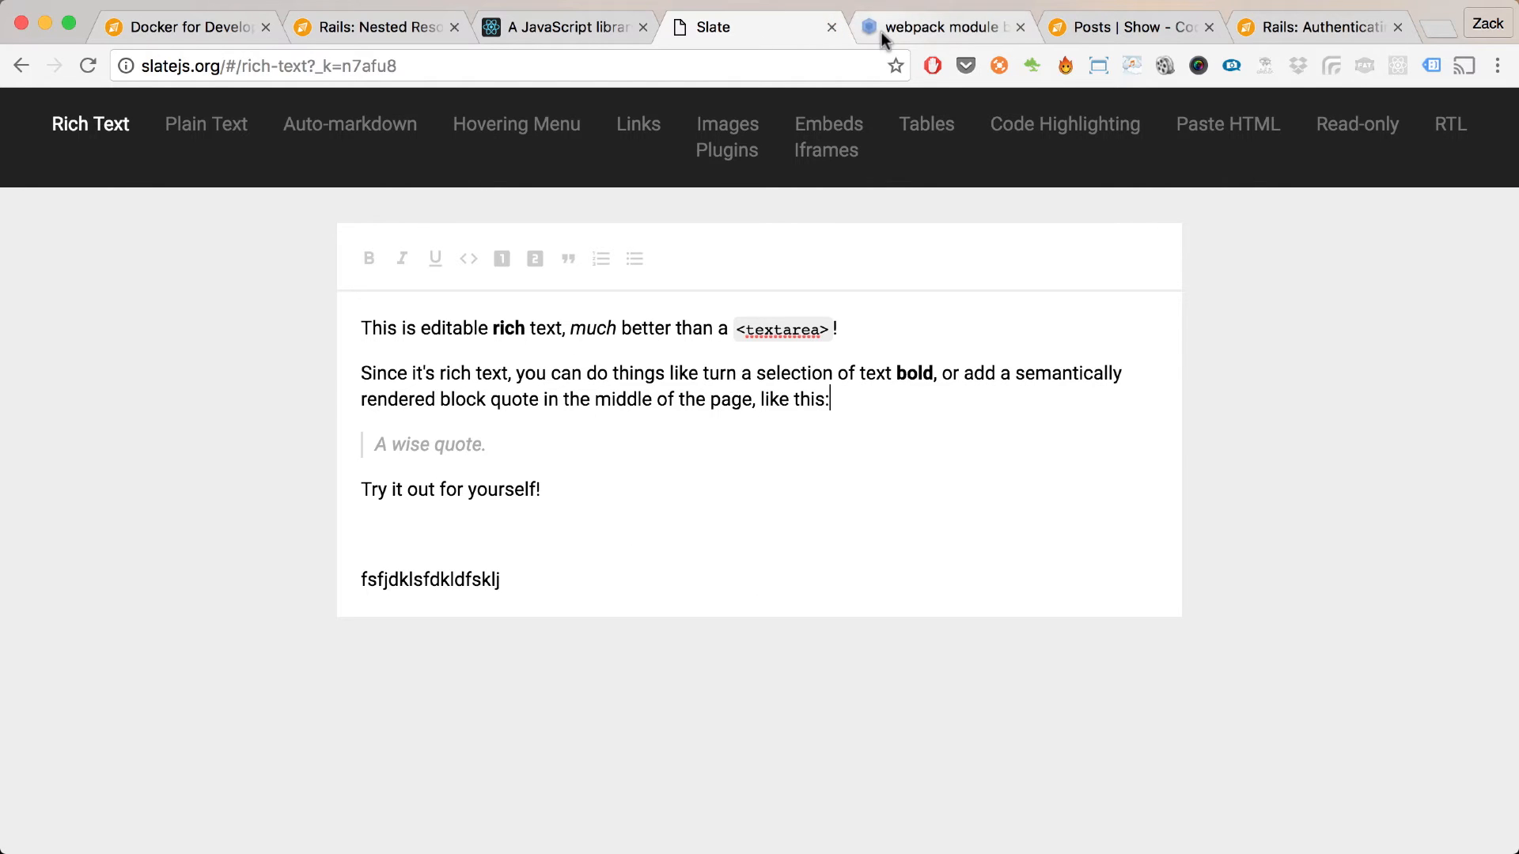
{"action": "left_click", "coordinate": [940, 27]}
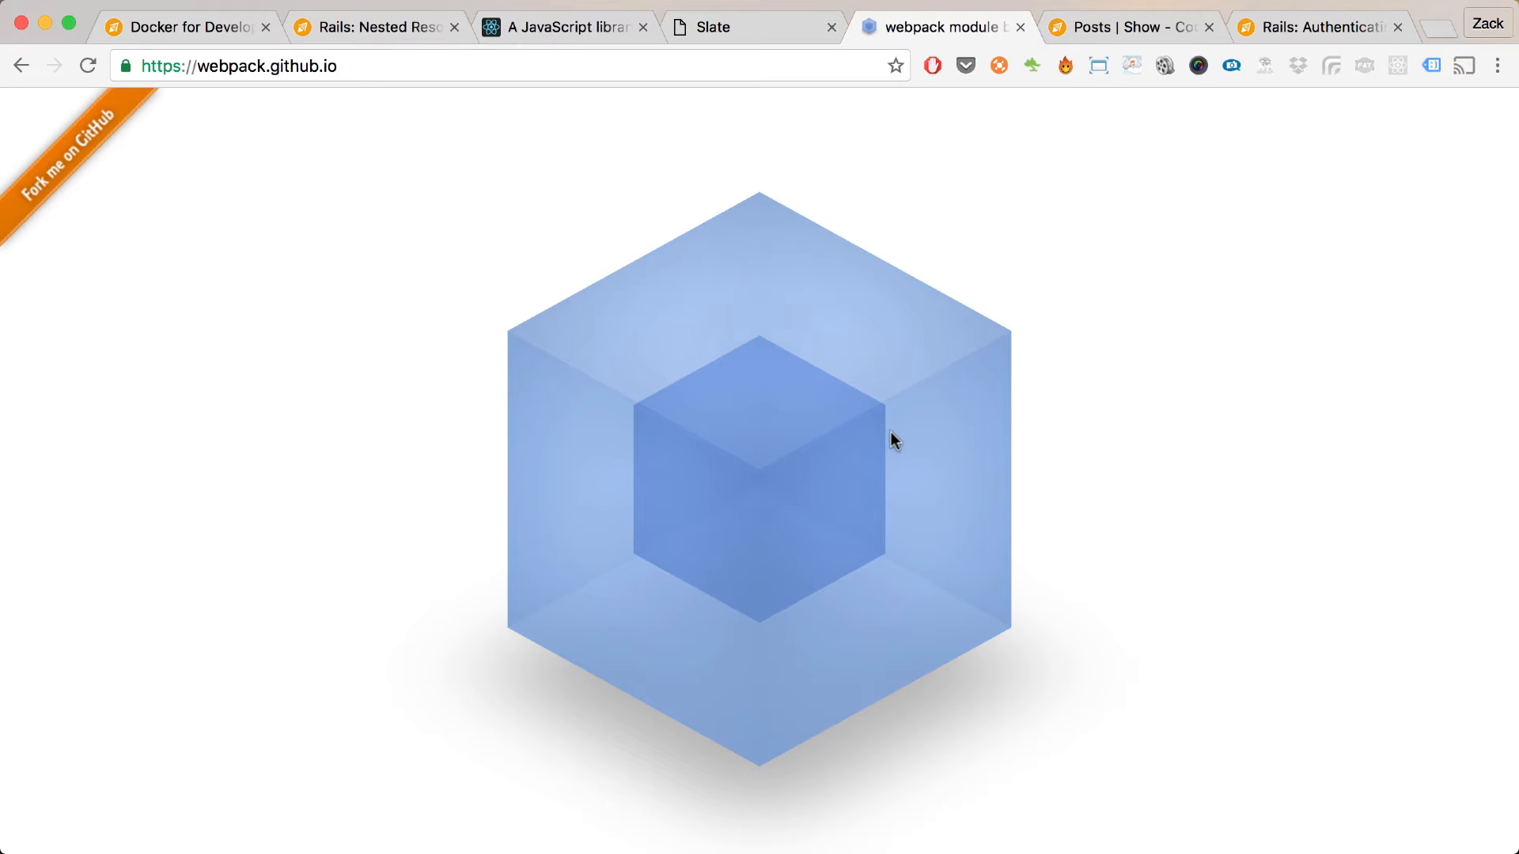
{"action": "scroll", "scroll_direction": "down", "scroll_amount": 3}
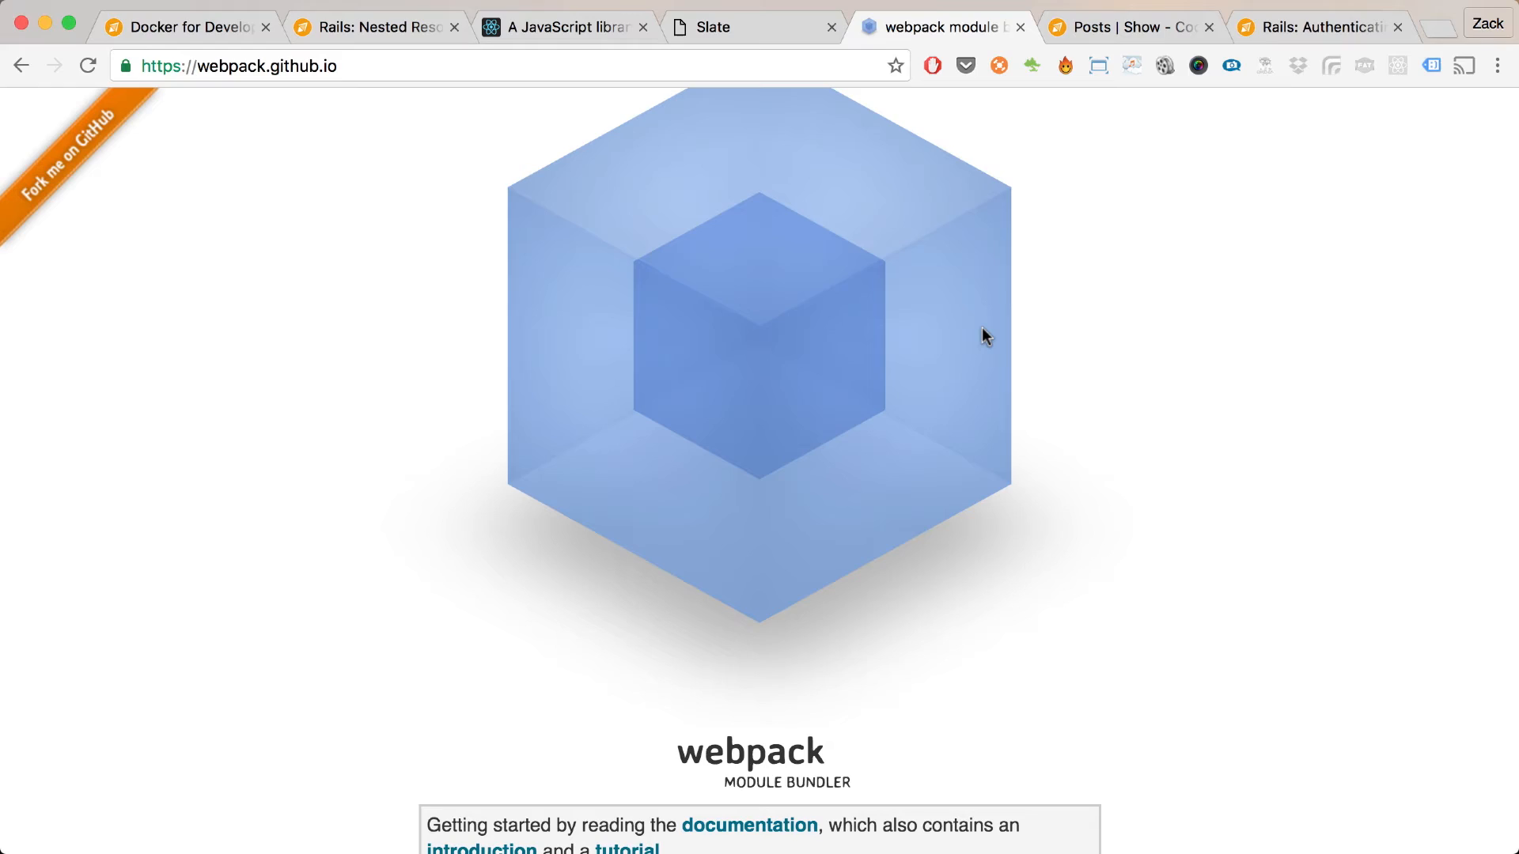
{"action": "left_click", "coordinate": [1123, 27]}
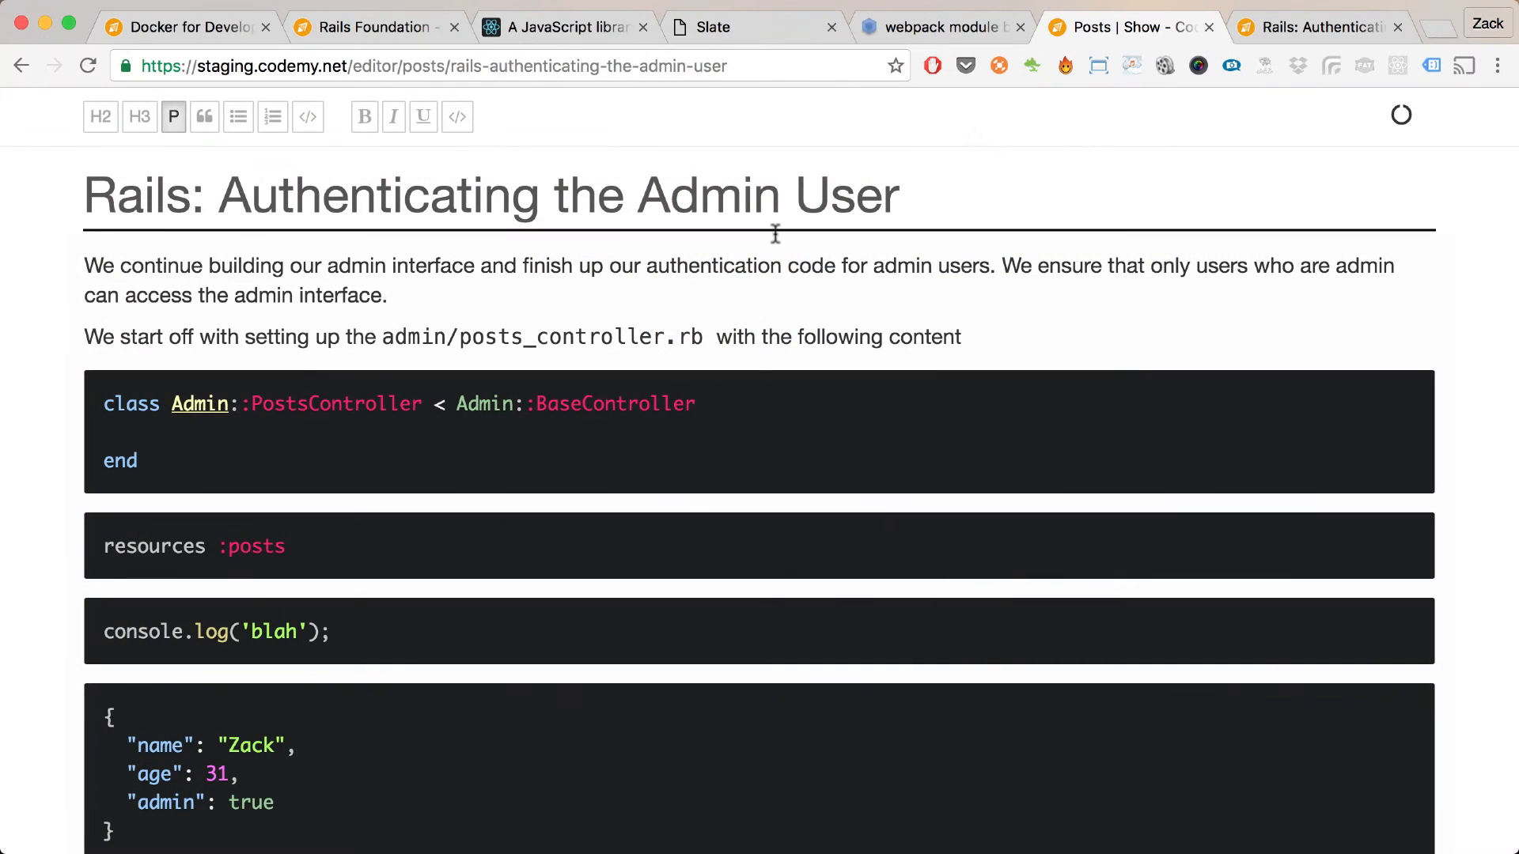
{"action": "mouse_move", "coordinate": [794, 238]}
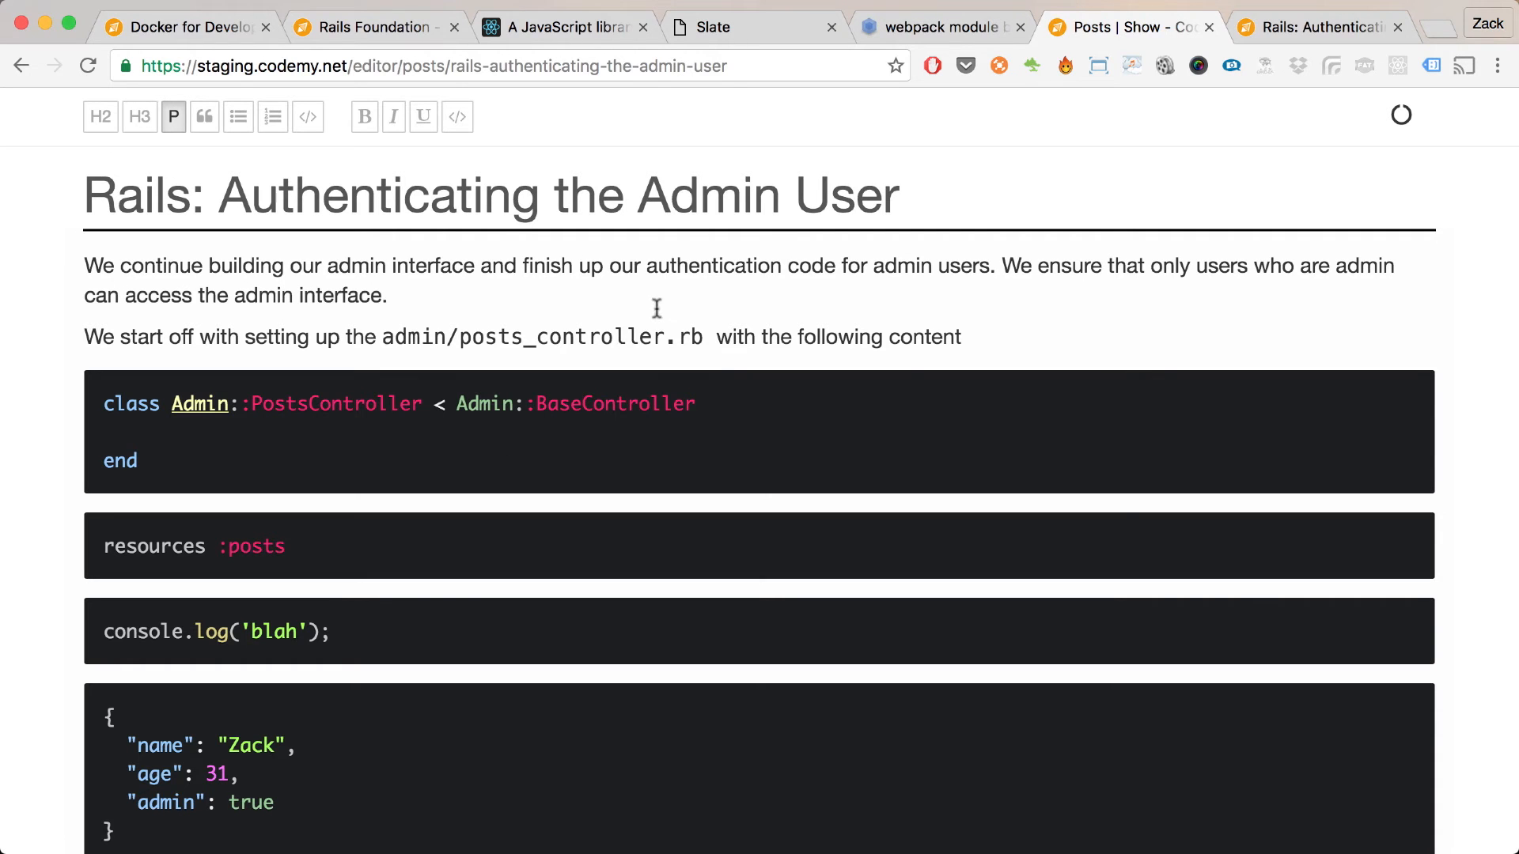
{"action": "mouse_move", "coordinate": [916, 250]}
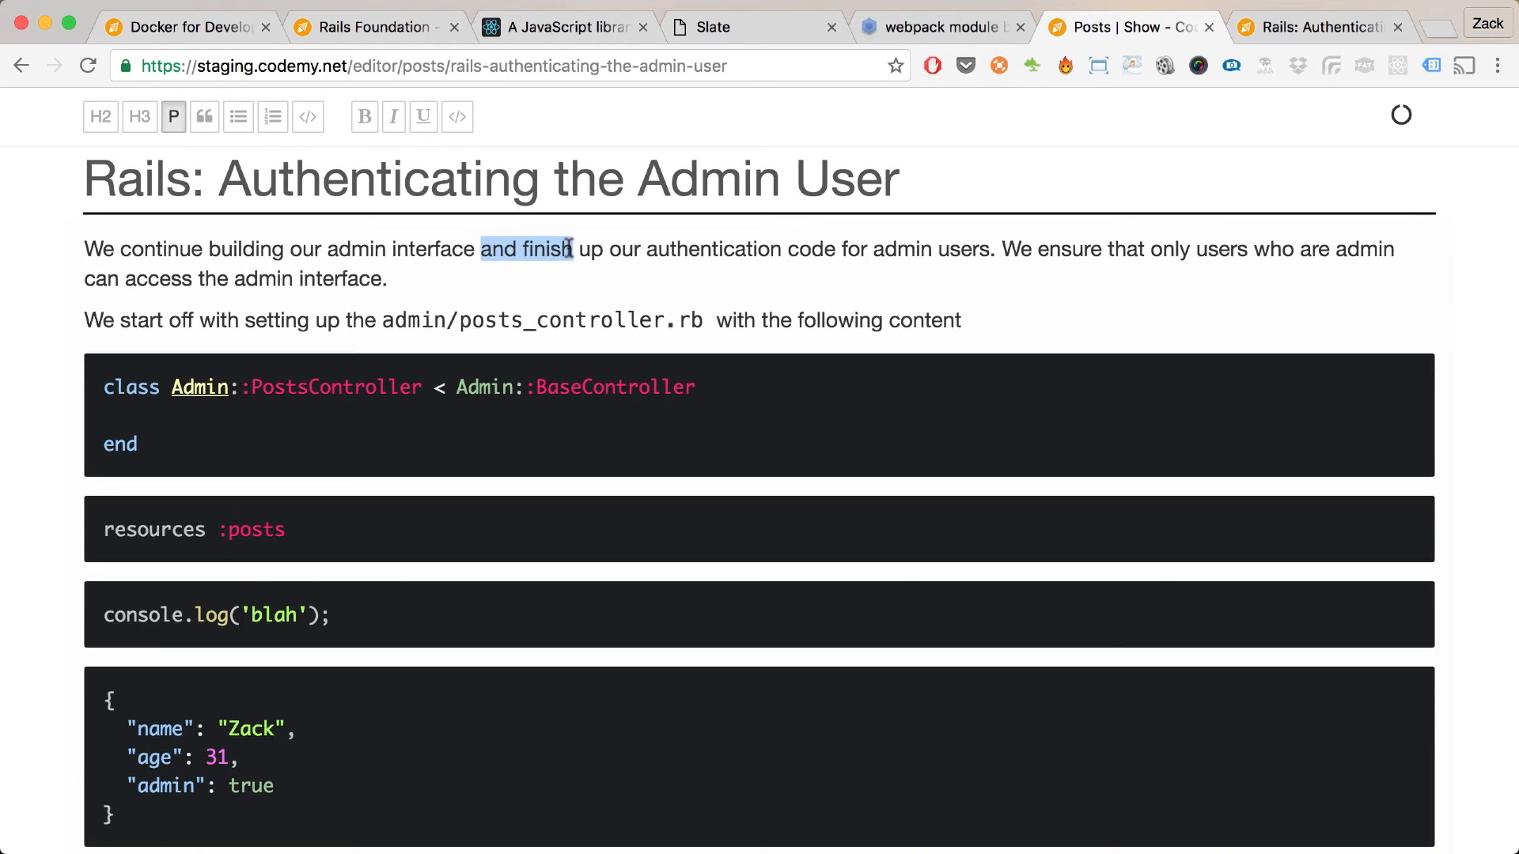
- Format the intro paragraph with "and finish" in bold and "our" in italics
{"action": "left_click", "coordinate": [364, 115]}
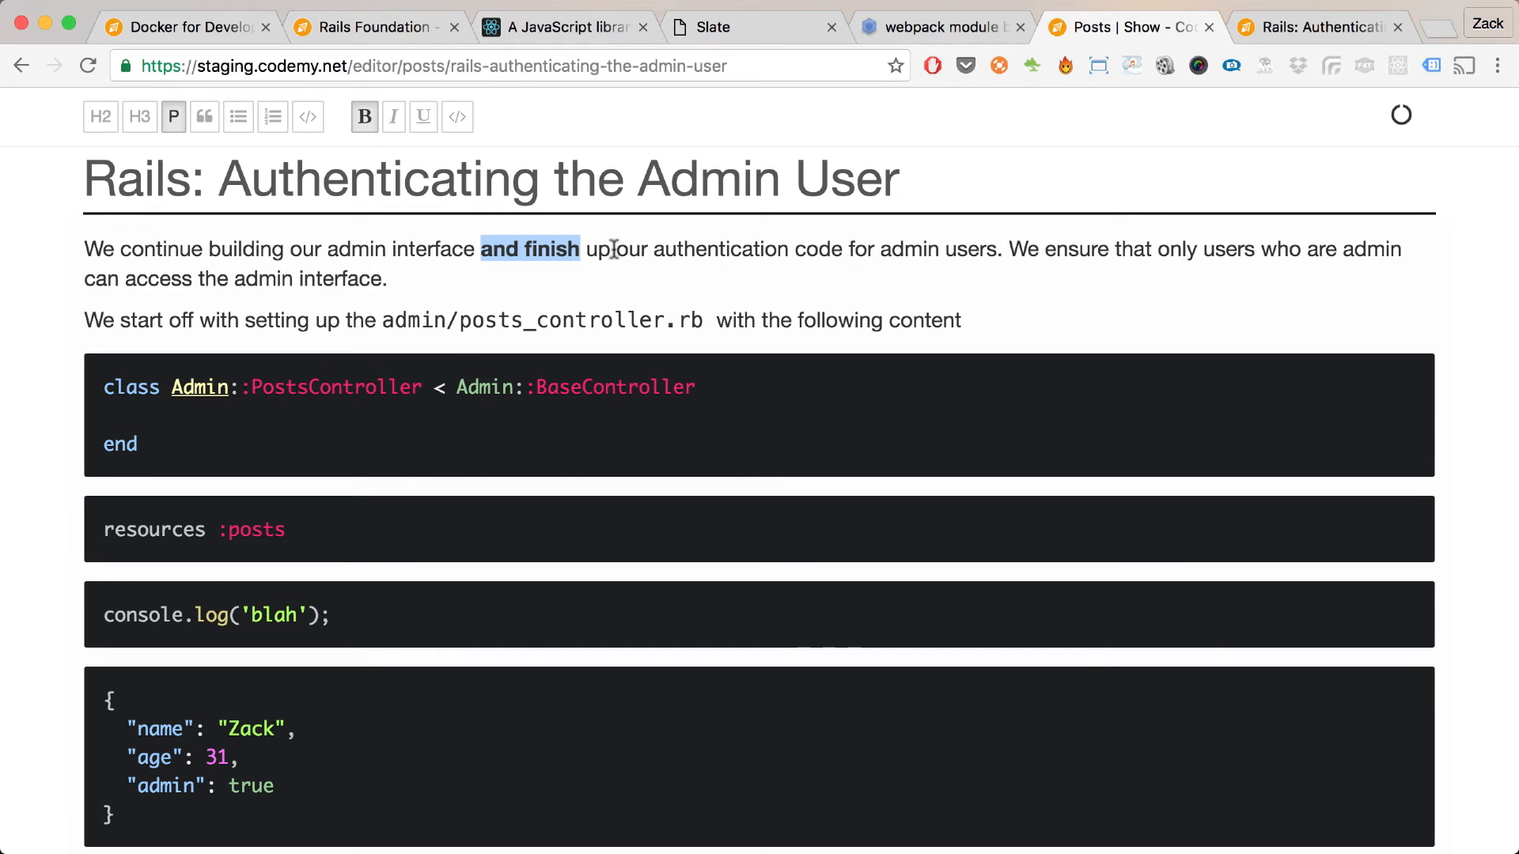
{"action": "left_click", "coordinate": [364, 115]}
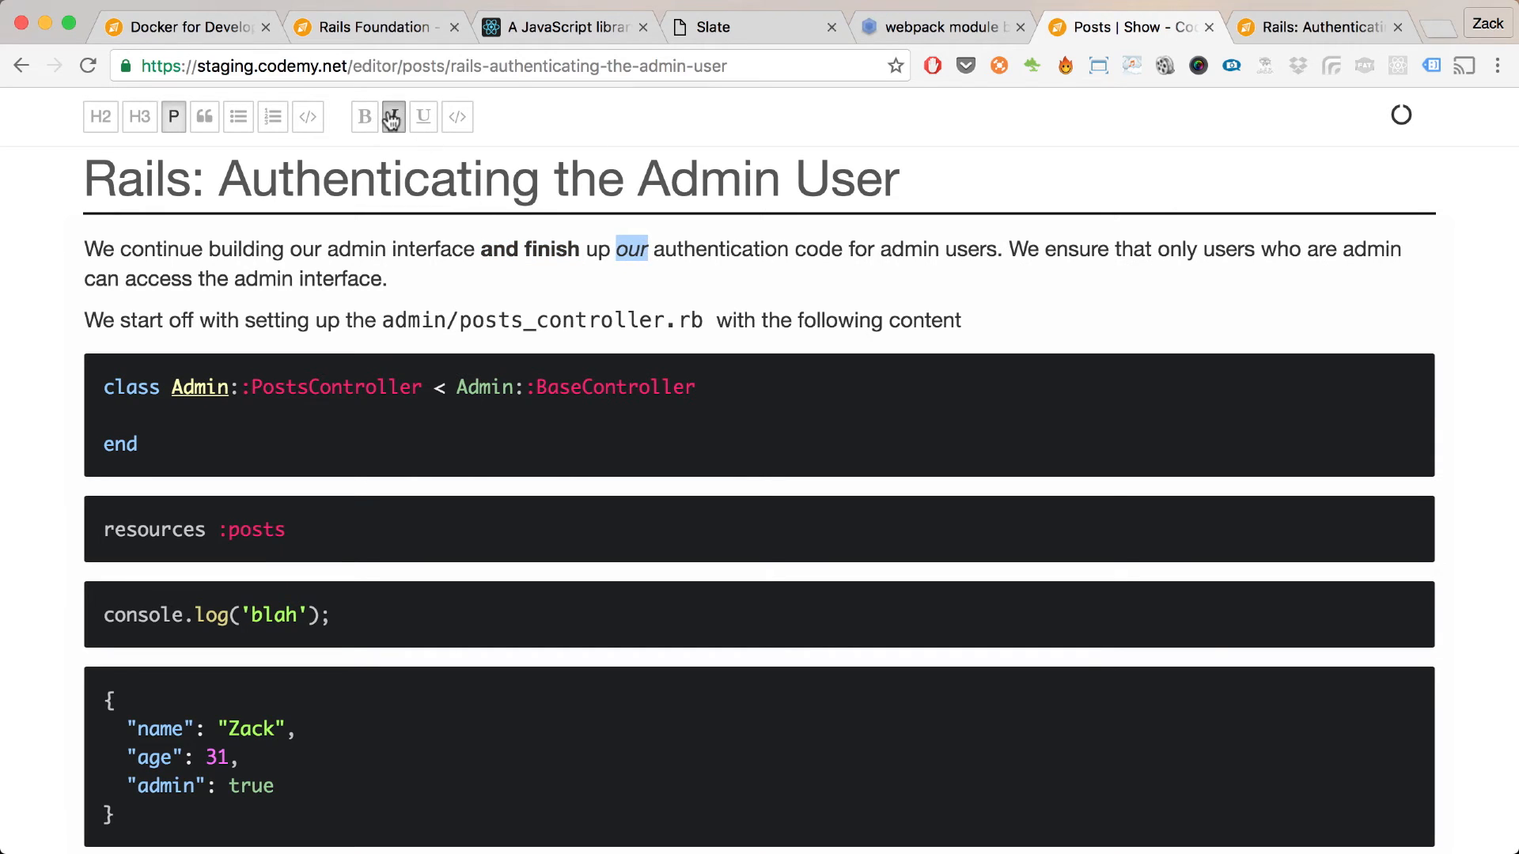
{"action": "left_click", "coordinate": [394, 118]}
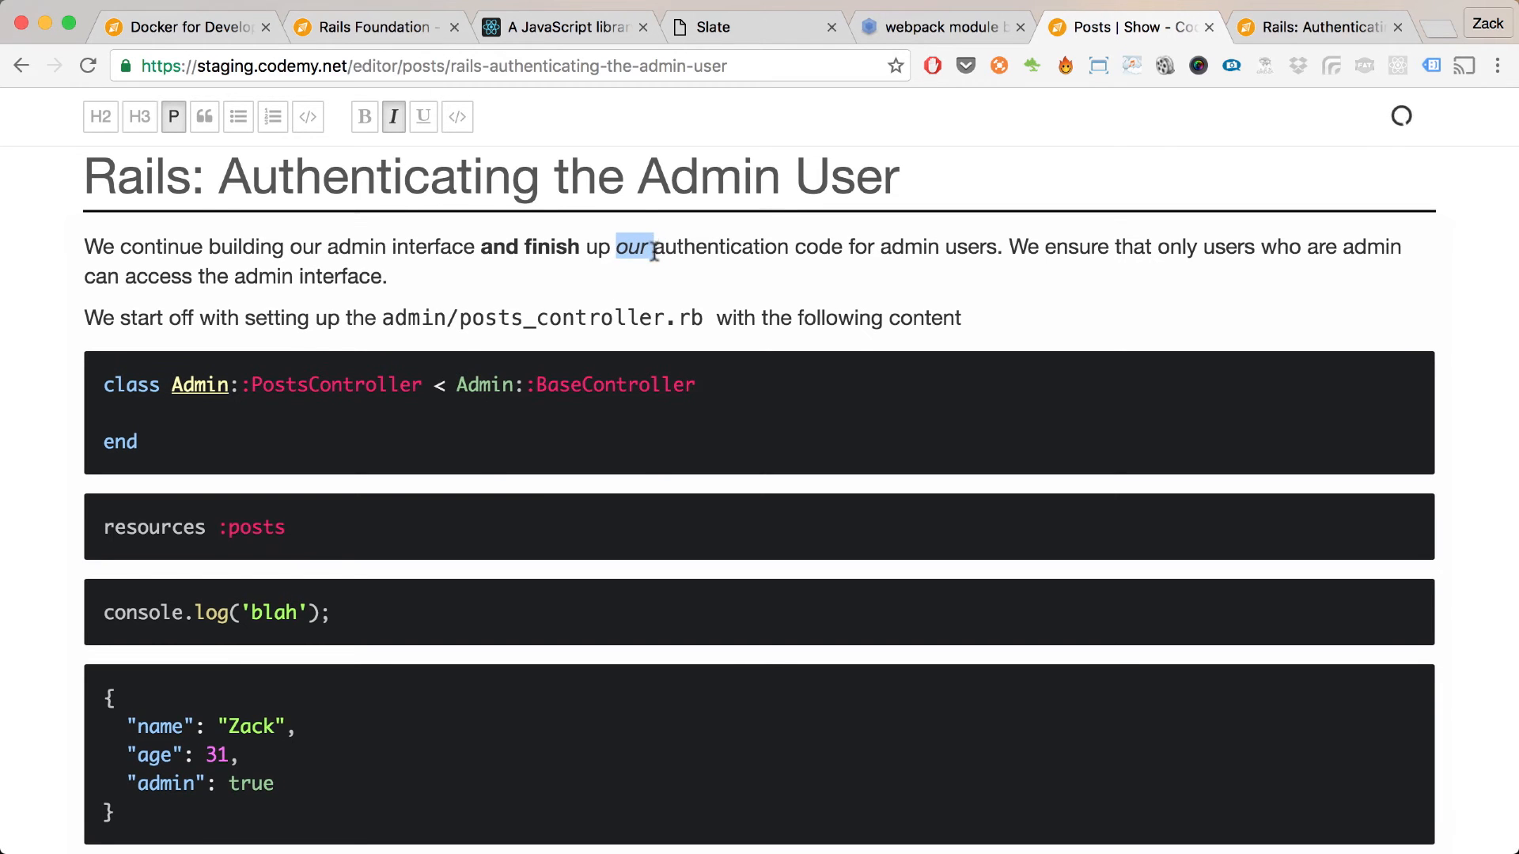
{"action": "left_click", "coordinate": [307, 116]}
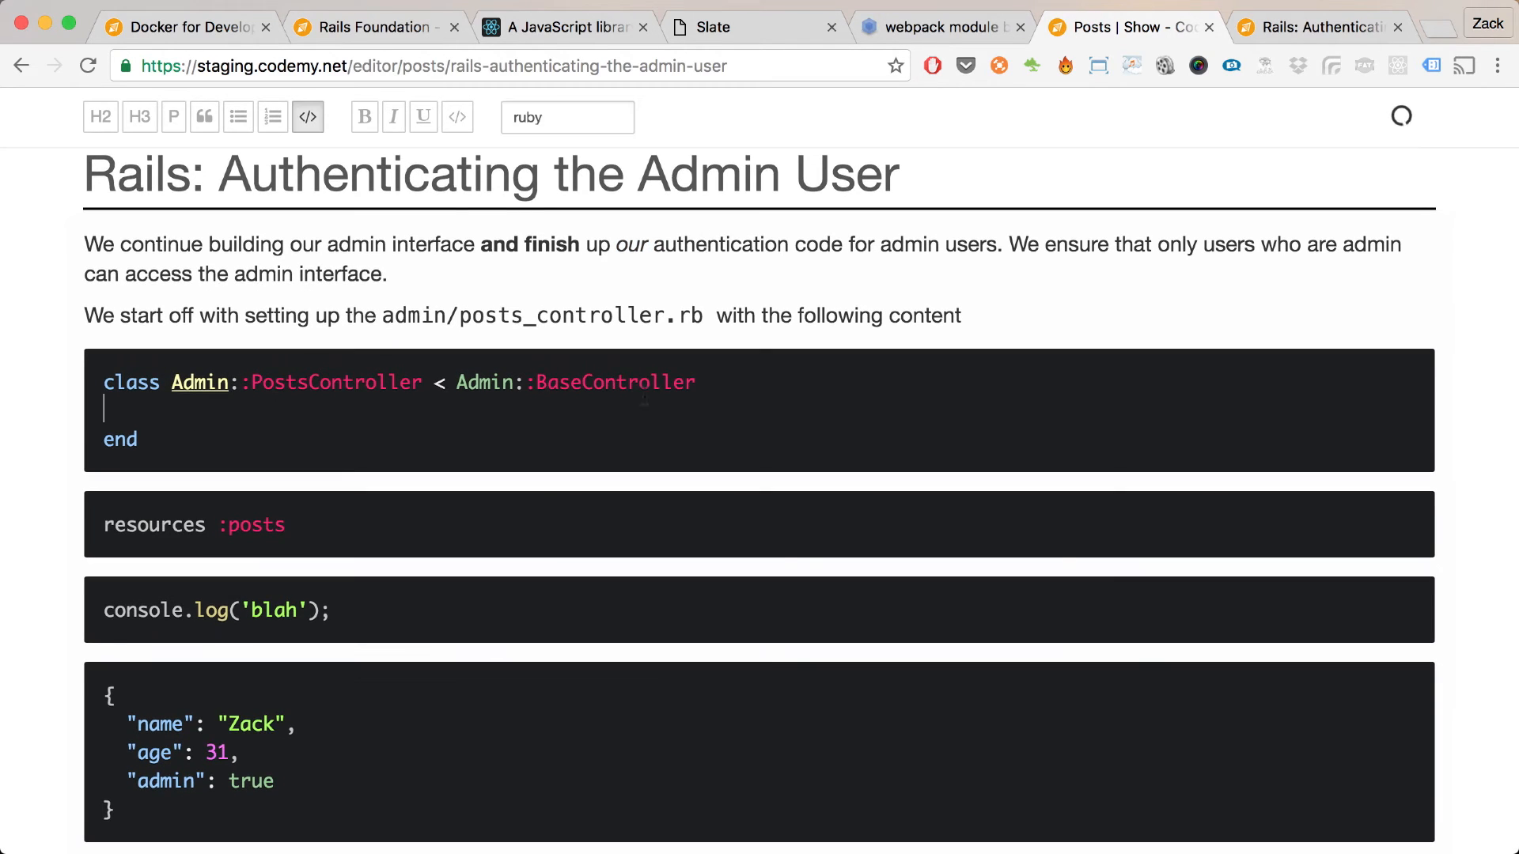
{"action": "type", "text": "d"}
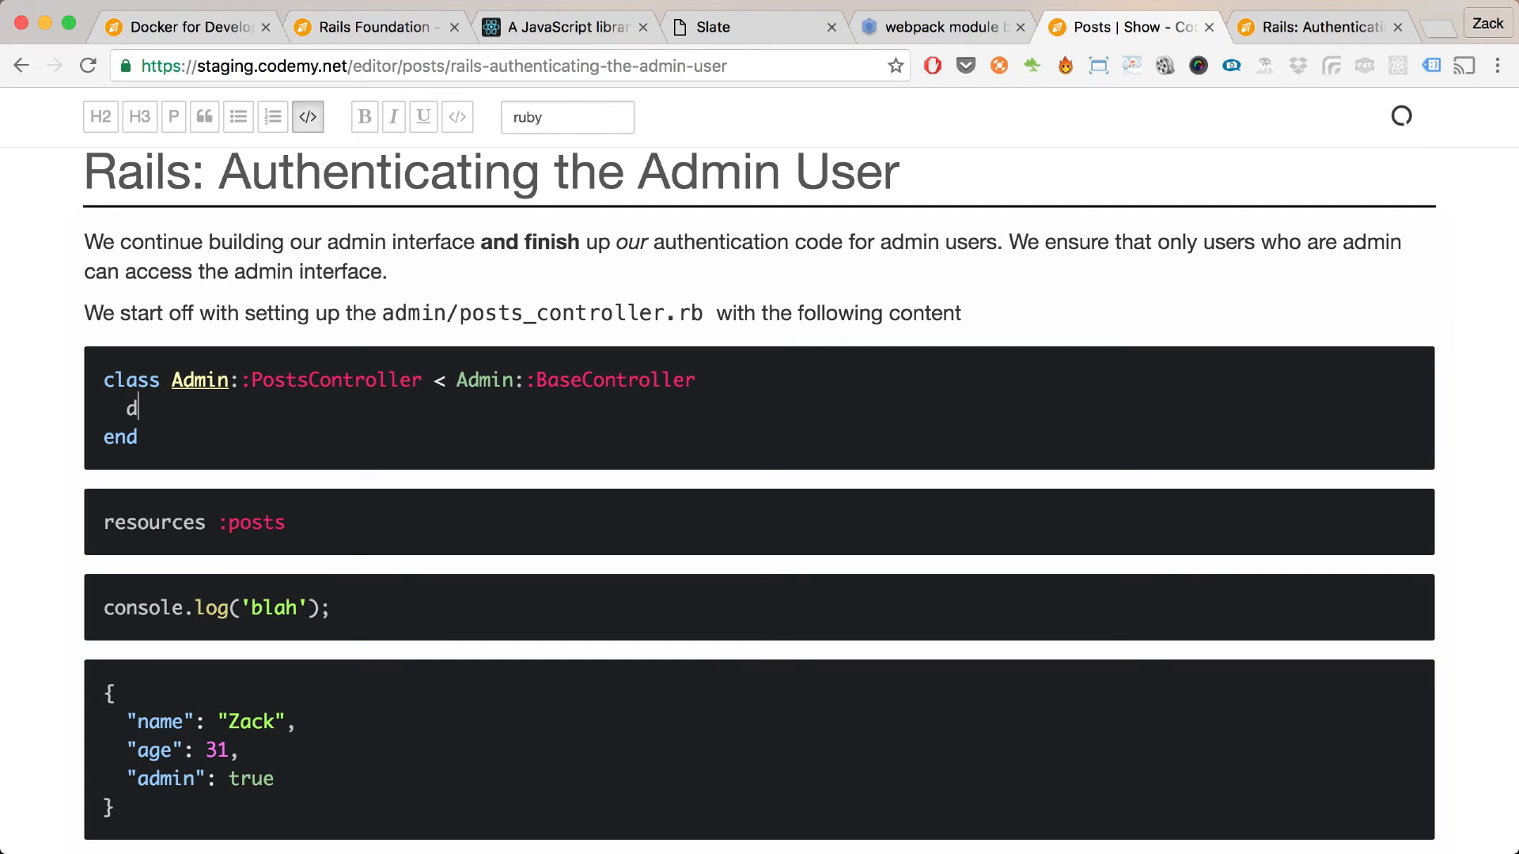
{"action": "type", "text": "ef index"}
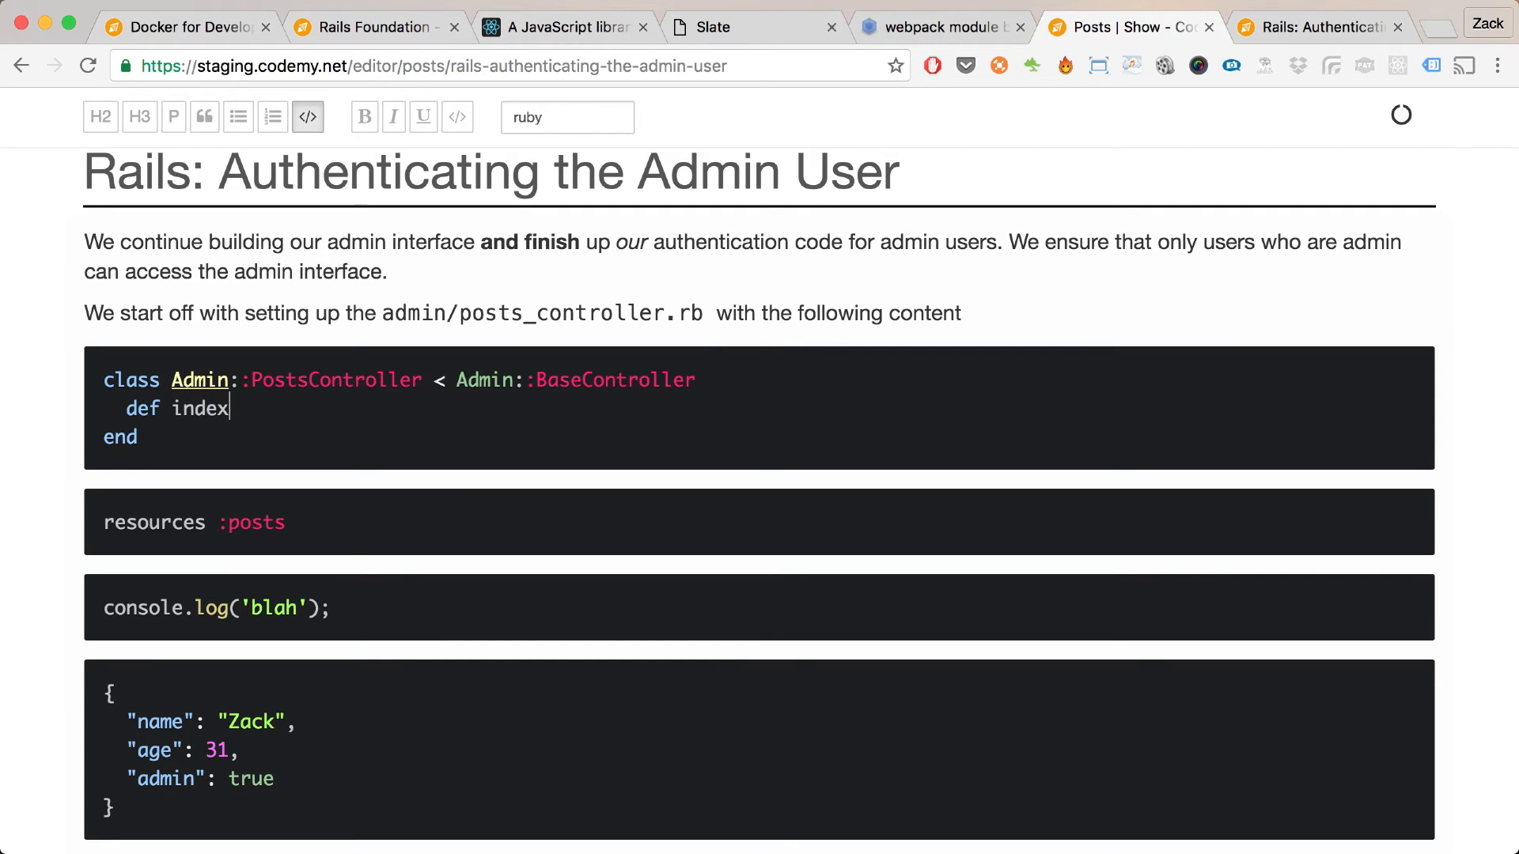
{"action": "key", "text": "Enter"}
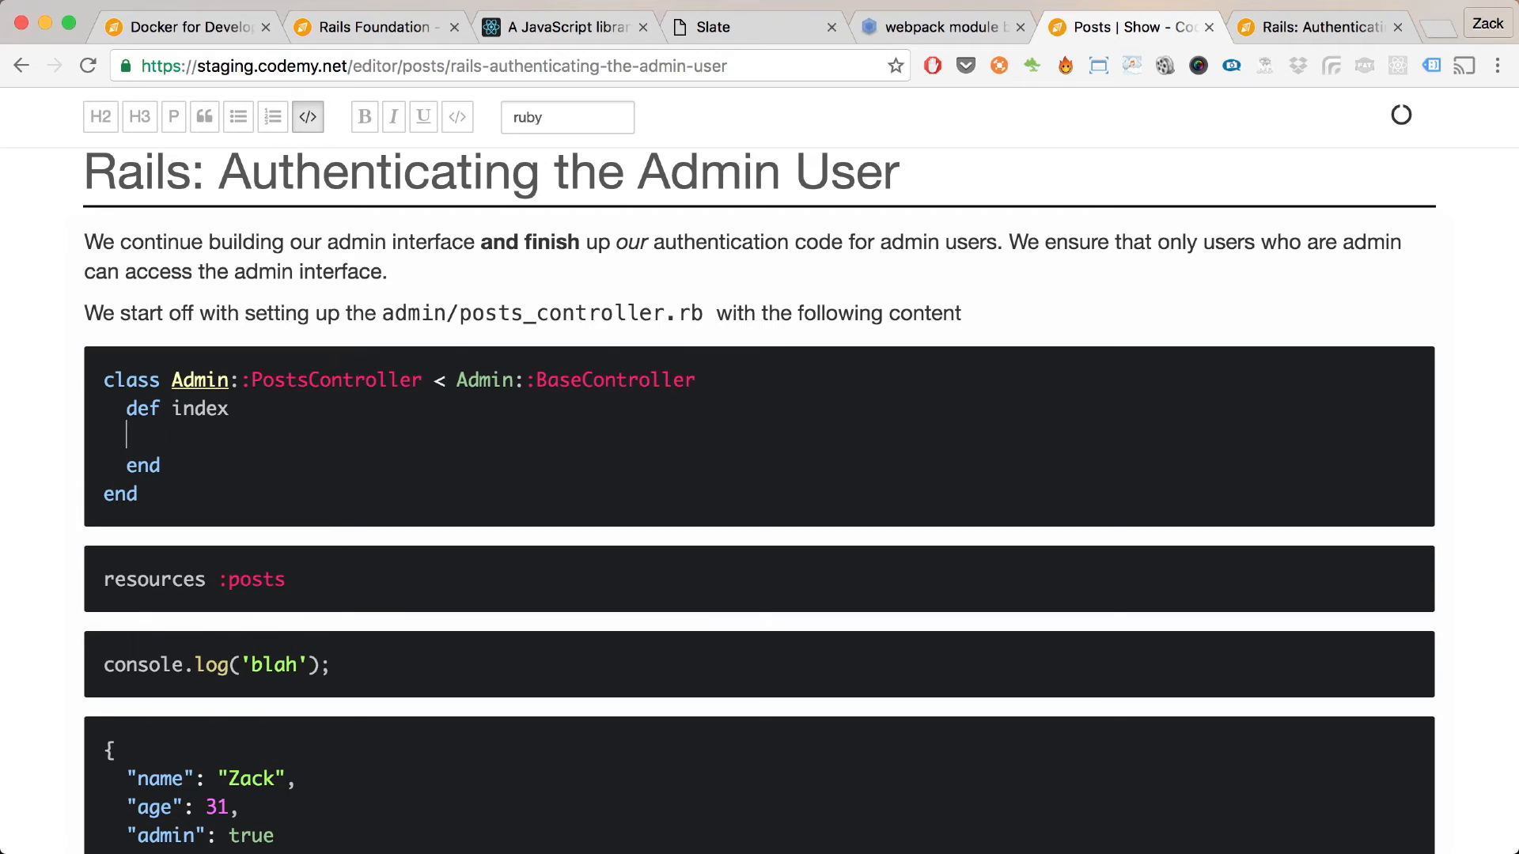
{"action": "type", "text": "@posts ="}
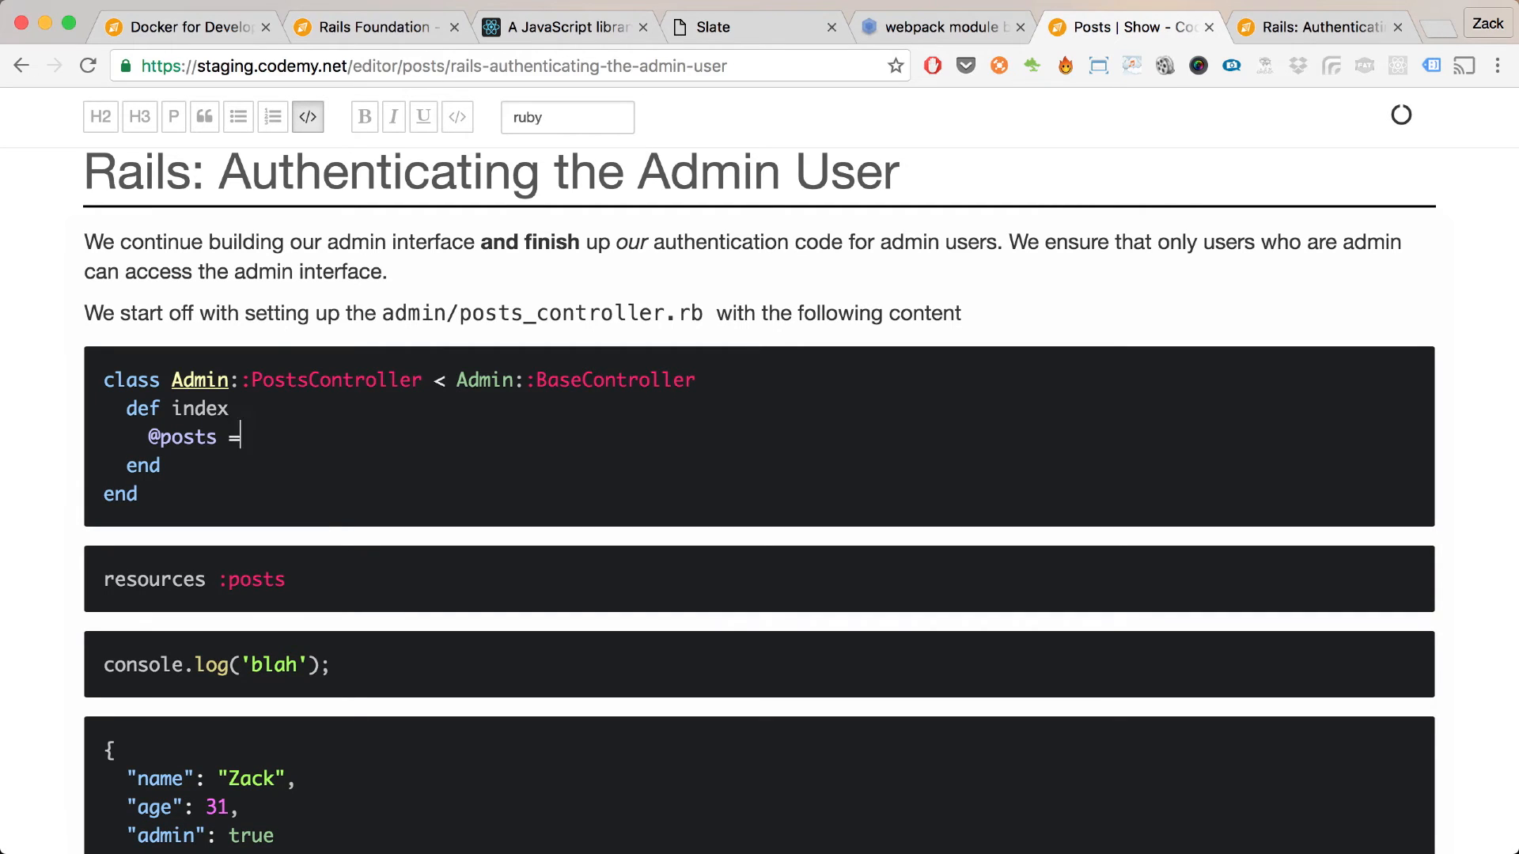
{"action": "type", "text": "Post.all"}
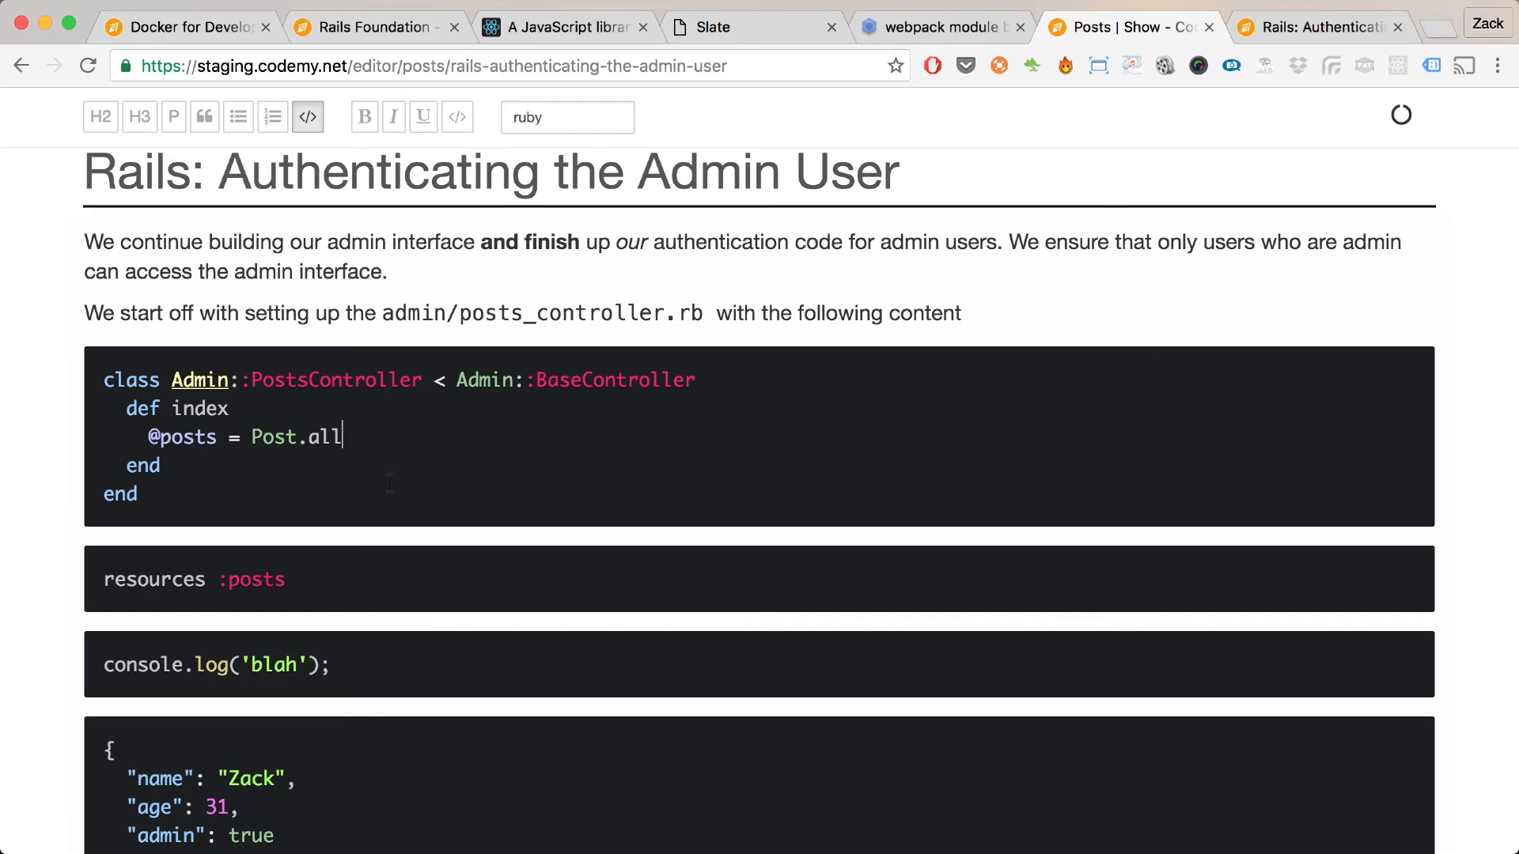
{"action": "scroll", "scroll_direction": "down", "scroll_amount": 3}
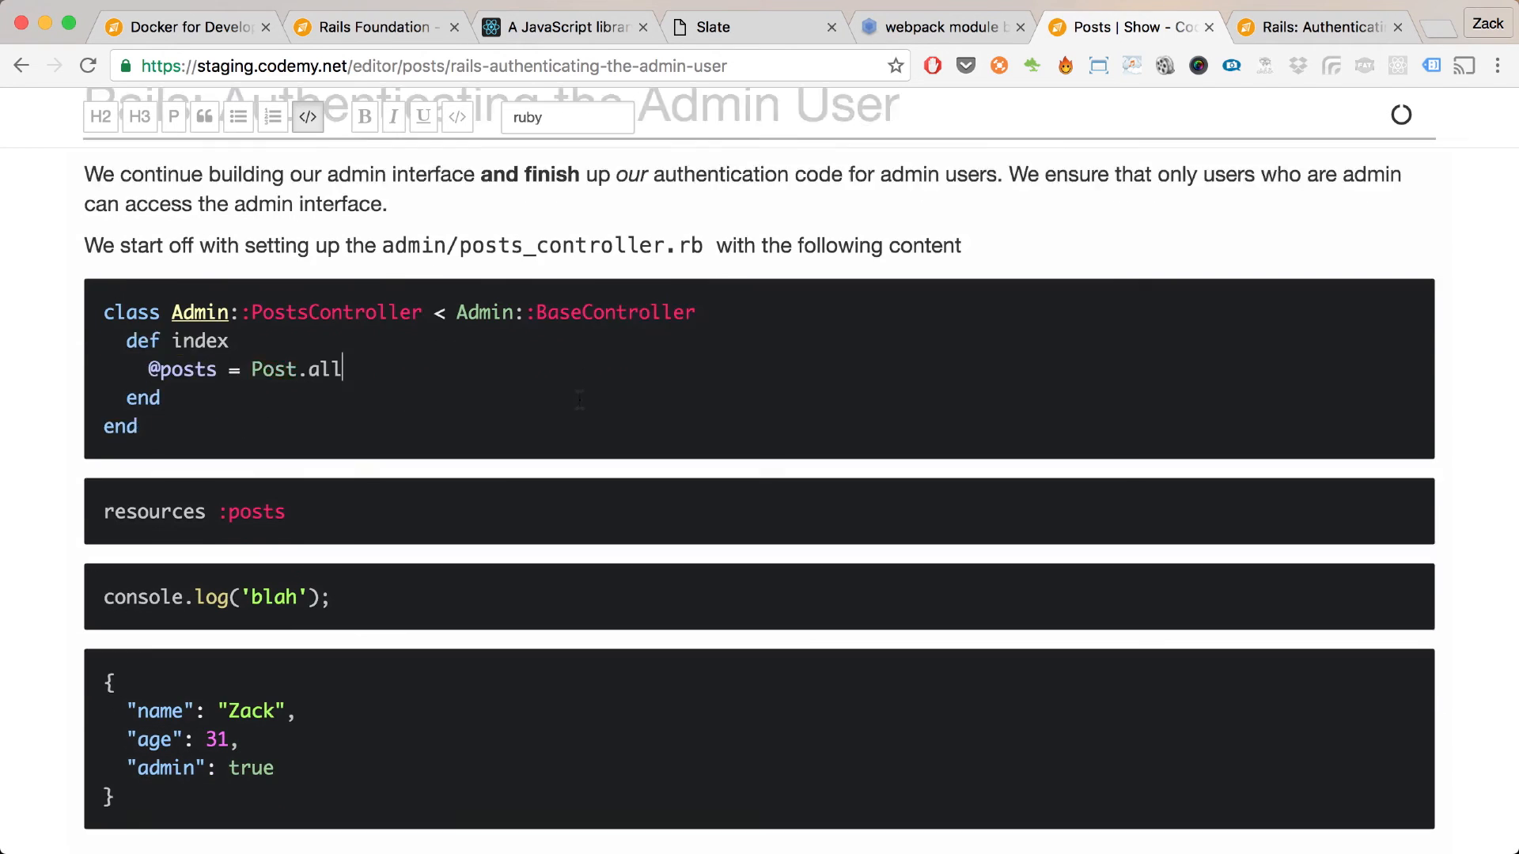
{"action": "scroll", "scroll_direction": "down", "scroll_amount": 3}
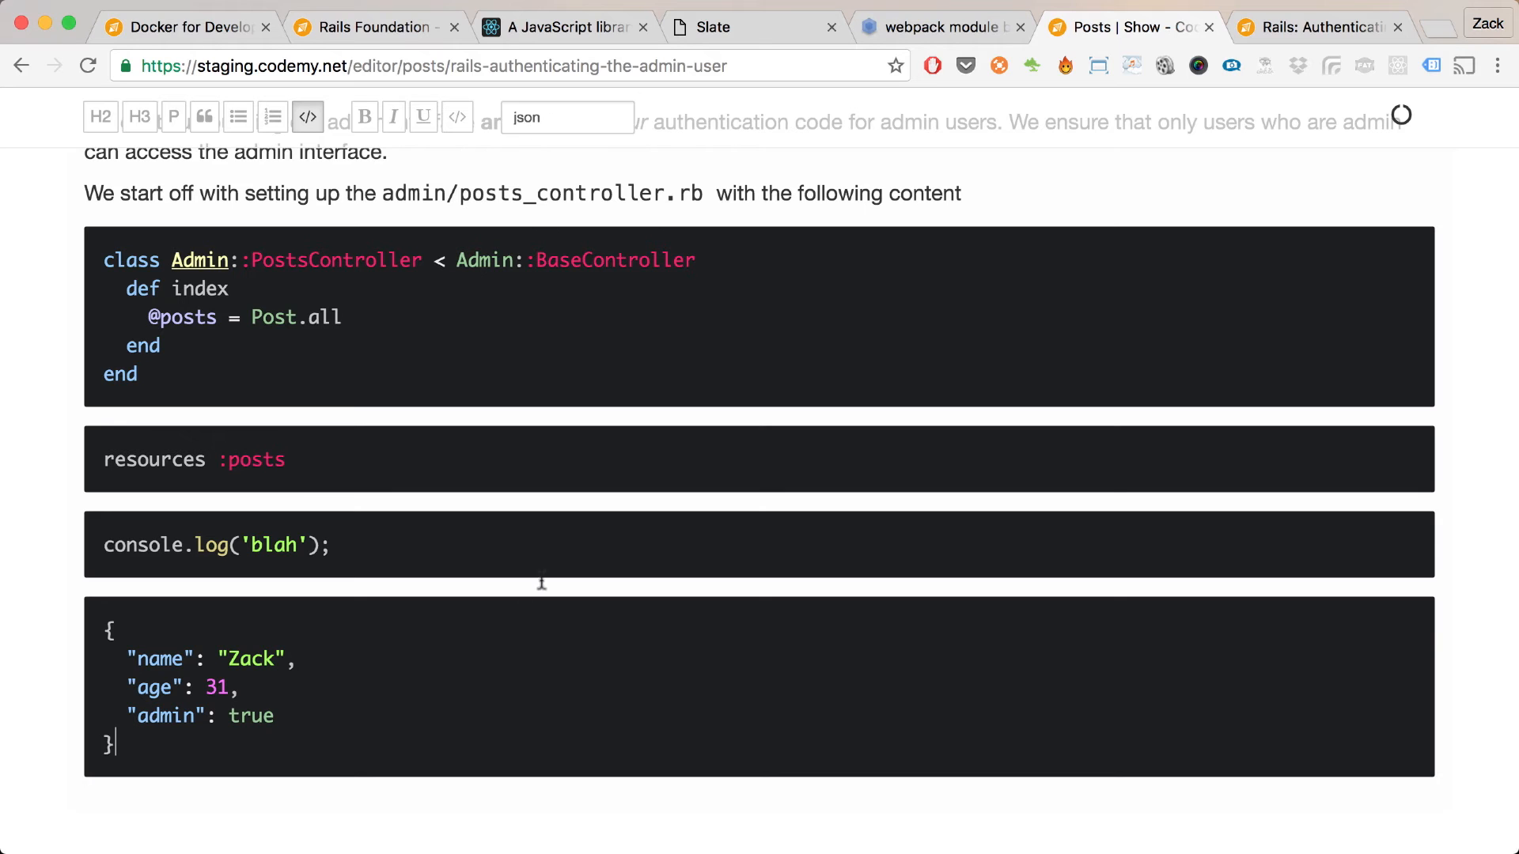
- Add a test paragraph 'fdskfdlskfdskldfsklj' below the JSON example block
{"action": "scroll", "scroll_direction": "down", "scroll_amount": 3}
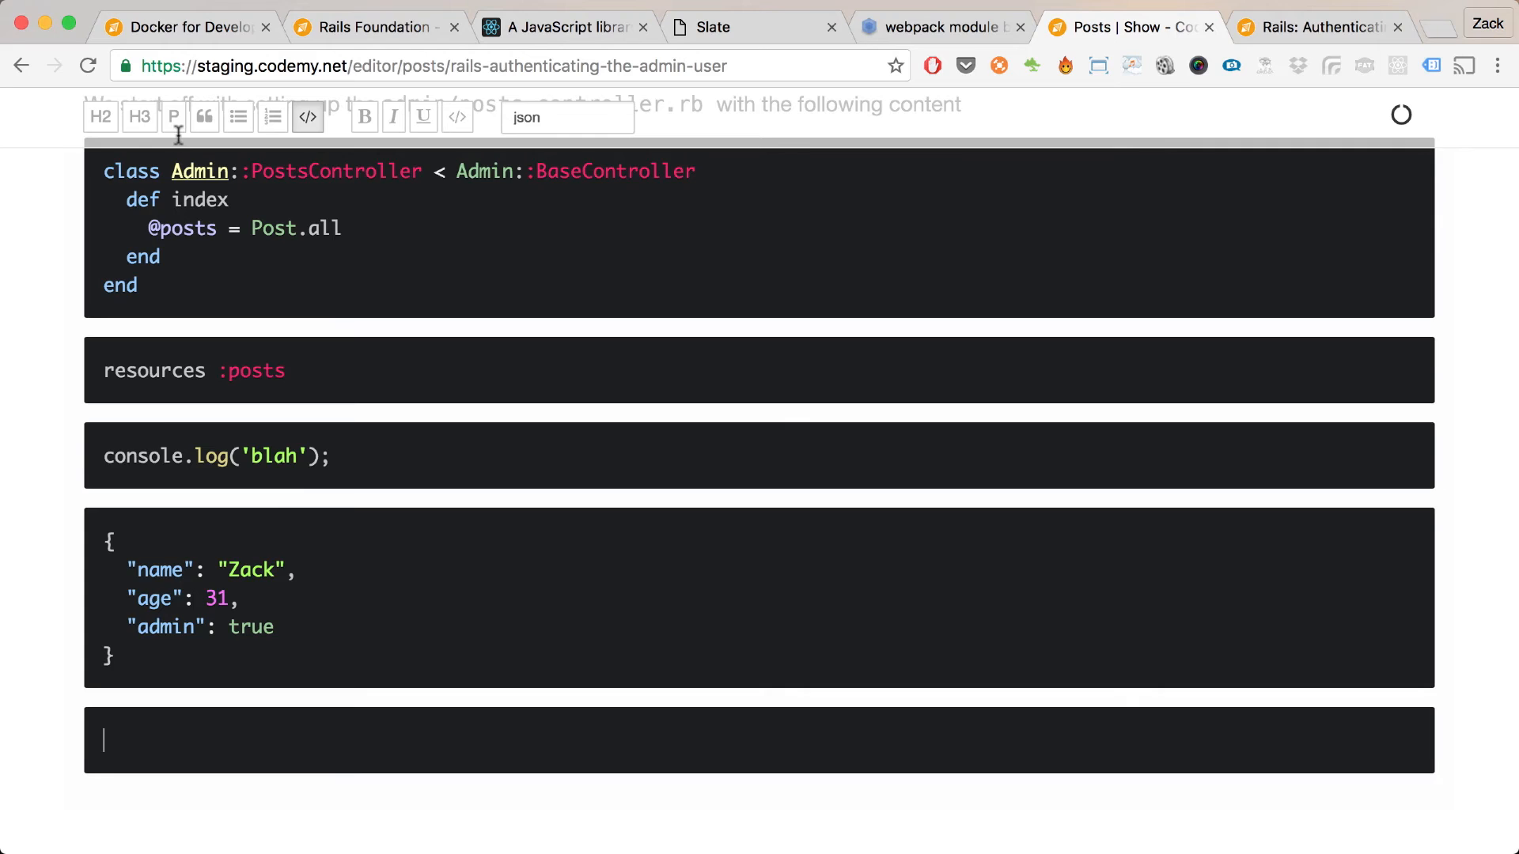
{"action": "type", "text": "fdskfdlskfdskldfsklj"}
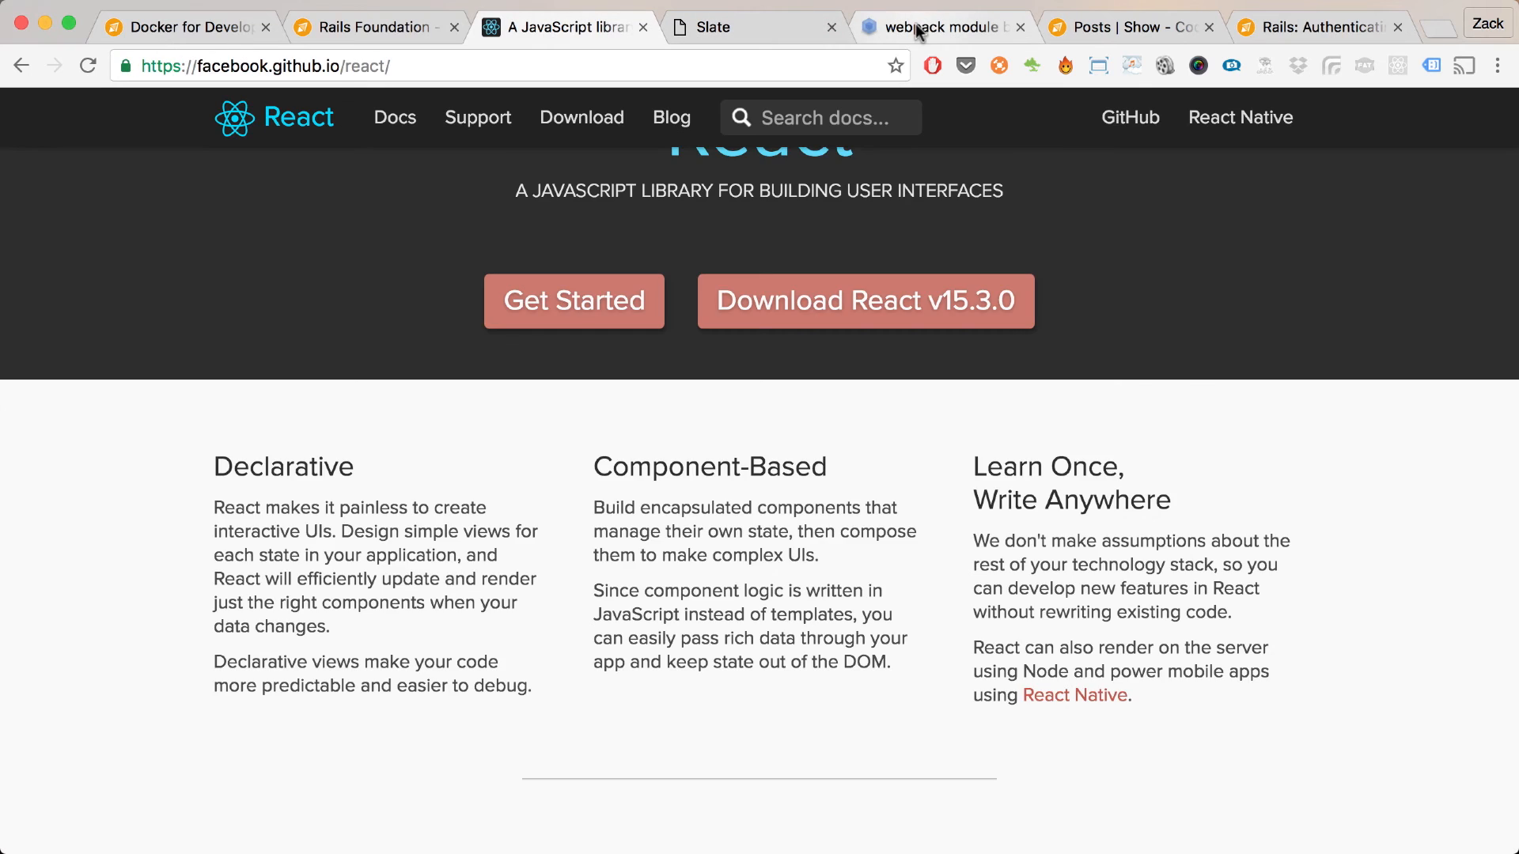
- Glance at the webpack site and come back to the Posts | Show editor
{"action": "left_click", "coordinate": [940, 27]}
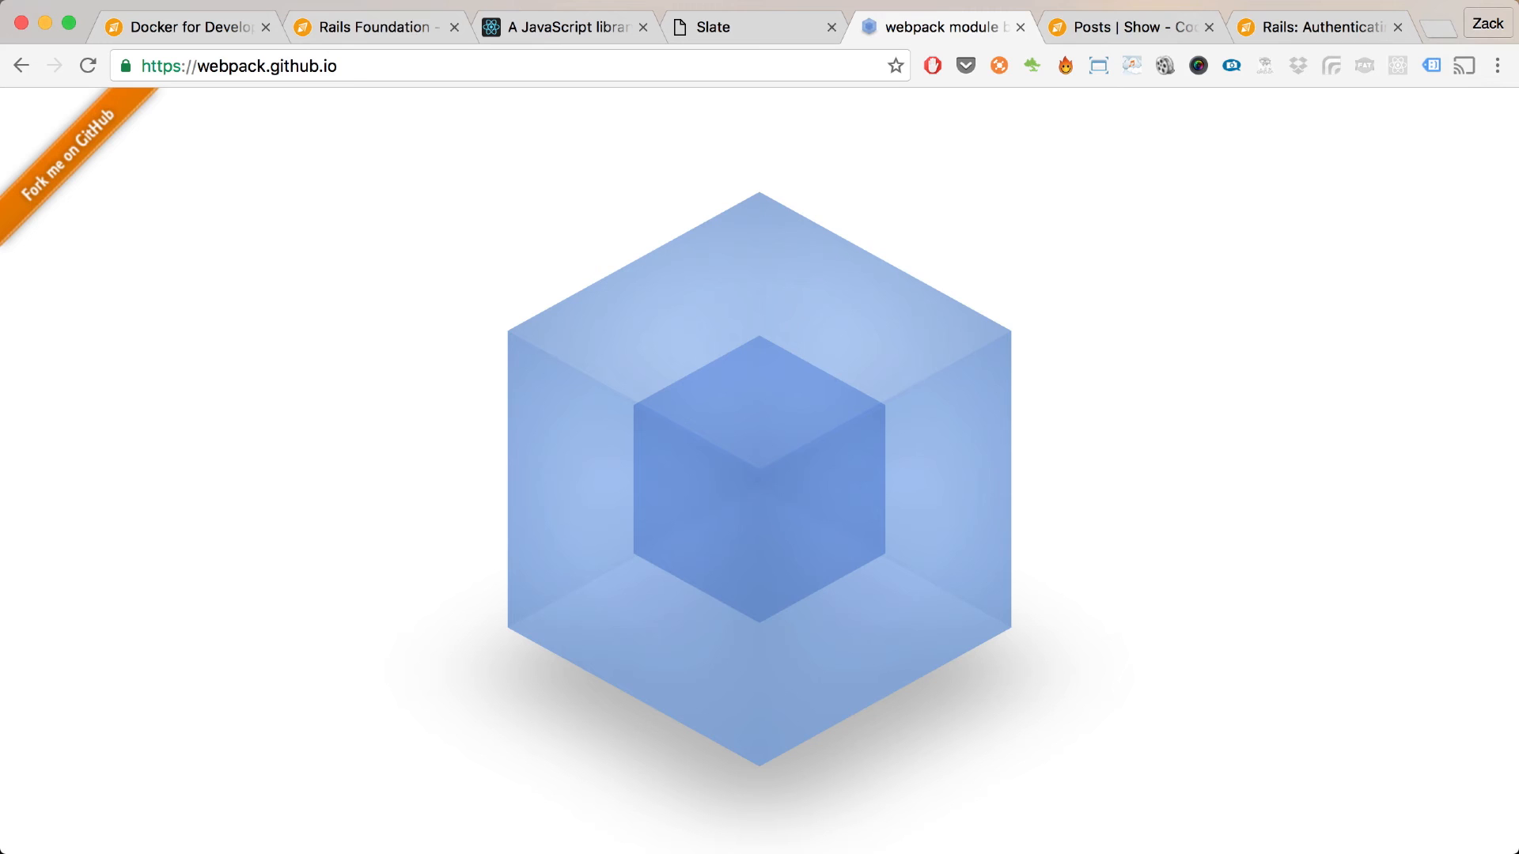
{"action": "left_click", "coordinate": [1123, 26]}
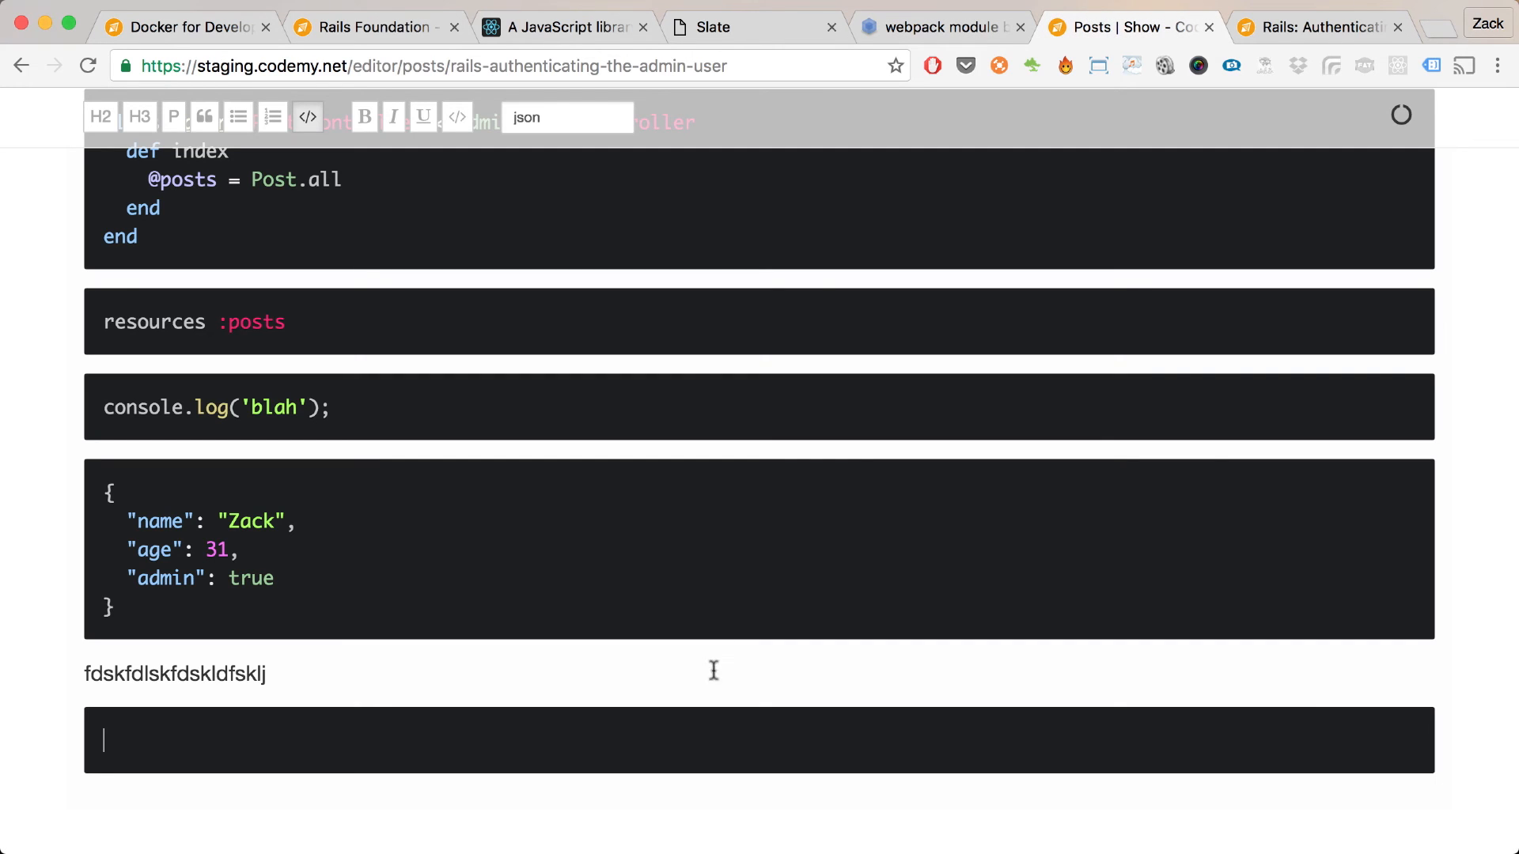
- Show the language dropdown for the empty code block, with jsx highlighted
{"action": "scroll", "scroll_direction": "down", "scroll_amount": 3}
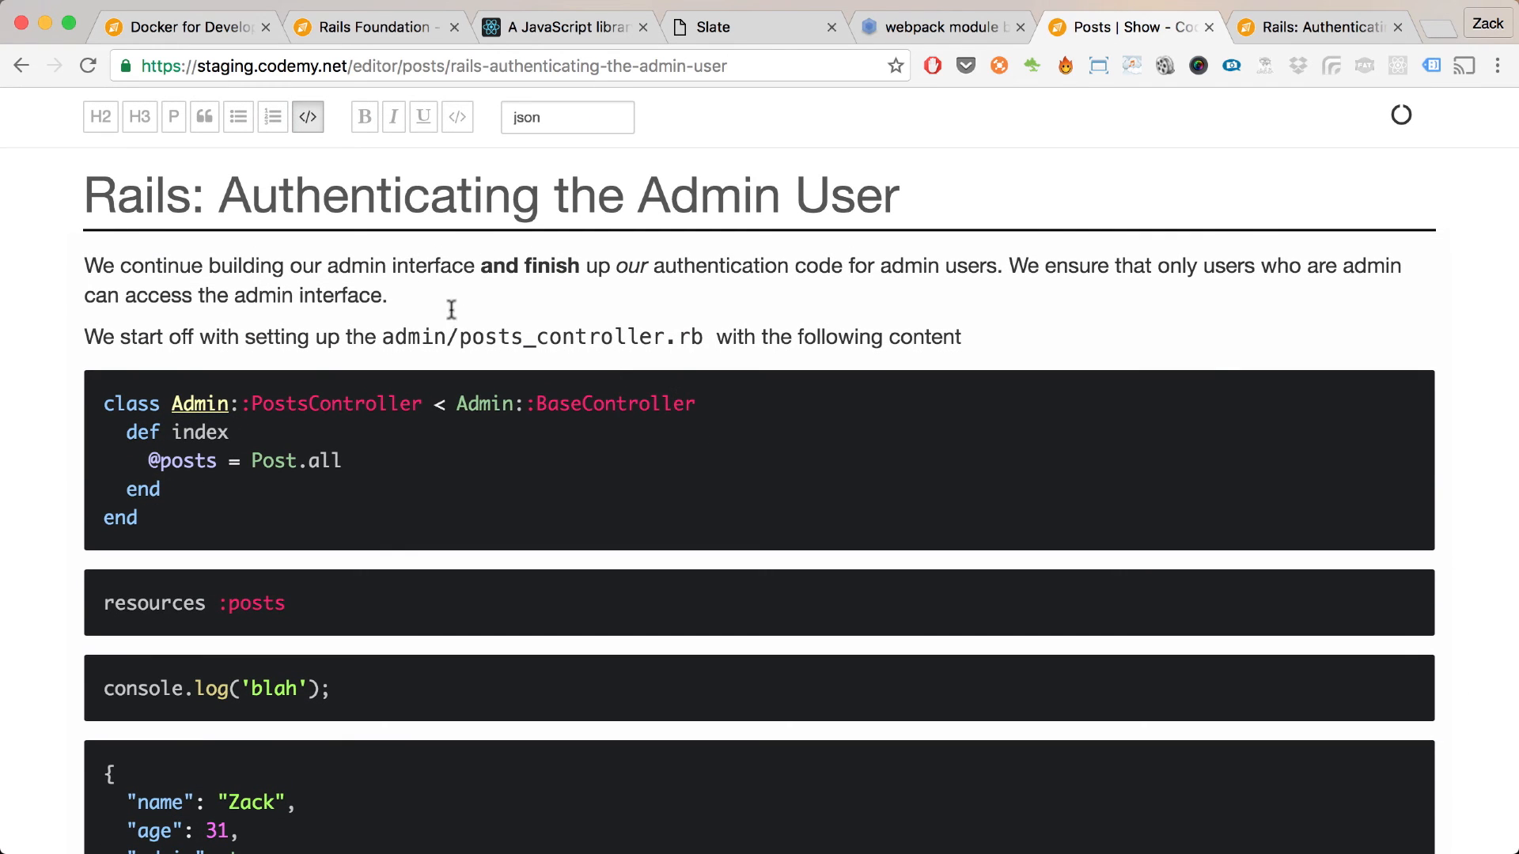
{"action": "scroll", "scroll_direction": "down", "scroll_amount": 3}
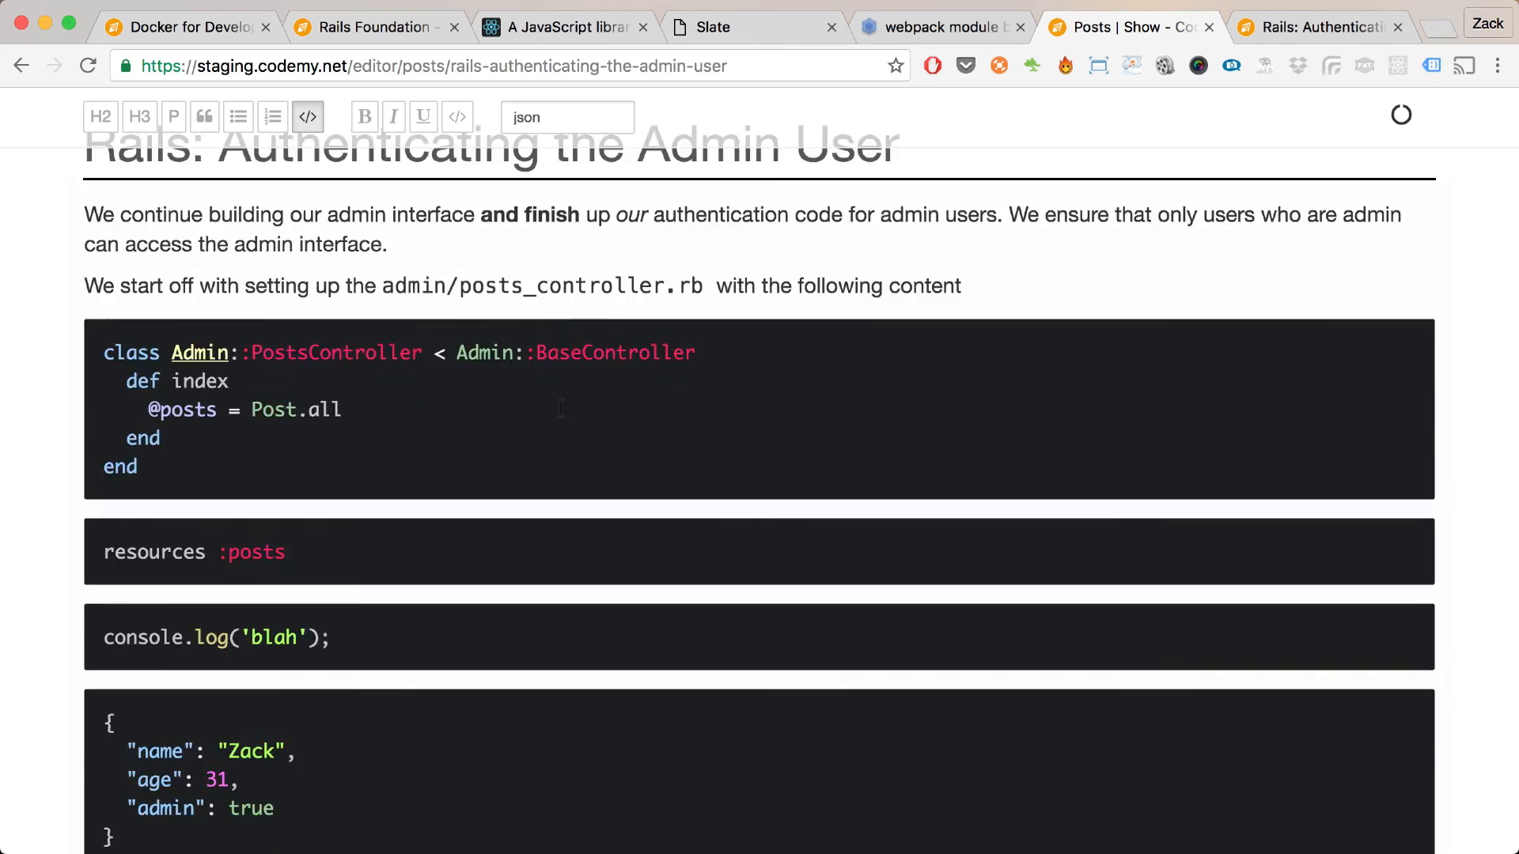
{"action": "left_click", "coordinate": [566, 117]}
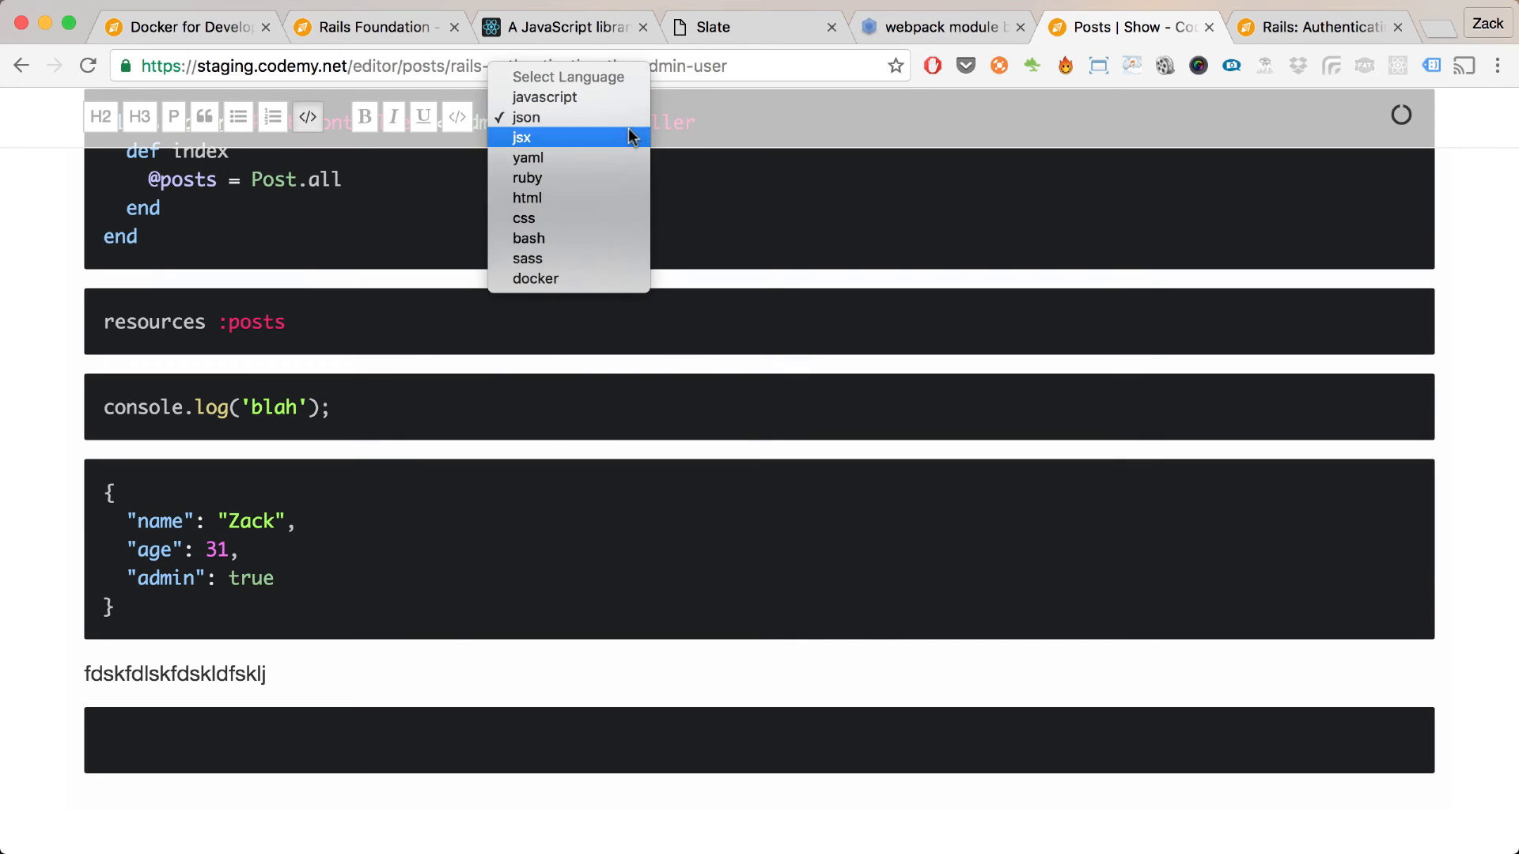
{"action": "mouse_move", "coordinate": [557, 257]}
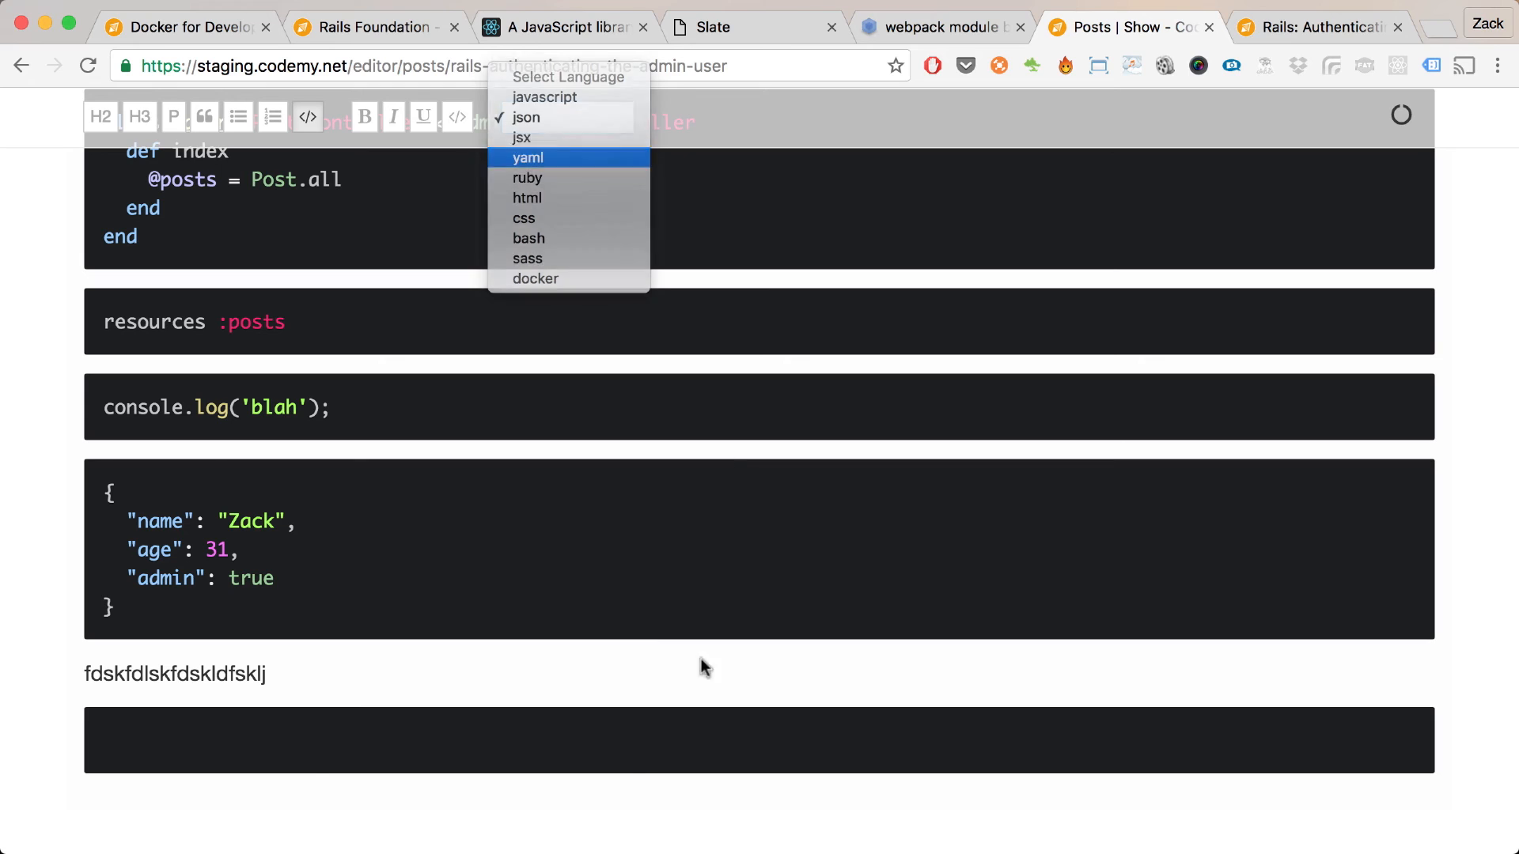
- Make the block YAML defining zack with name Zack, age 31 and admin true
{"action": "left_click", "coordinate": [529, 157]}
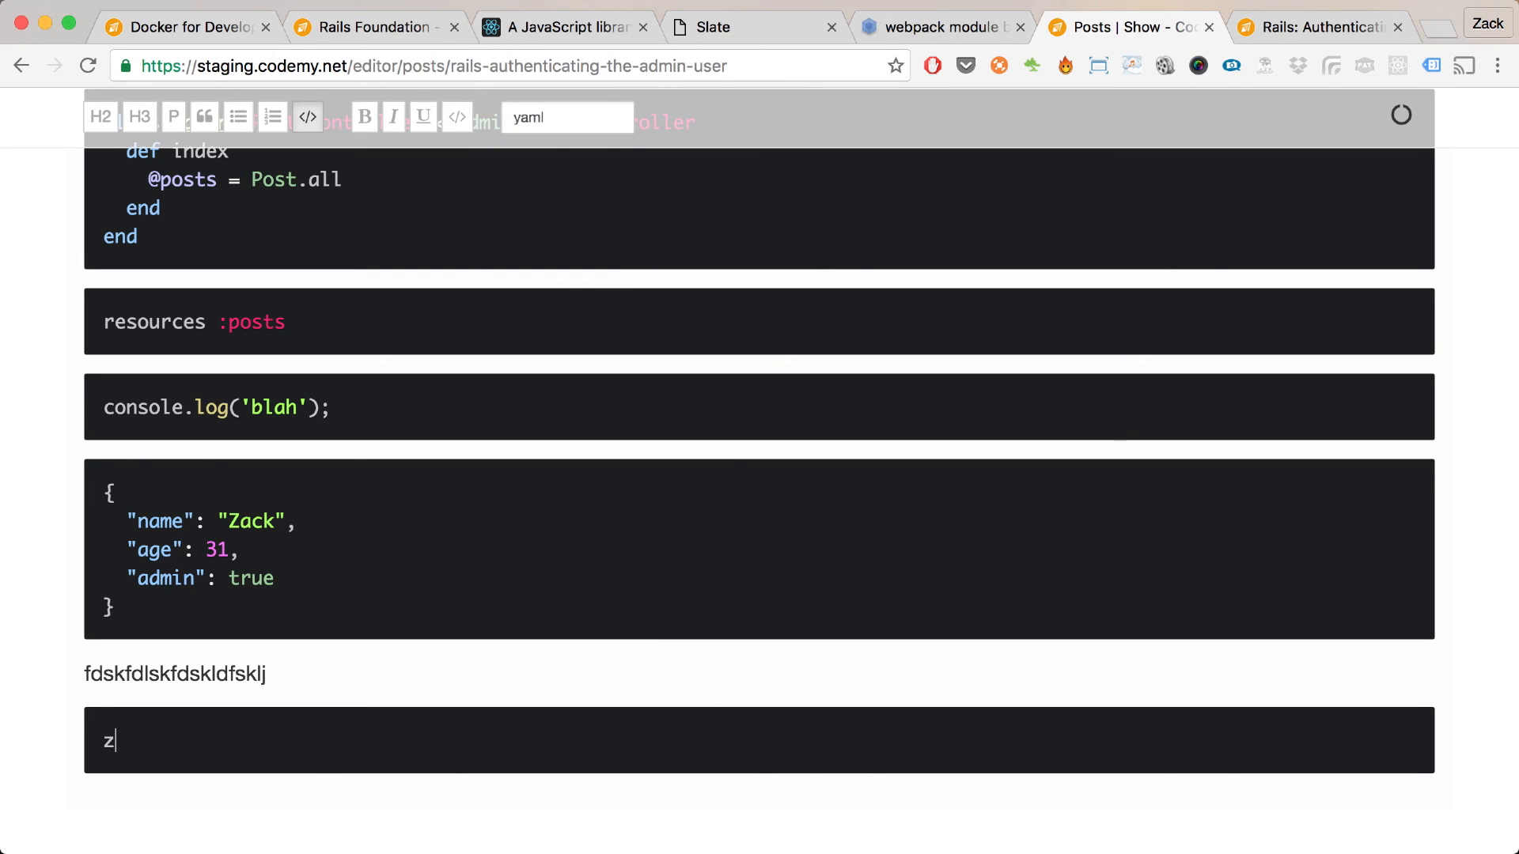
{"action": "type", "text": "ack:"}
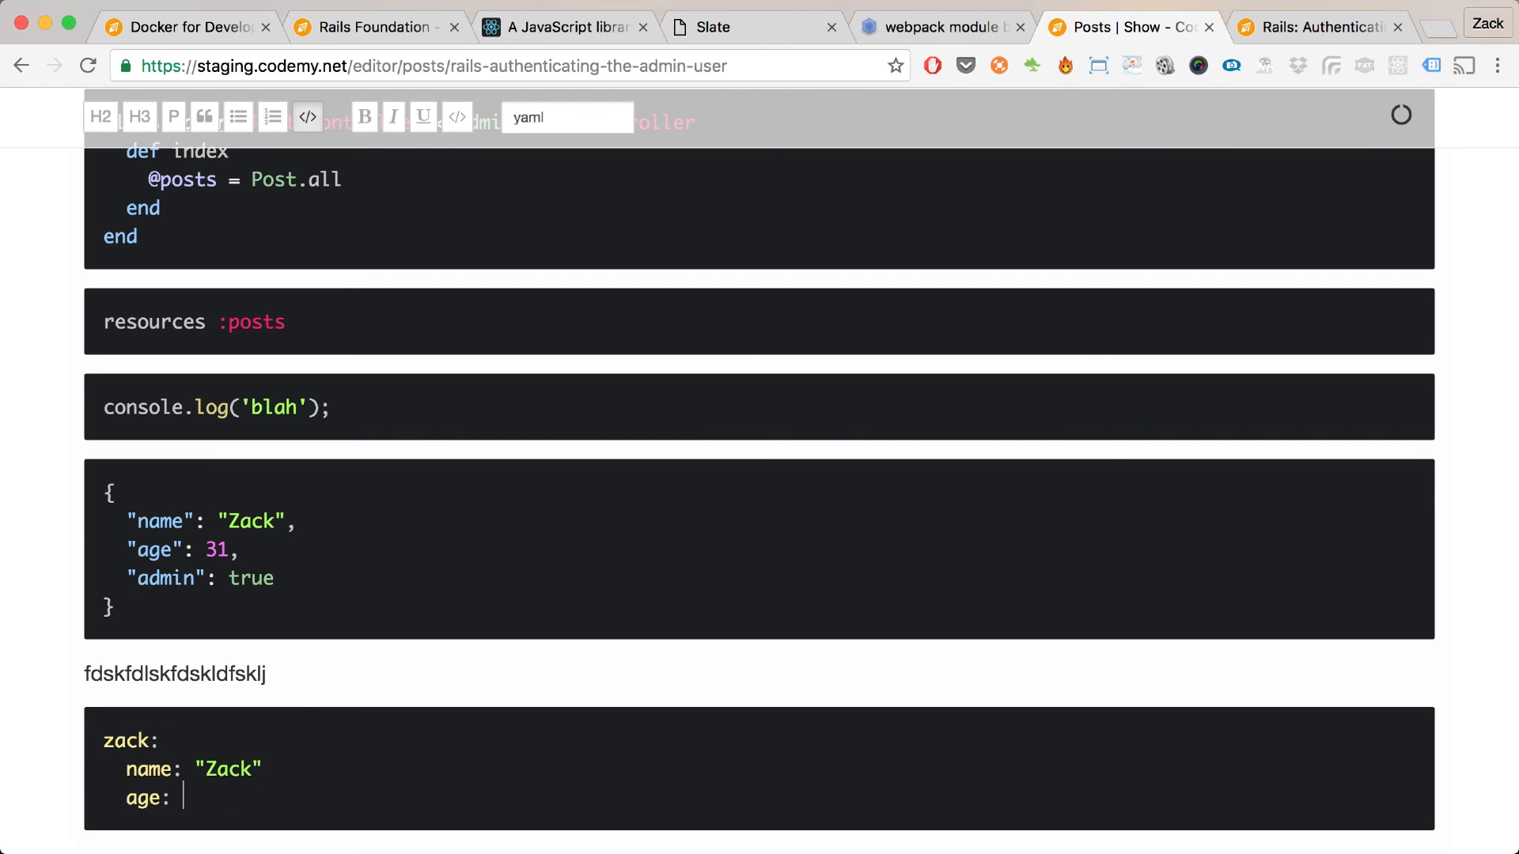
{"action": "type", "text": "31"}
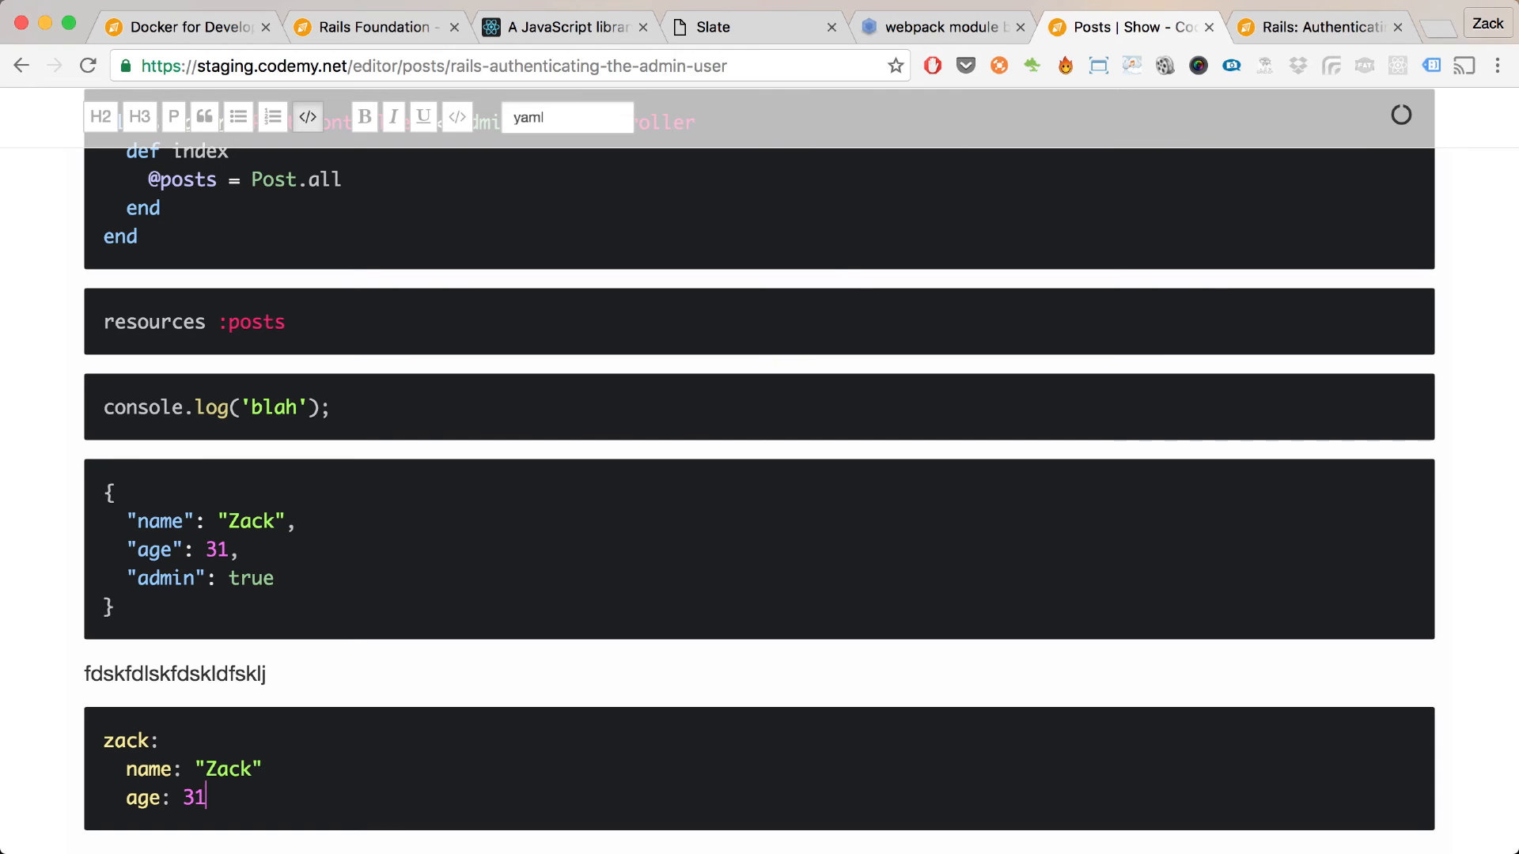
{"action": "type", "text": "admin:"}
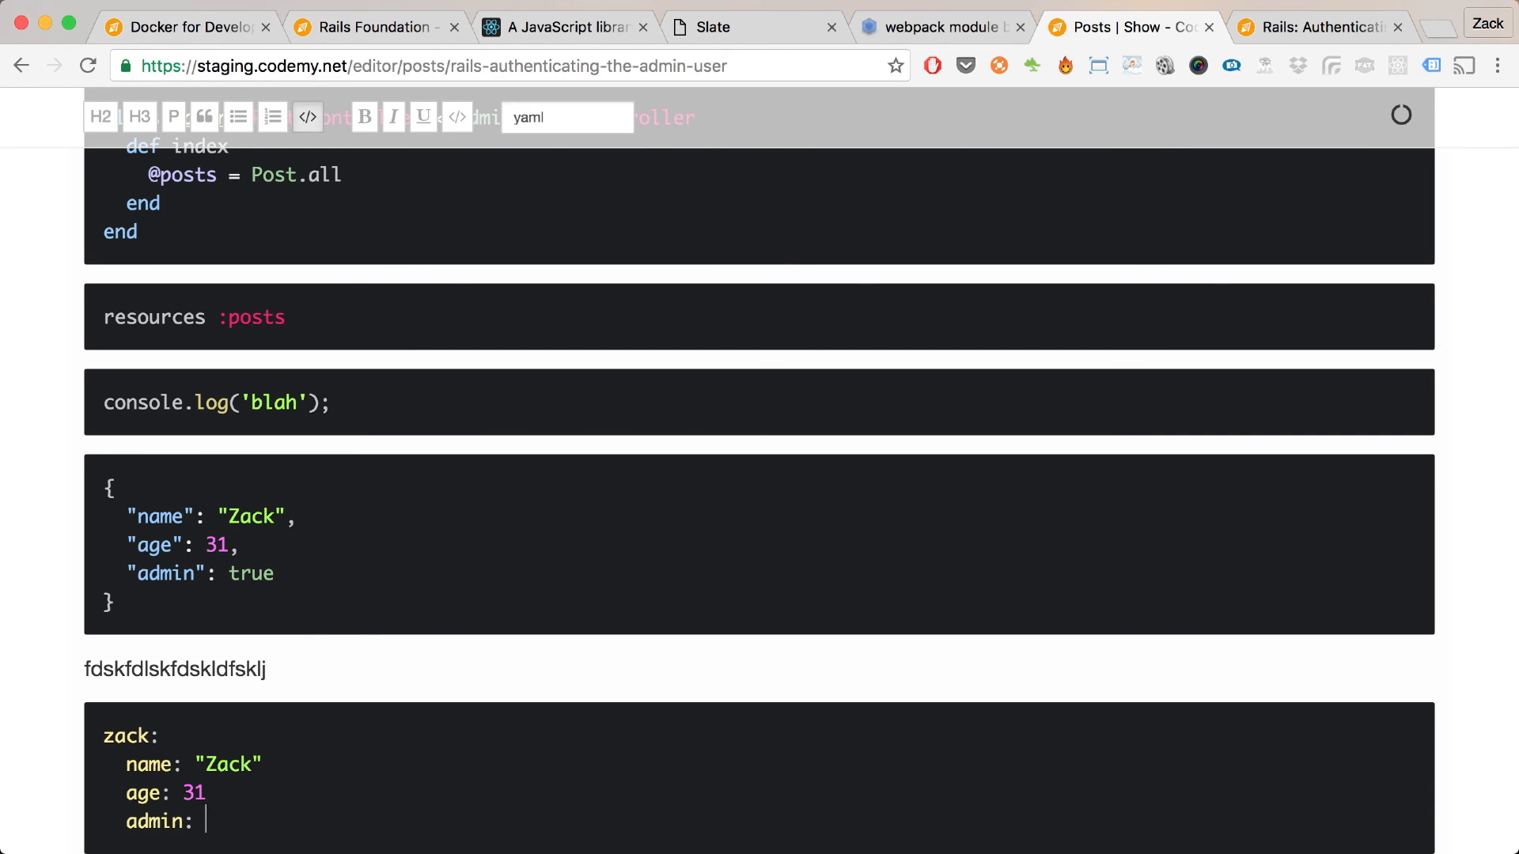
{"action": "type", "text": "true"}
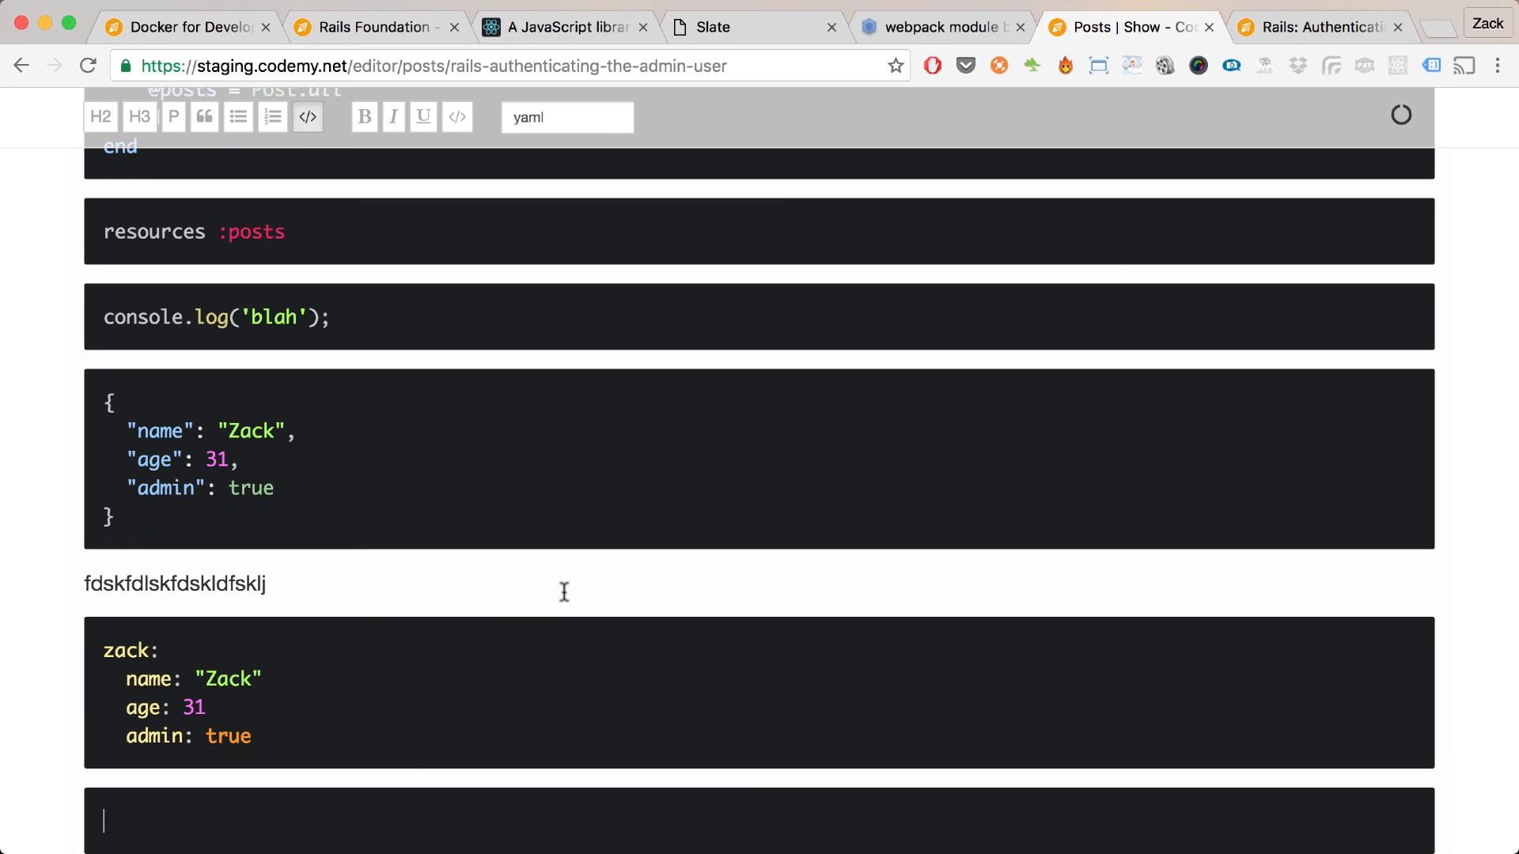
{"action": "scroll", "scroll_direction": "down", "scroll_amount": 3}
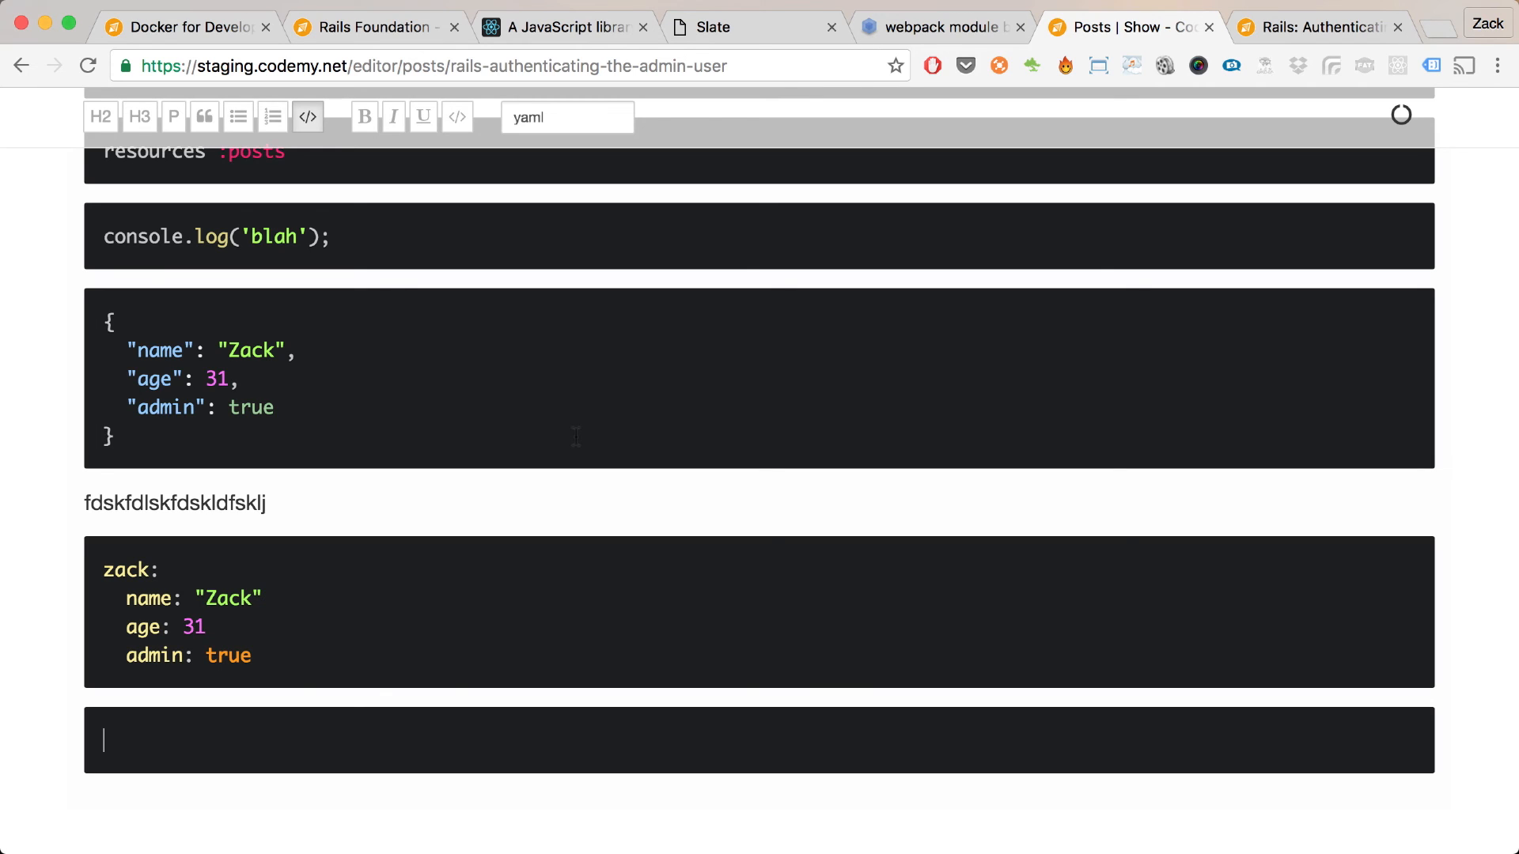
{"action": "mouse_move", "coordinate": [191, 689]}
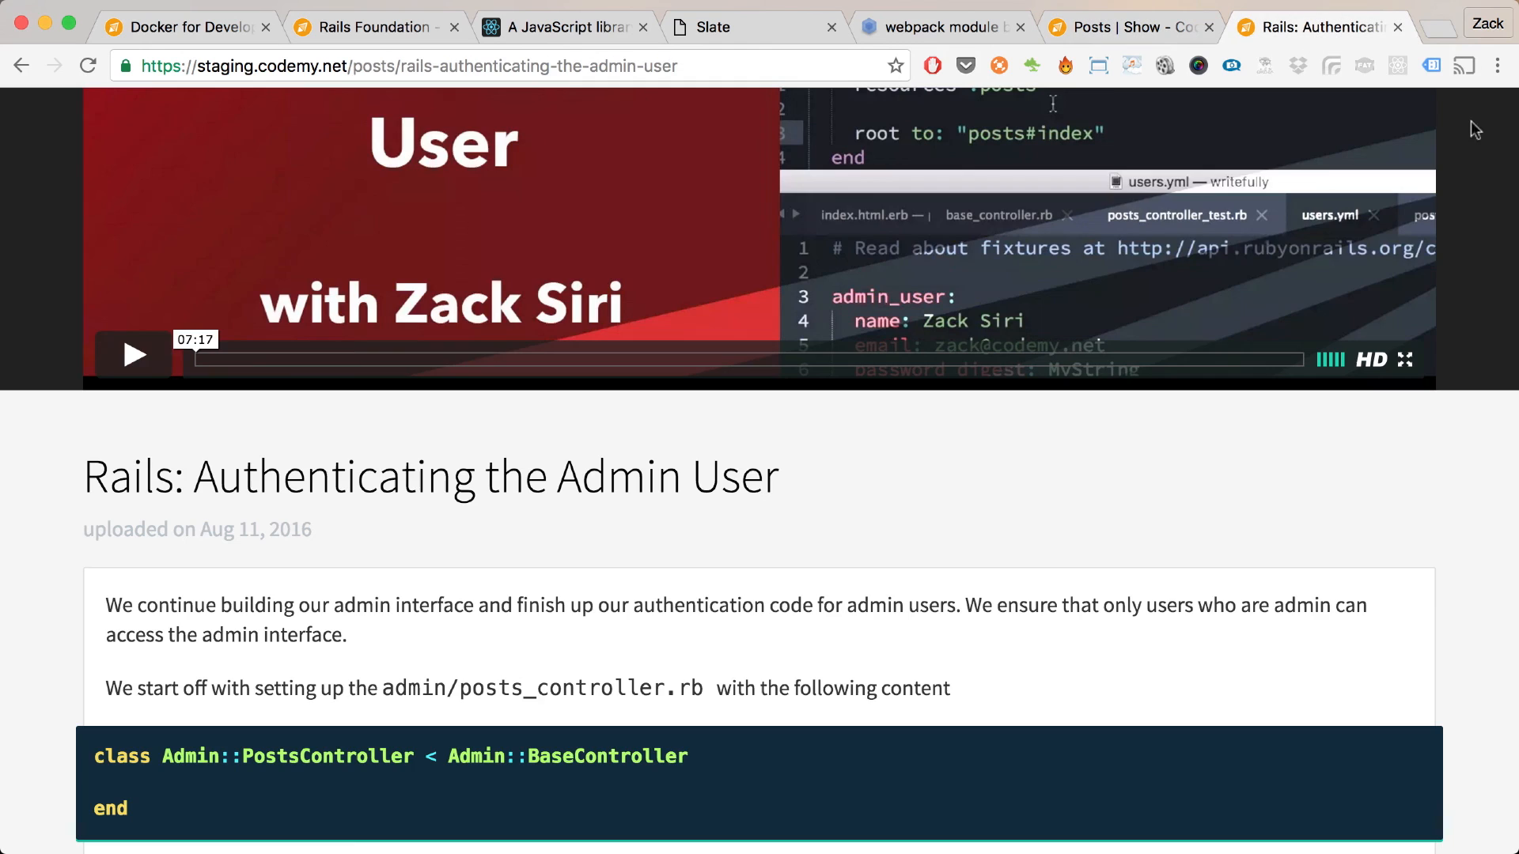
- Scroll the published Admin User post to confirm the formatted text line and zack YAML block appear
{"action": "scroll", "scroll_direction": "down", "scroll_amount": 3}
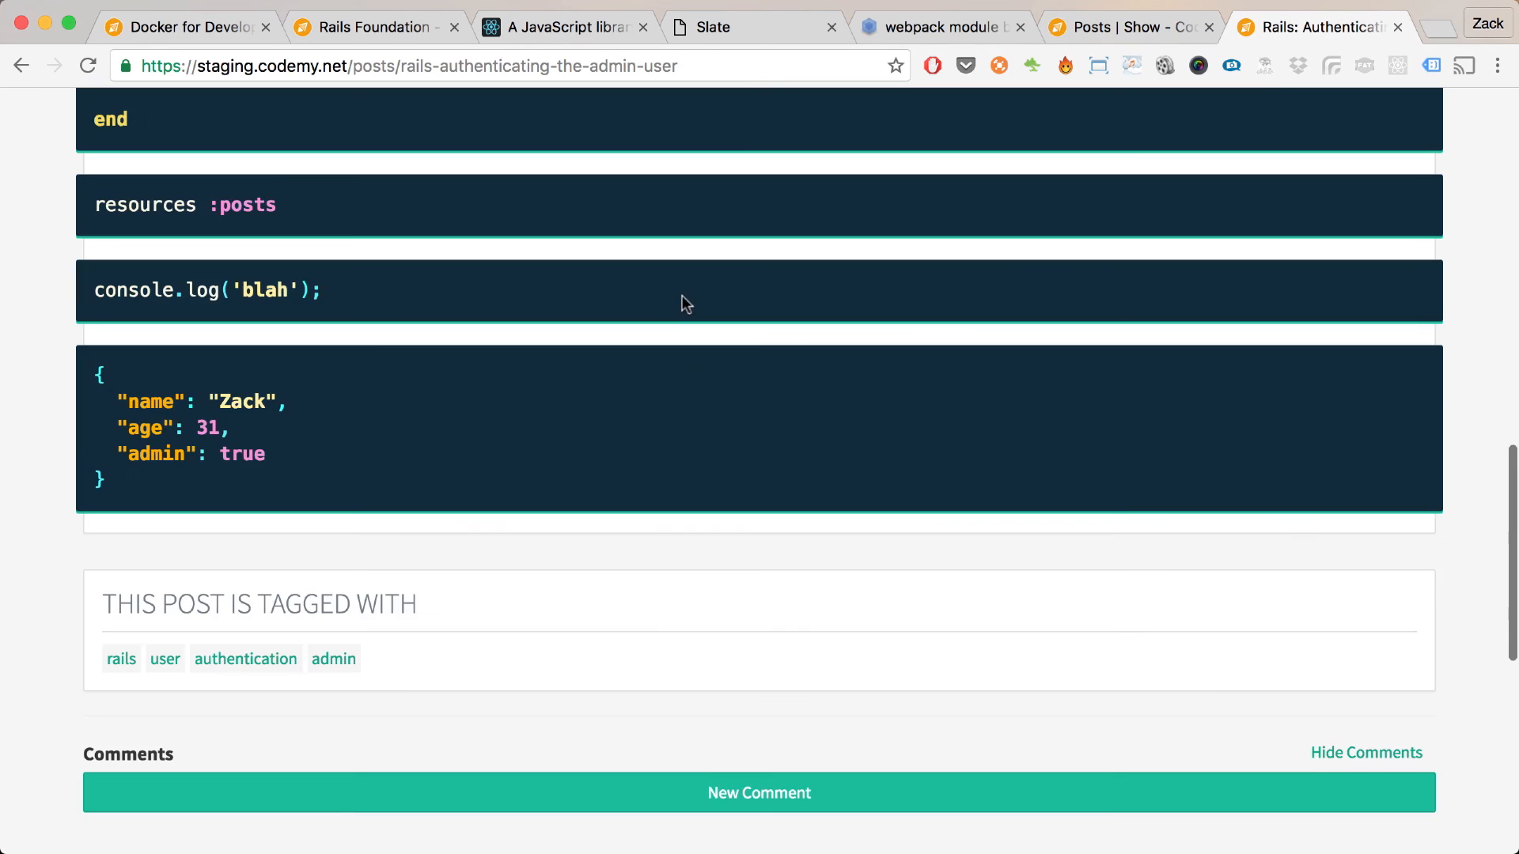
{"action": "scroll", "scroll_direction": "up", "scroll_amount": 3}
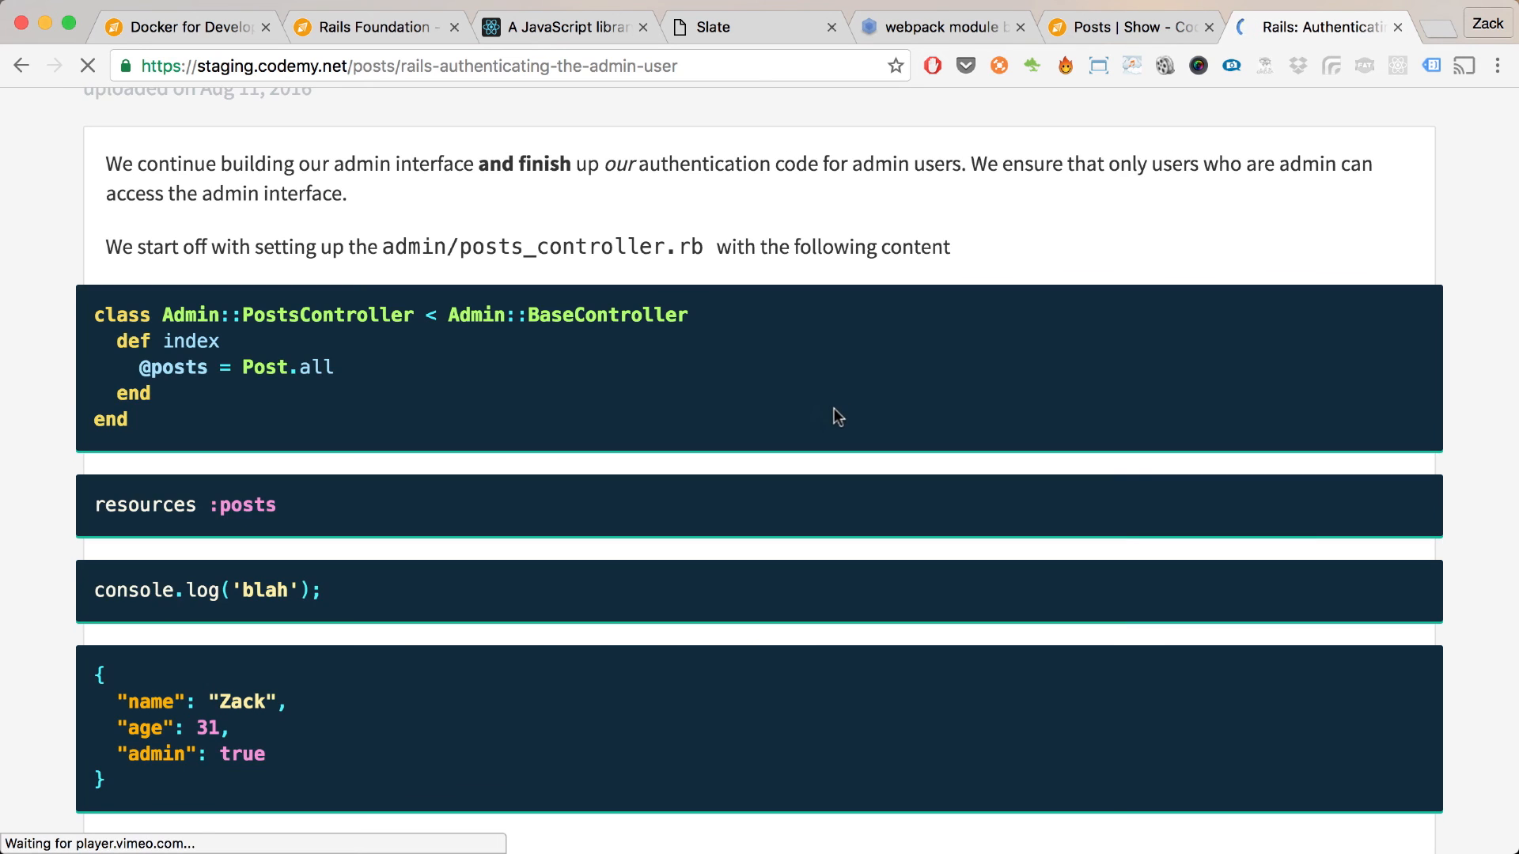
{"action": "scroll", "scroll_direction": "down", "scroll_amount": 3}
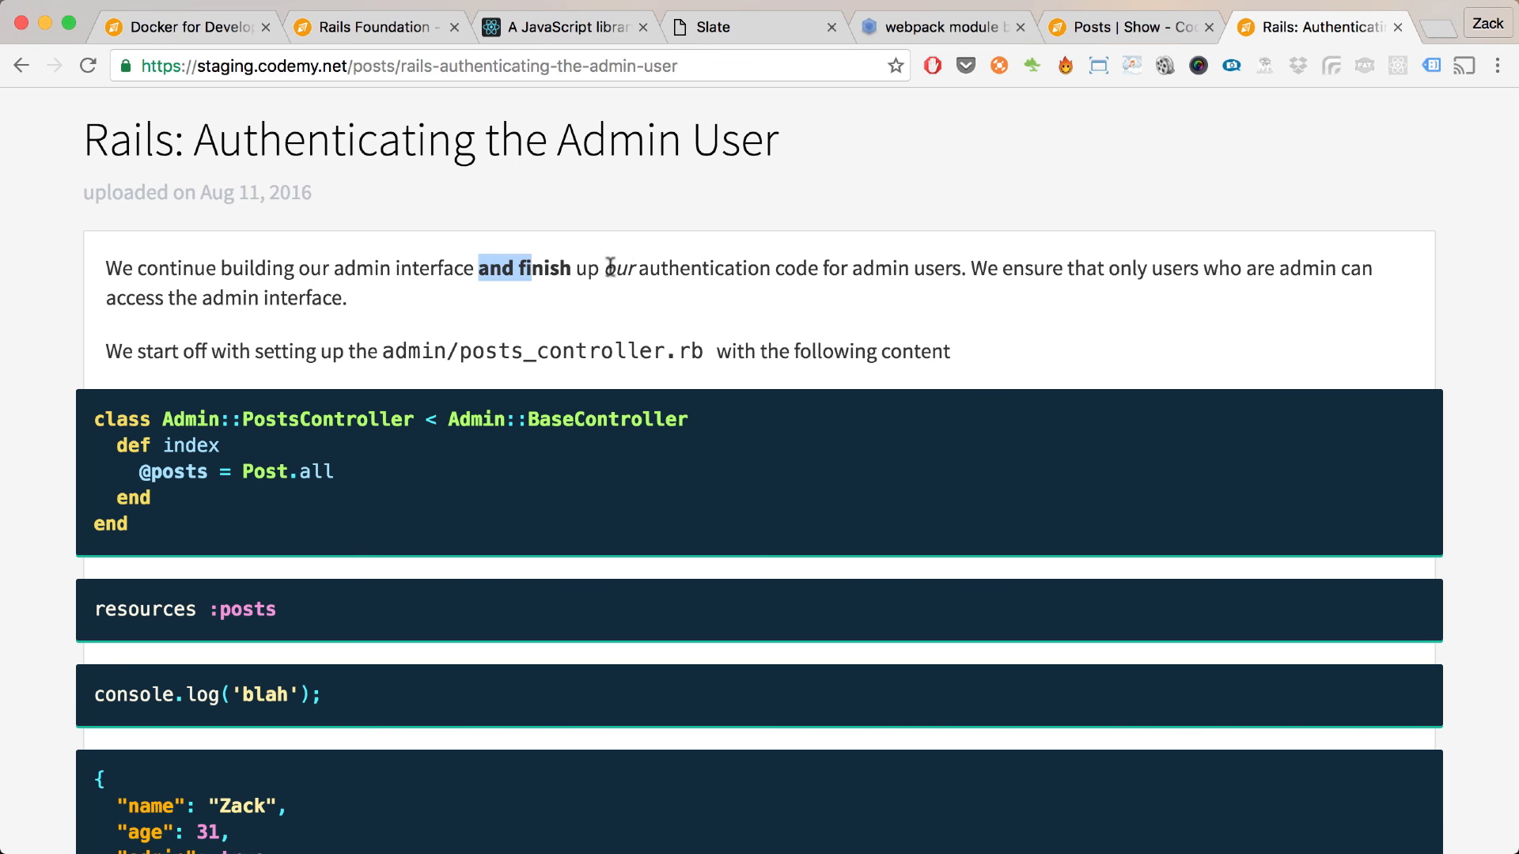
{"action": "scroll", "scroll_direction": "down", "scroll_amount": 3}
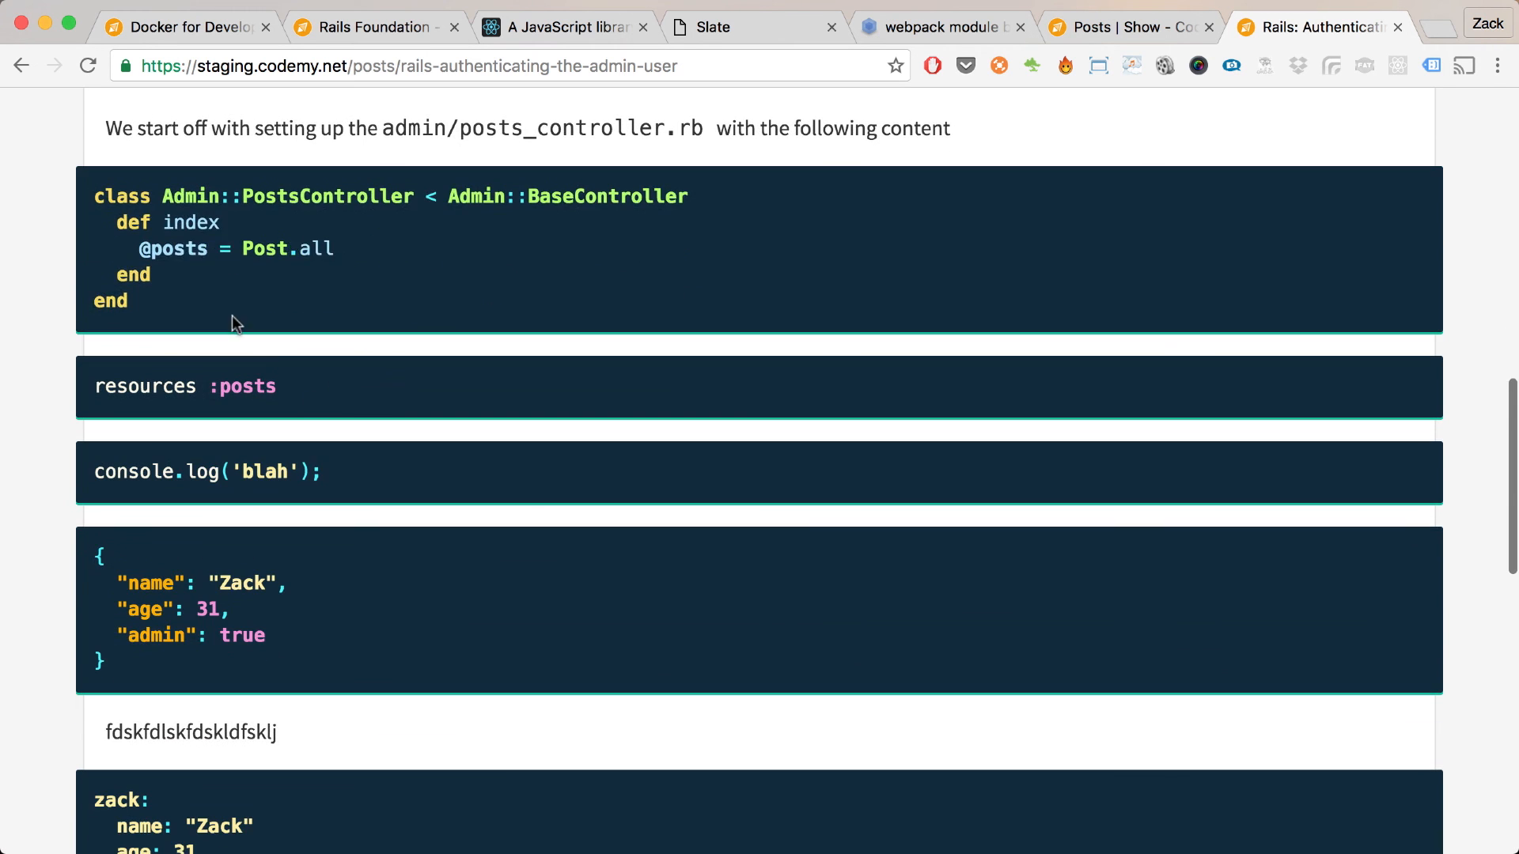